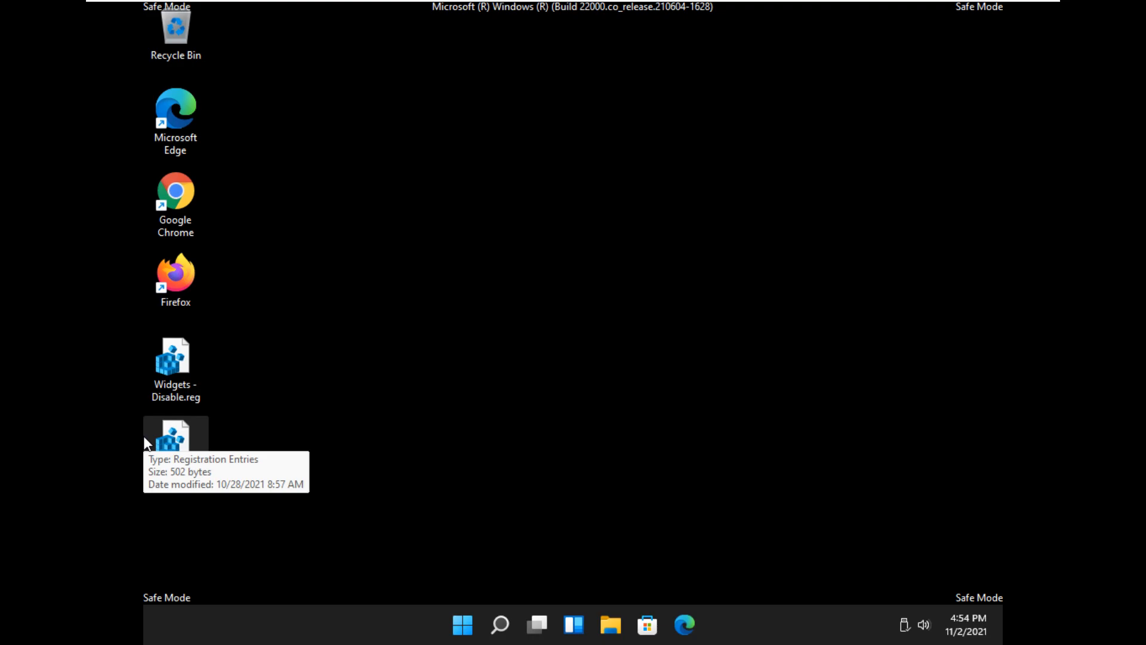
{"action": "mouse_move", "coordinate": [302, 222]}
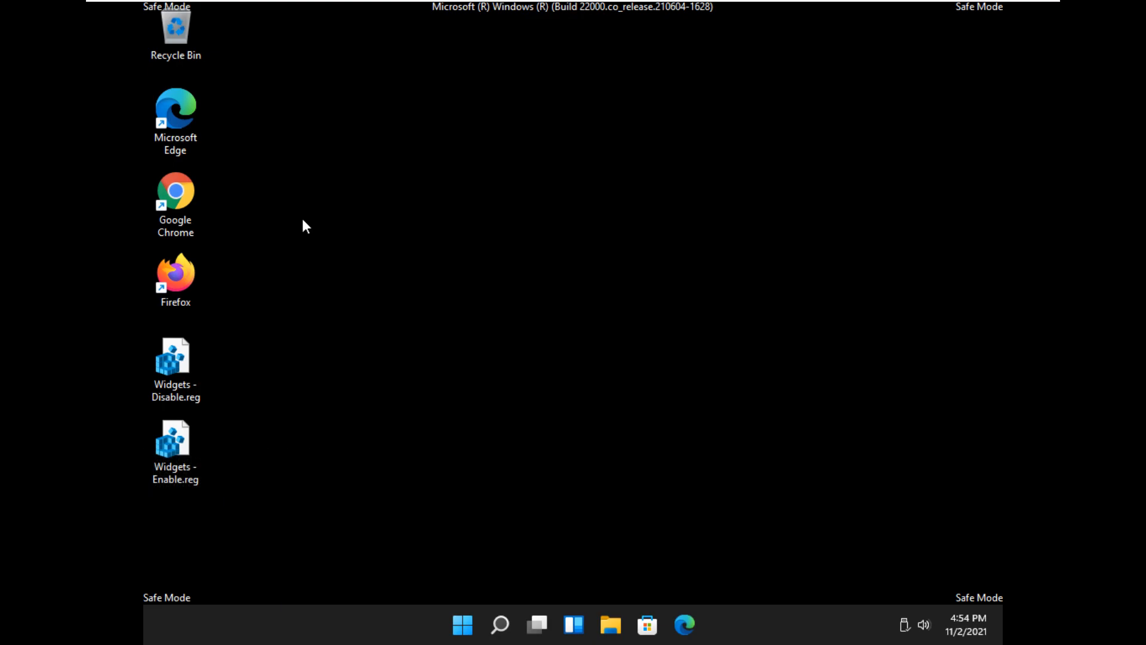
{"action": "mouse_move", "coordinate": [146, 247]}
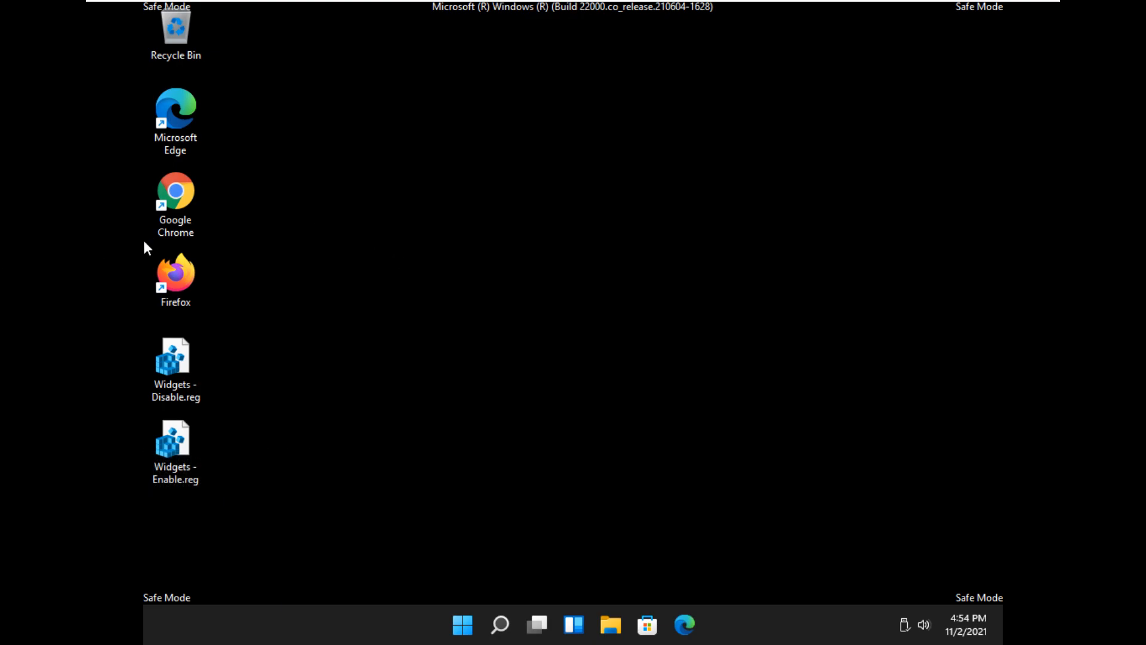
{"action": "mouse_move", "coordinate": [233, 62]}
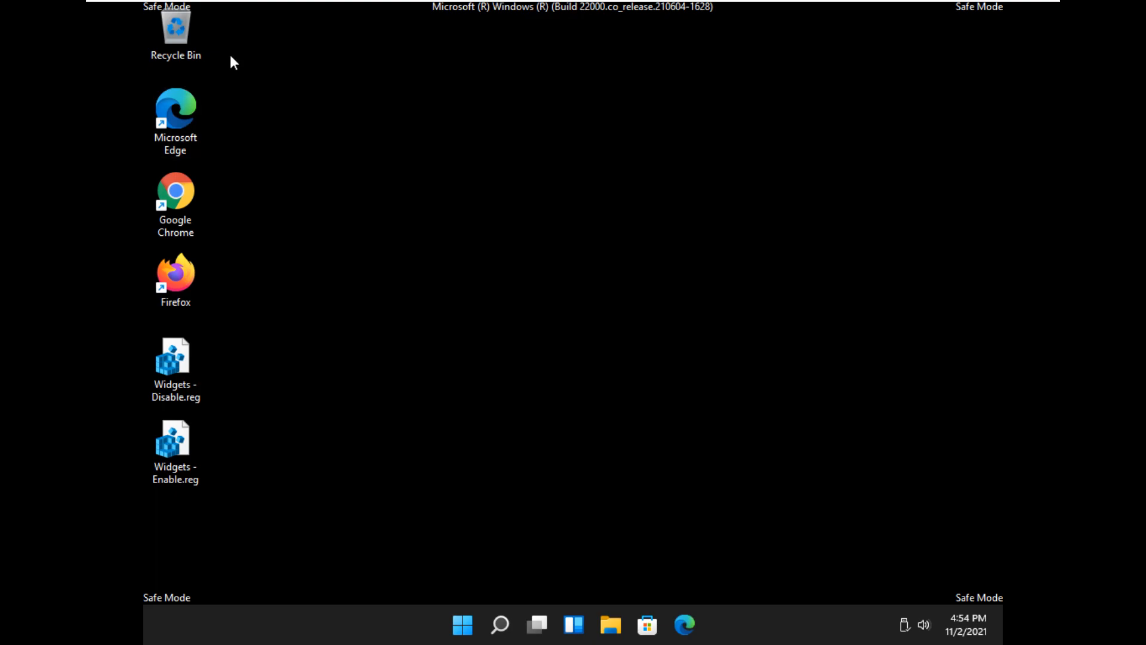
{"action": "mouse_move", "coordinate": [966, 22]}
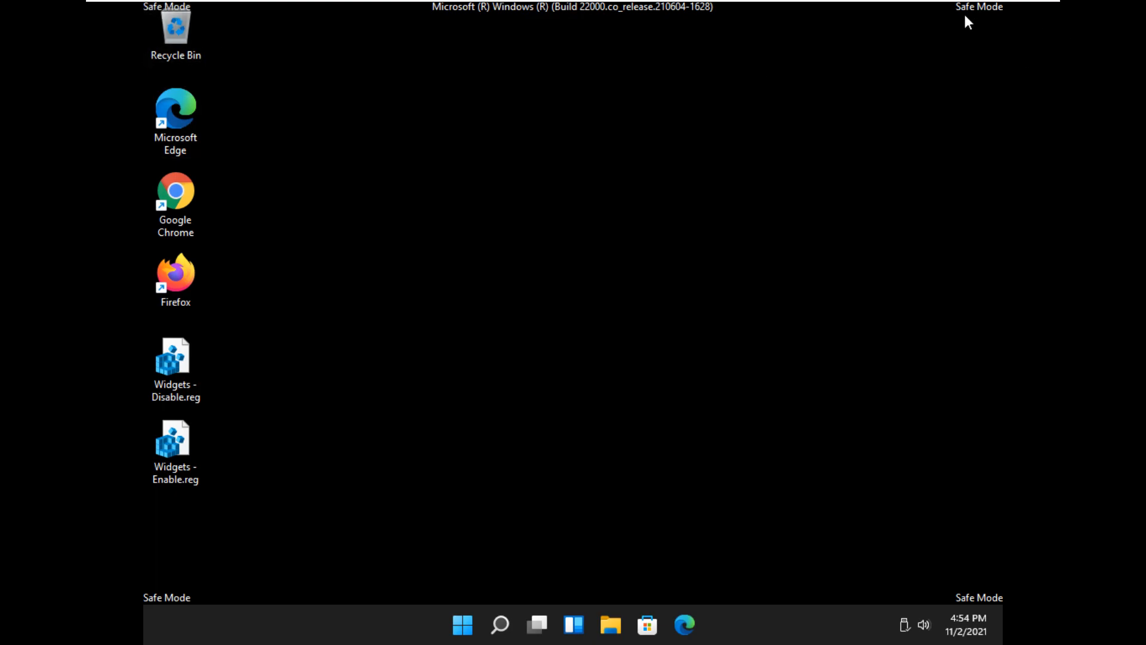
{"action": "mouse_move", "coordinate": [426, 200]}
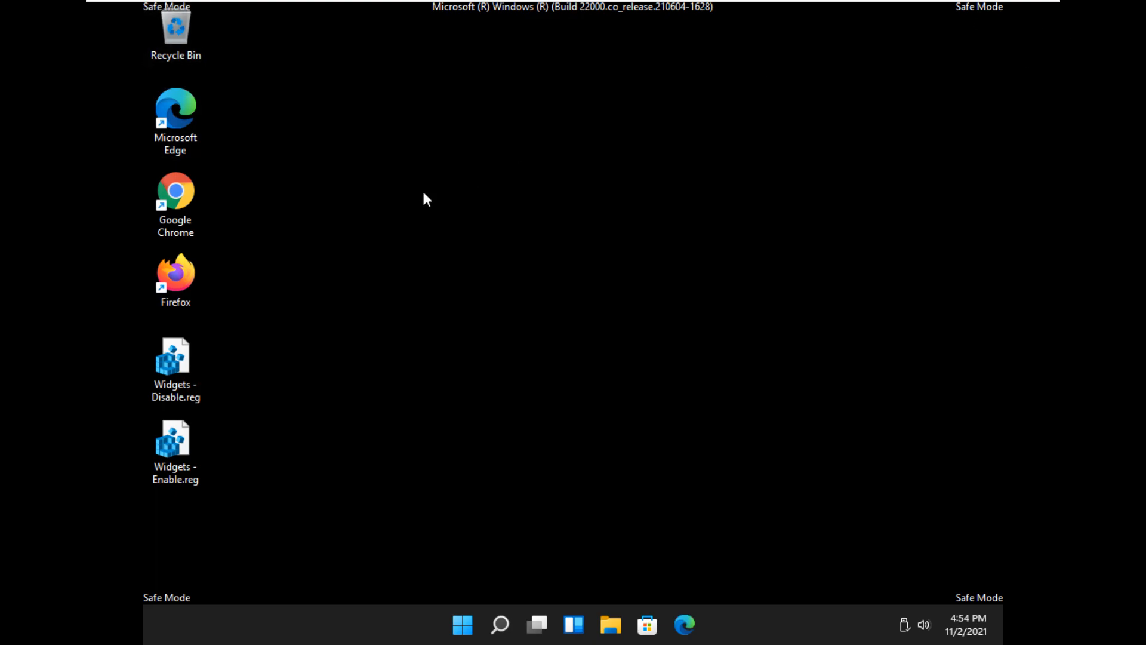
{"action": "mouse_move", "coordinate": [436, 187]}
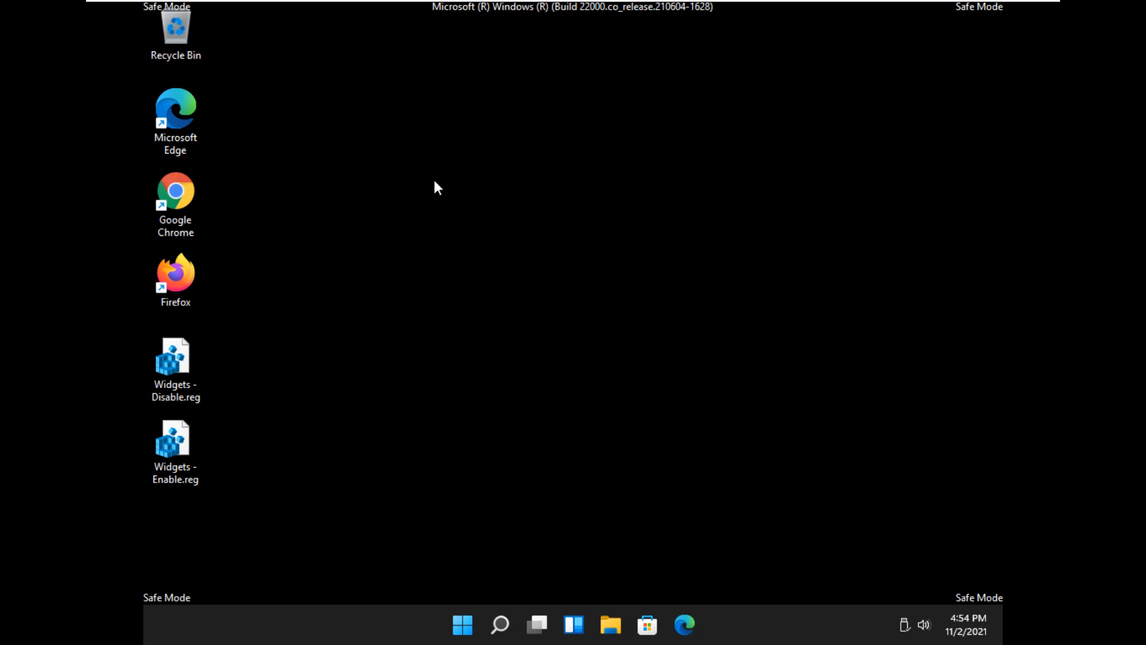
{"action": "mouse_move", "coordinate": [438, 192]}
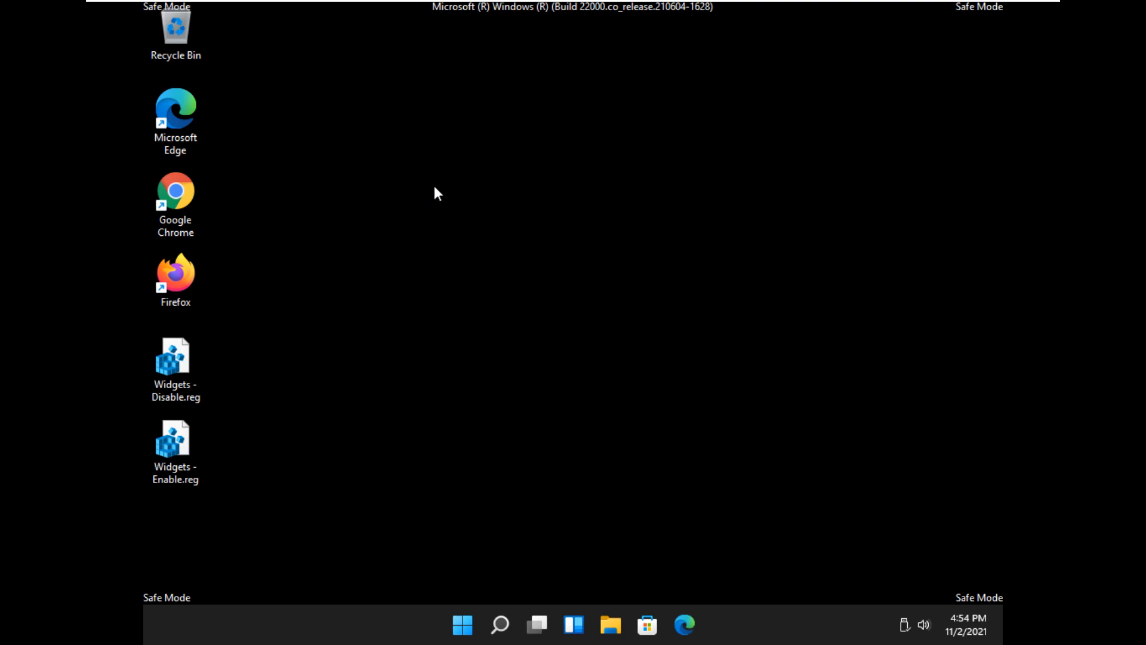
{"action": "mouse_move", "coordinate": [437, 258]}
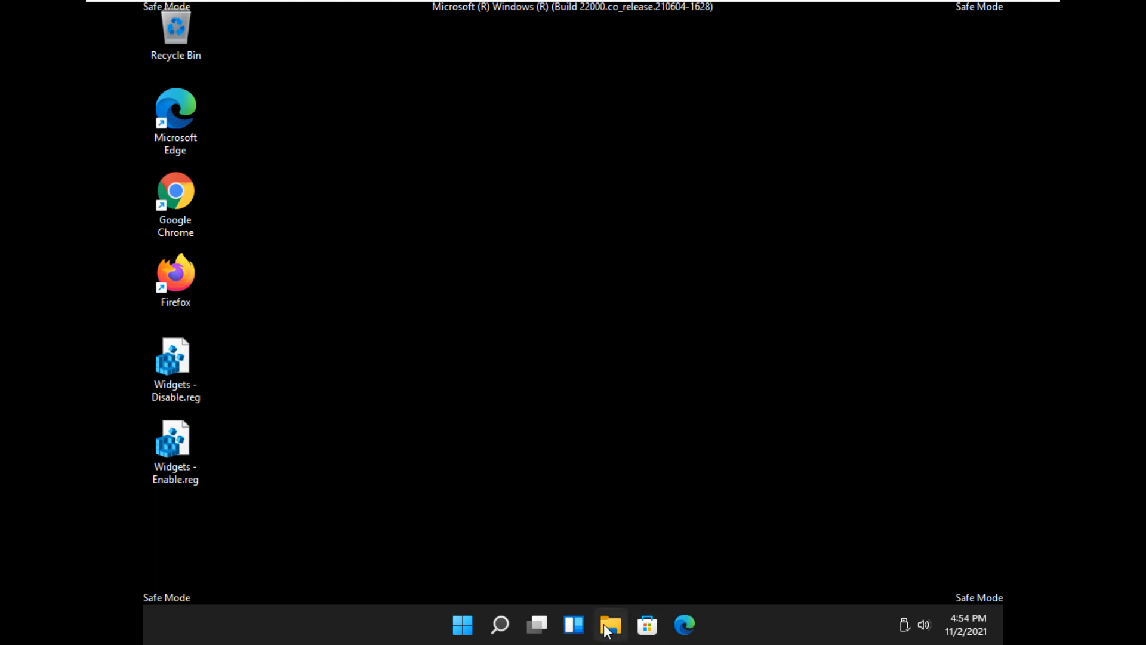
Step: Navigate File Explorer to C:\Windows and open the SoftwareDistribution folder
{"action": "left_click", "coordinate": [610, 624]}
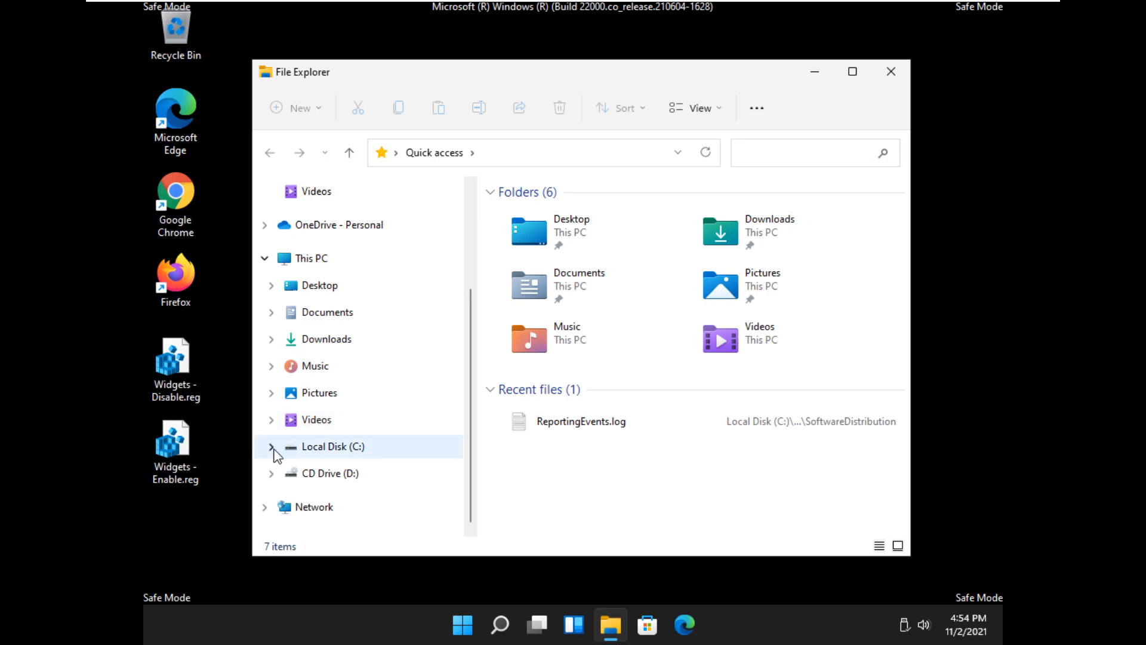
{"action": "left_click", "coordinate": [277, 447]}
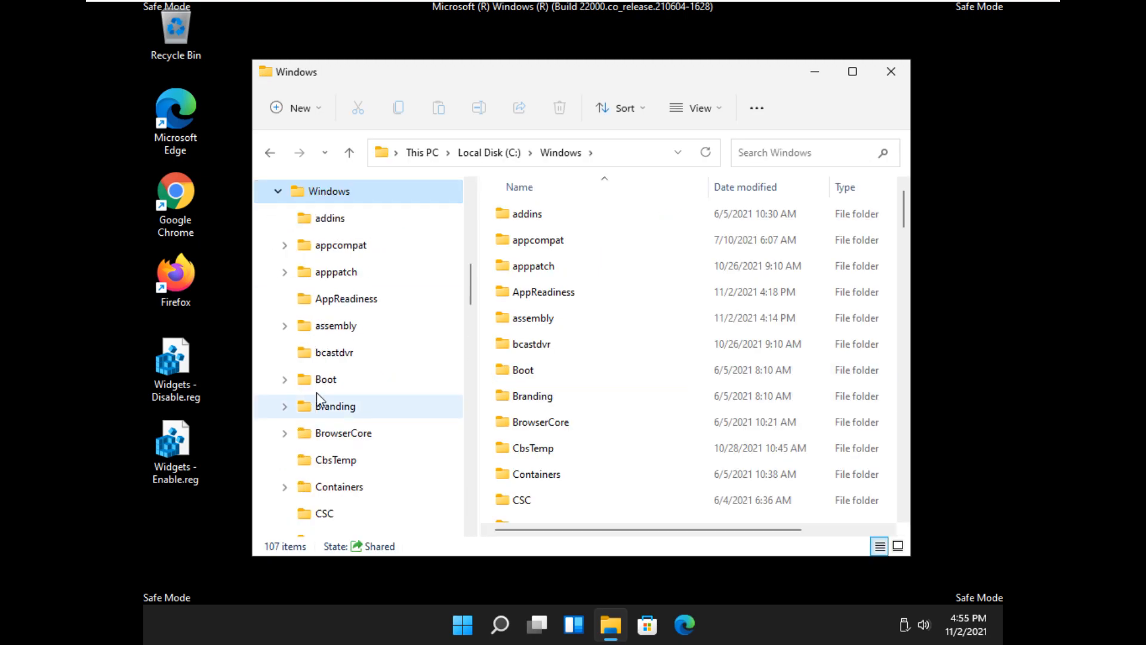
{"action": "scroll", "scroll_direction": "down", "scroll_amount": 3}
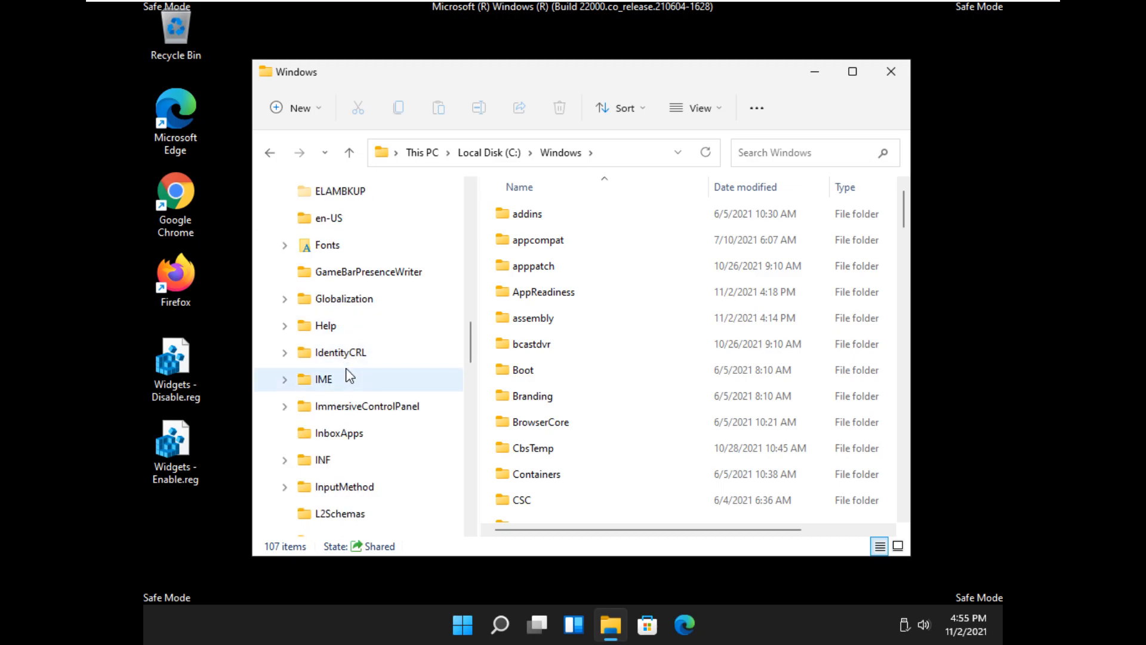
{"action": "scroll", "scroll_direction": "down", "scroll_amount": 3}
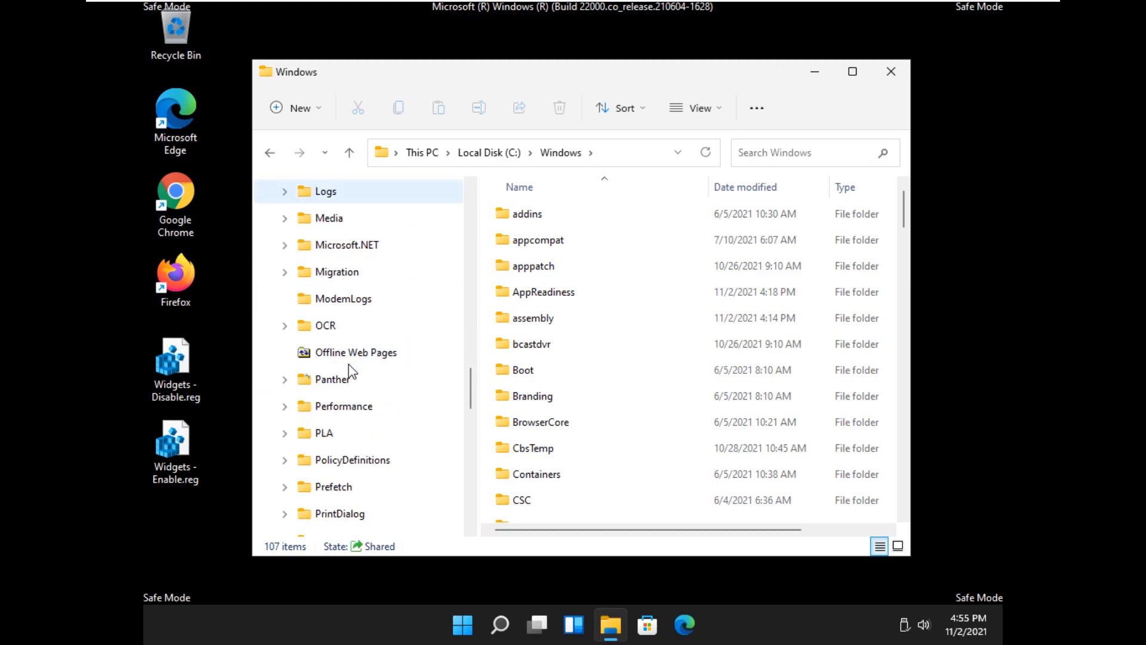
{"action": "scroll", "scroll_direction": "down", "scroll_amount": 3}
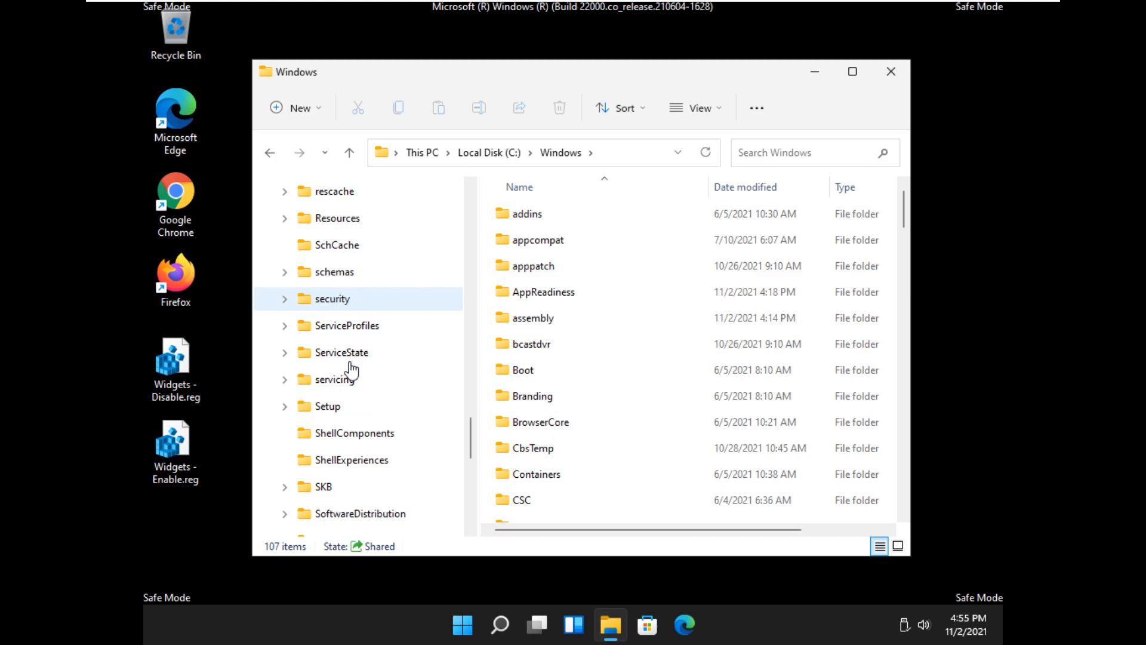
{"action": "left_click", "coordinate": [360, 378]}
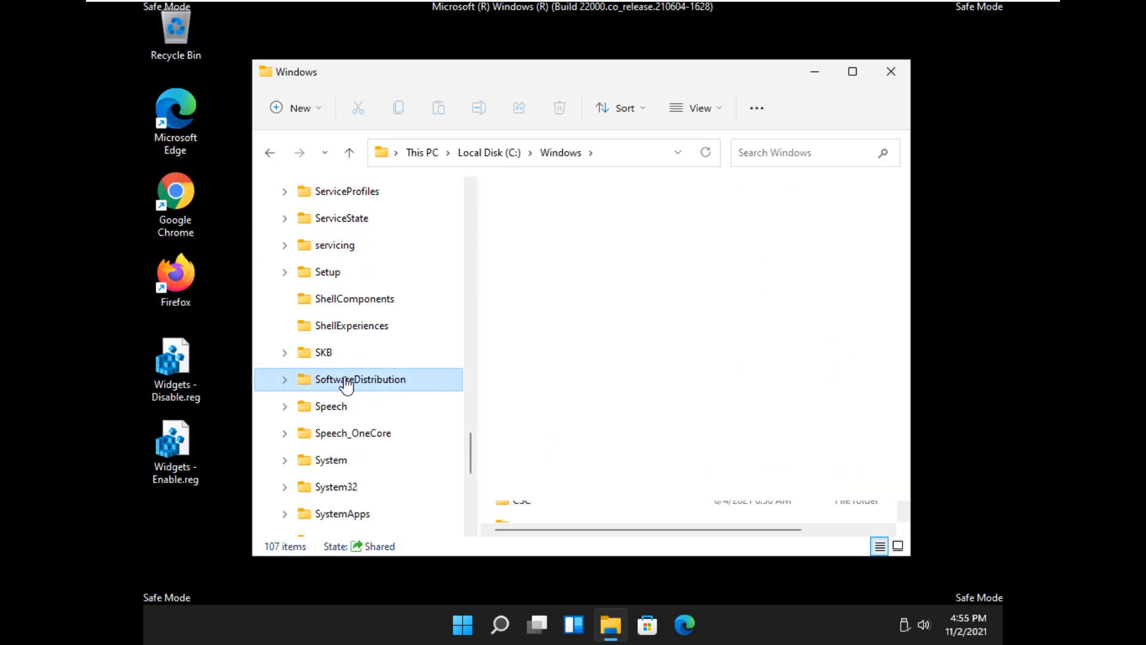
{"action": "double_click", "coordinate": [359, 378]}
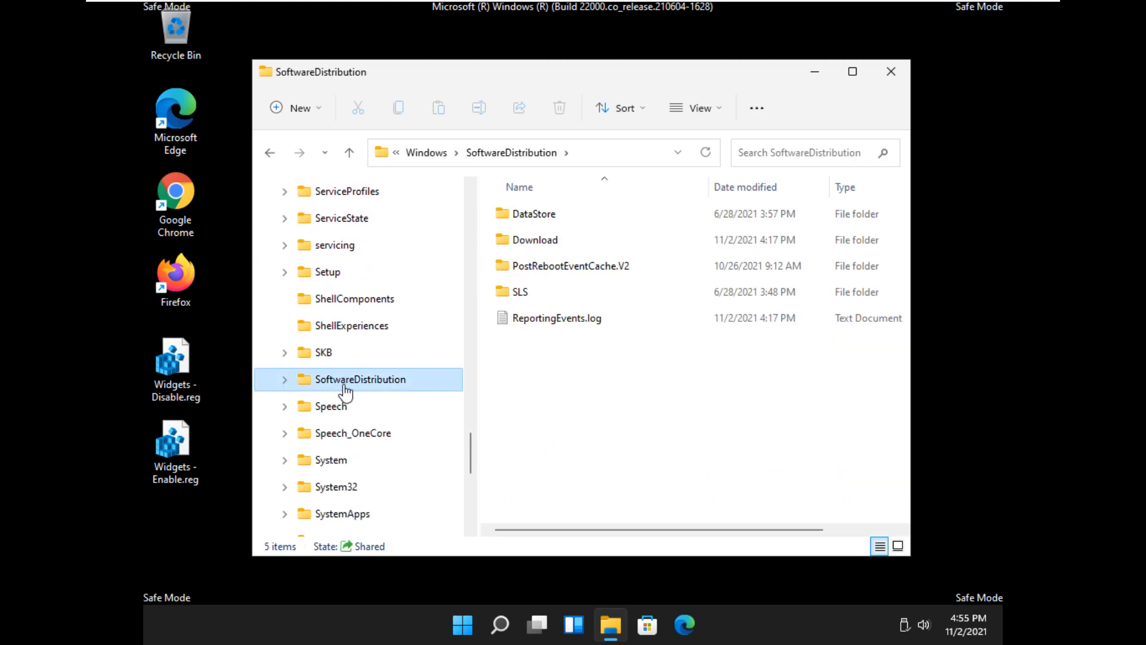
{"action": "mouse_move", "coordinate": [695, 425]}
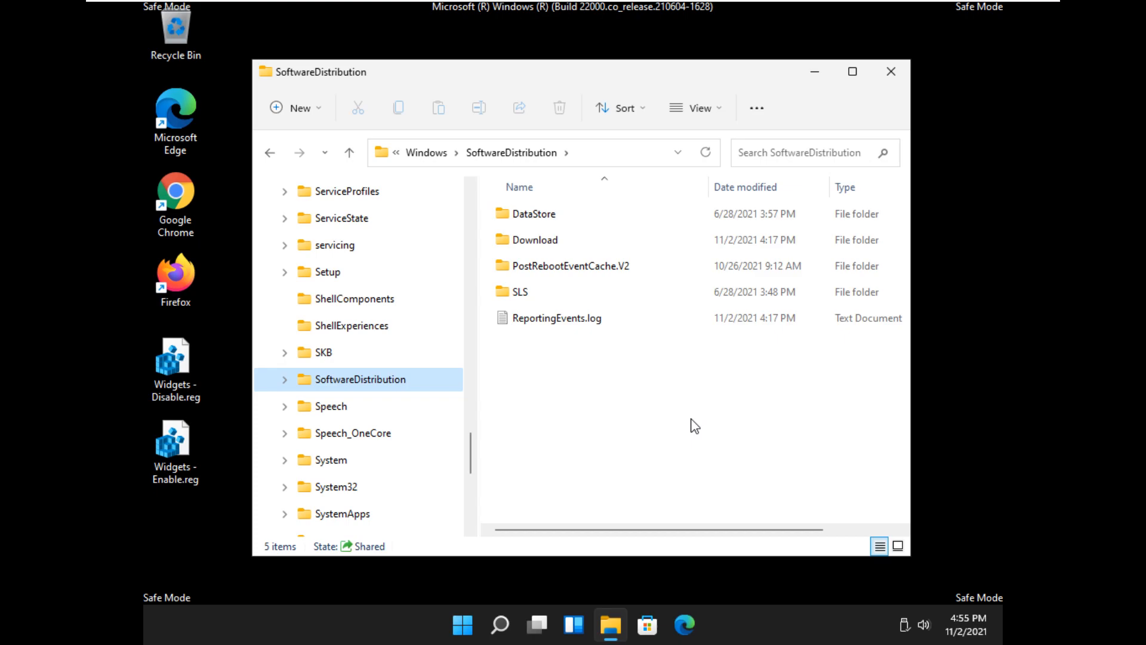
Step: View the SoftwareDistribution folder's properties showing 68.4 MB and 22 files, then dismiss them
{"action": "right_click", "coordinate": [360, 378]}
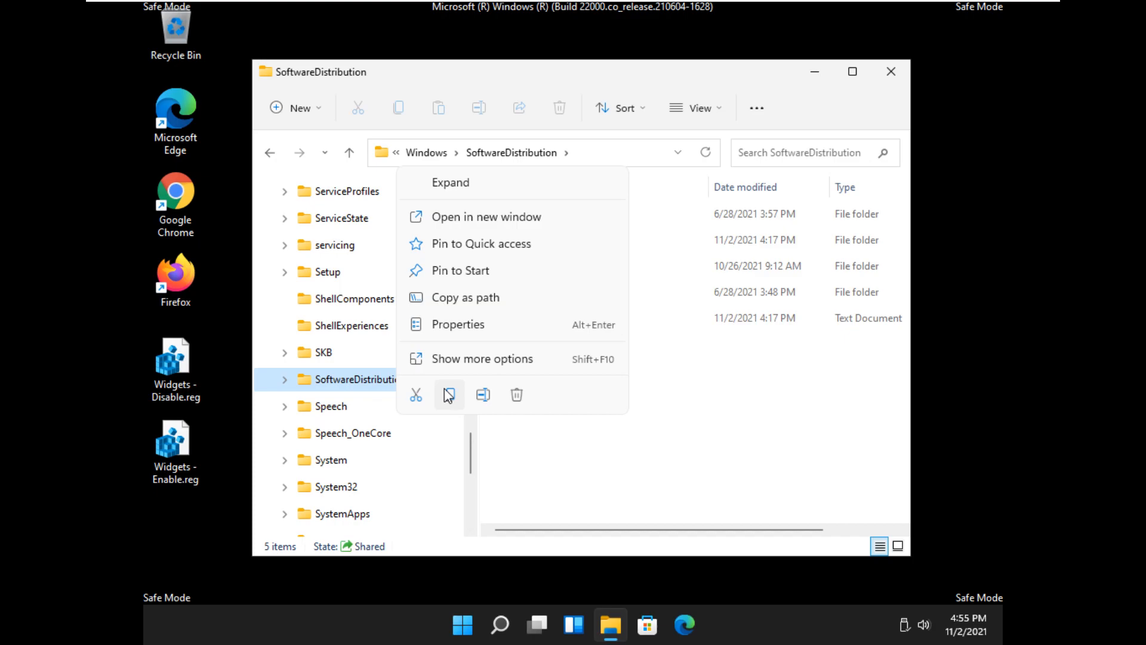
{"action": "mouse_move", "coordinate": [478, 334]}
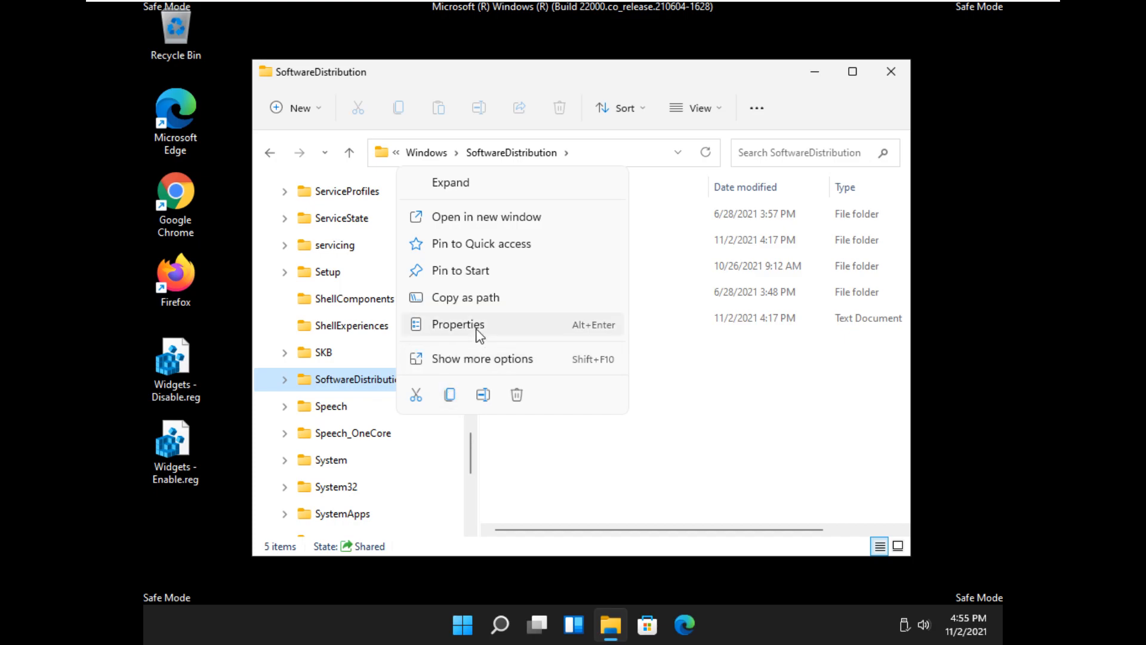
{"action": "left_click", "coordinate": [457, 323]}
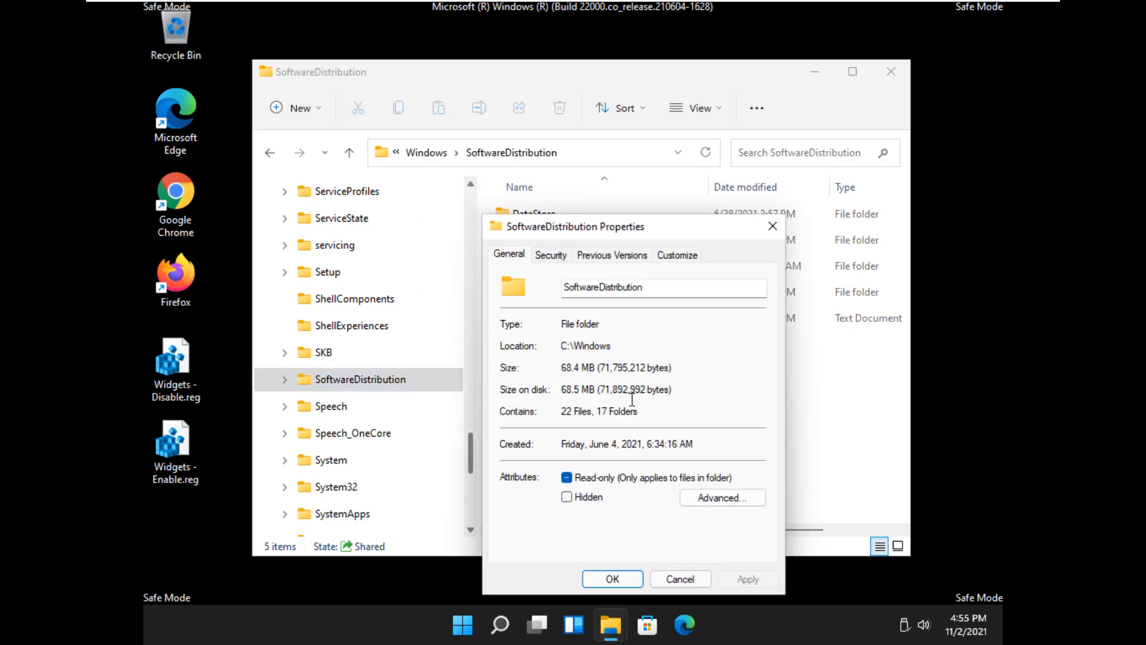
{"action": "left_click", "coordinate": [679, 577]}
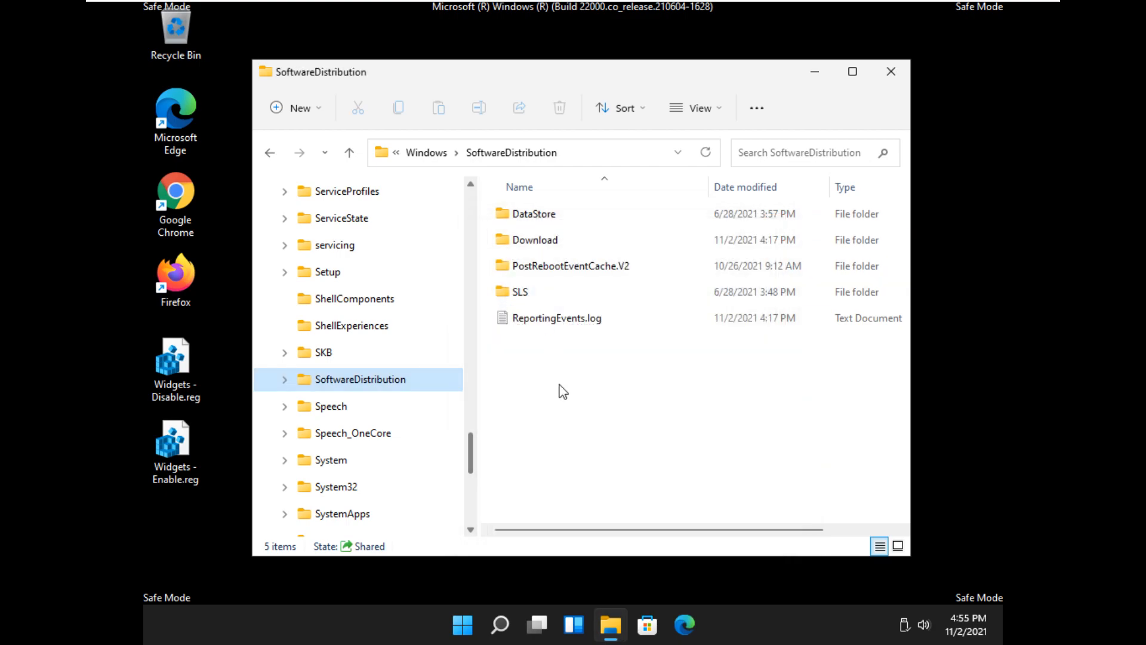
{"action": "mouse_move", "coordinate": [348, 387]}
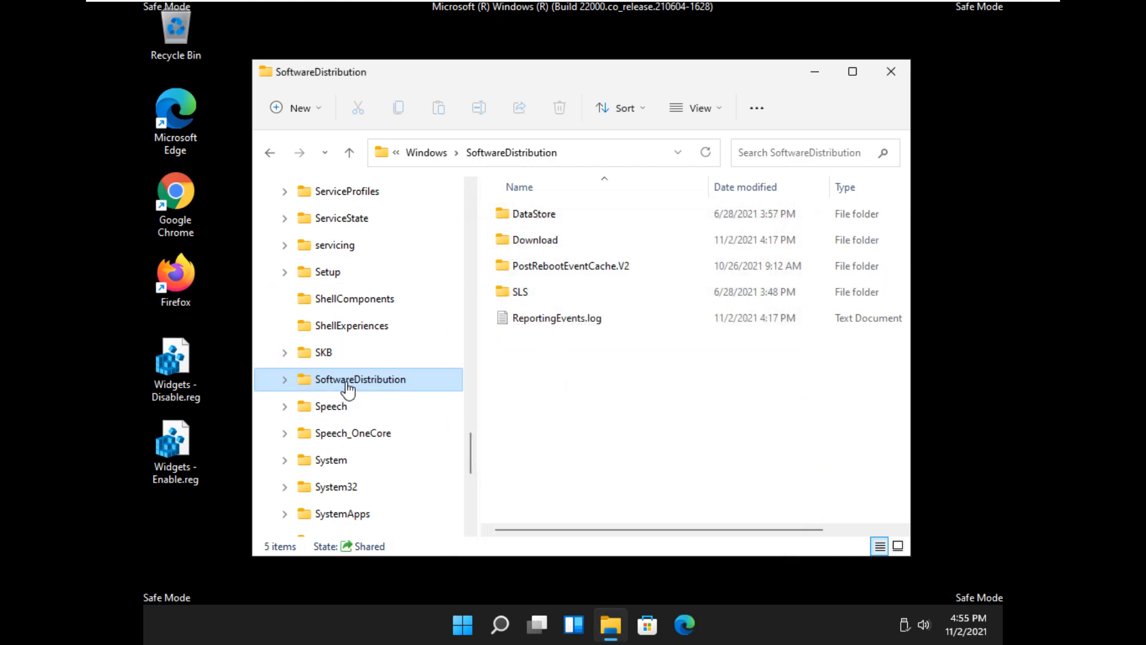
{"action": "left_click", "coordinate": [519, 292]}
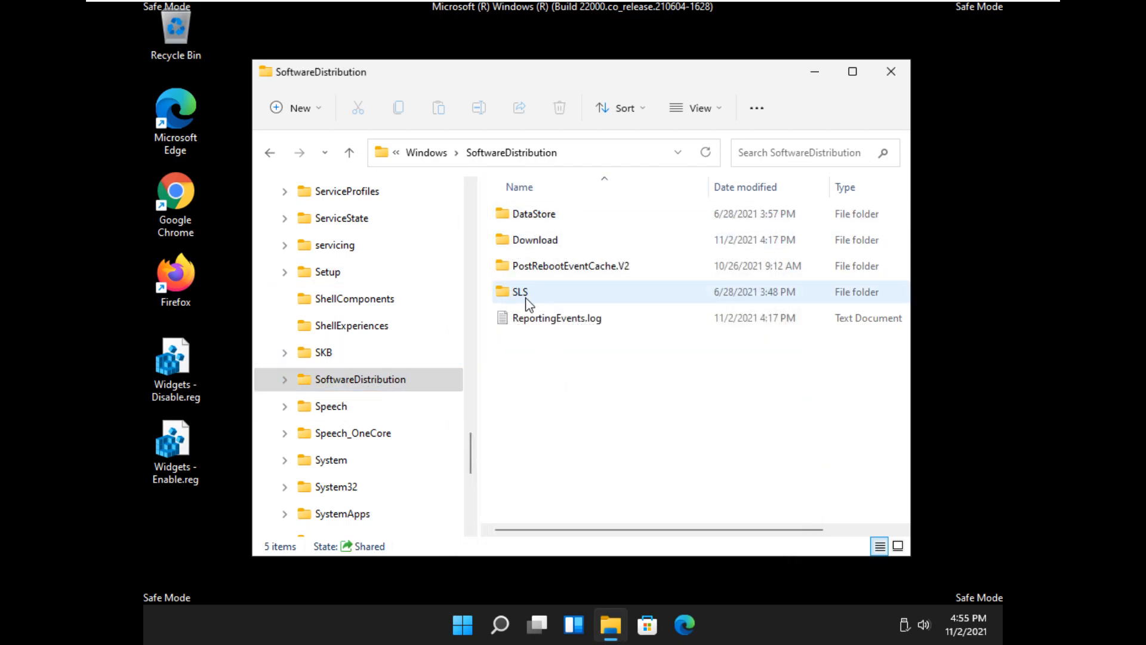
{"action": "key", "text": "ctrl+a"}
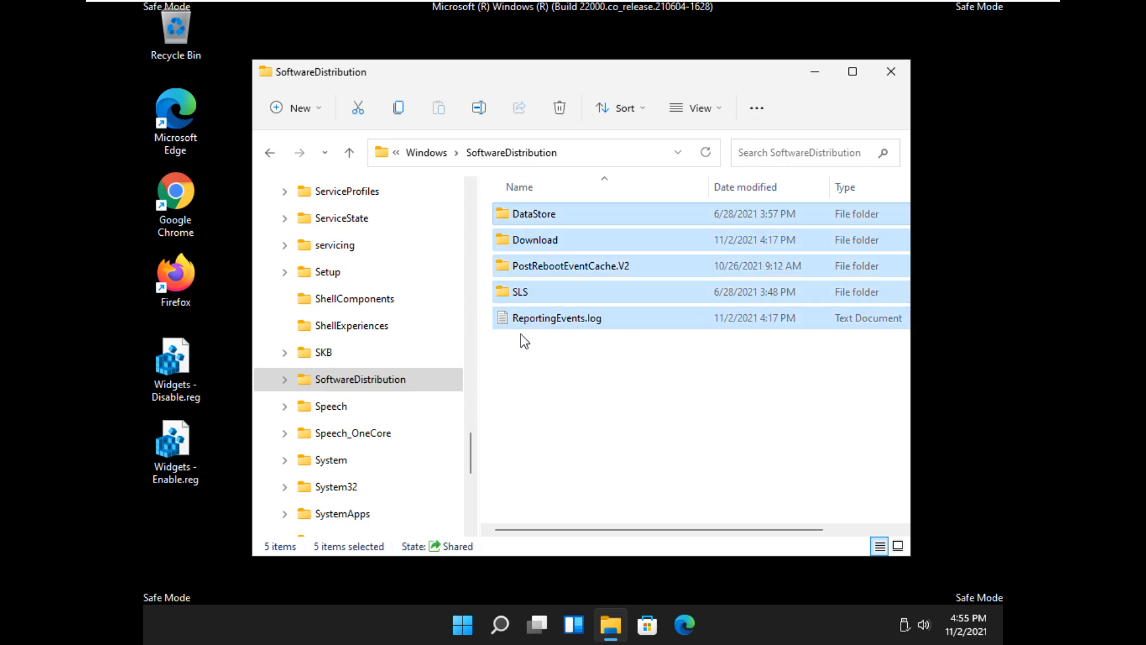
{"action": "left_click", "coordinate": [559, 107]}
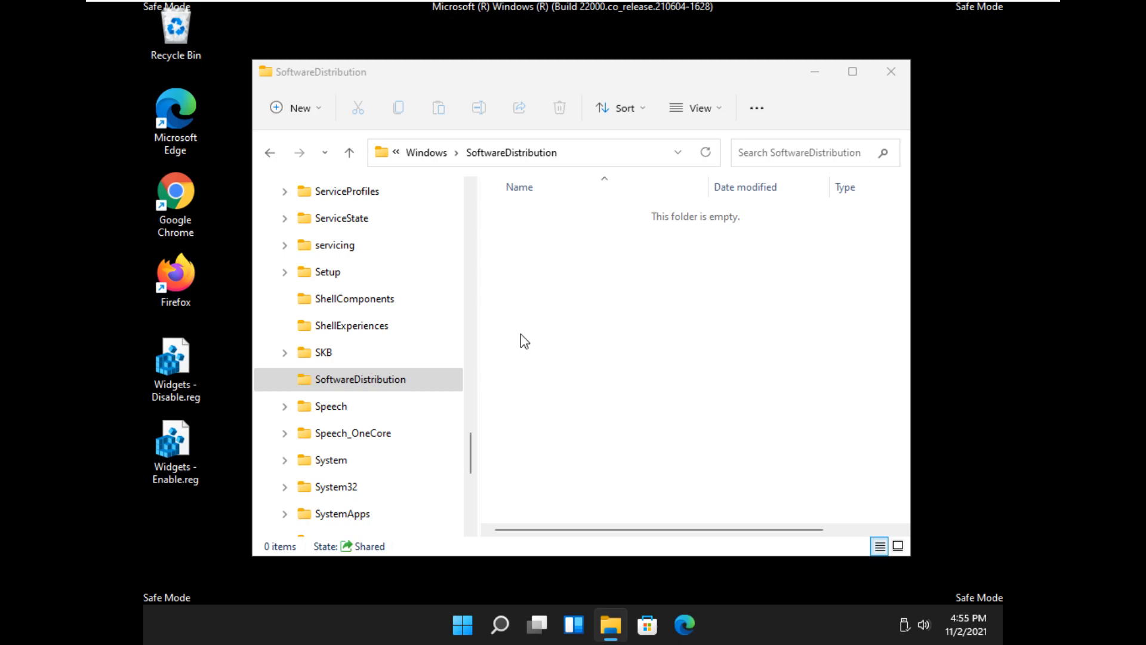
{"action": "mouse_move", "coordinate": [681, 350]}
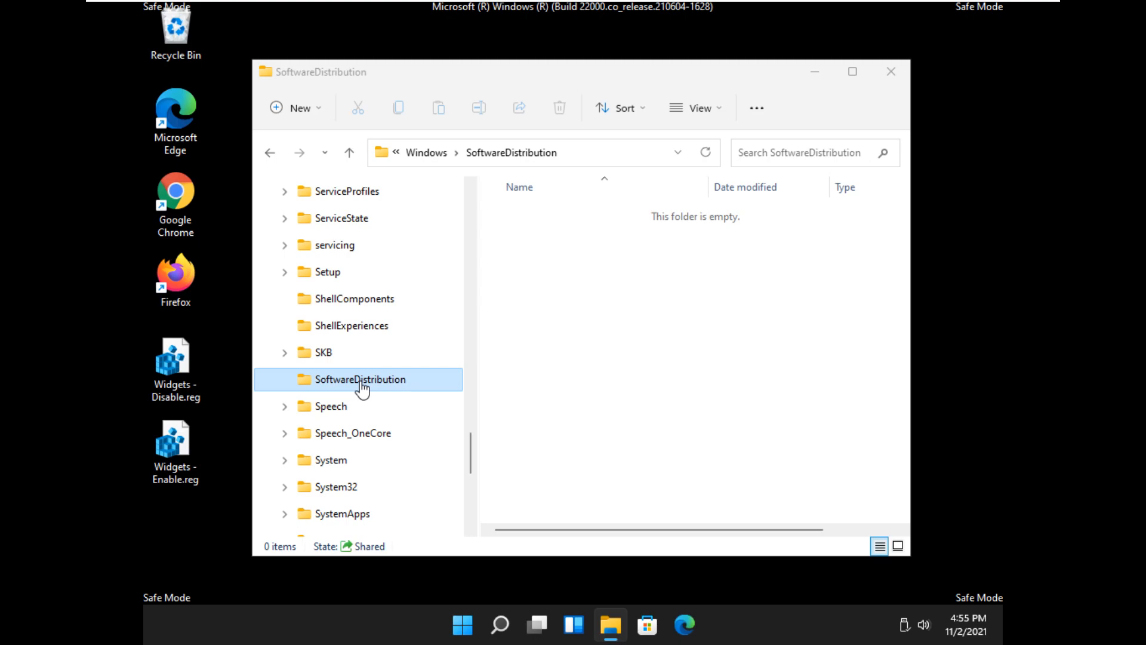
{"action": "mouse_move", "coordinate": [695, 366]}
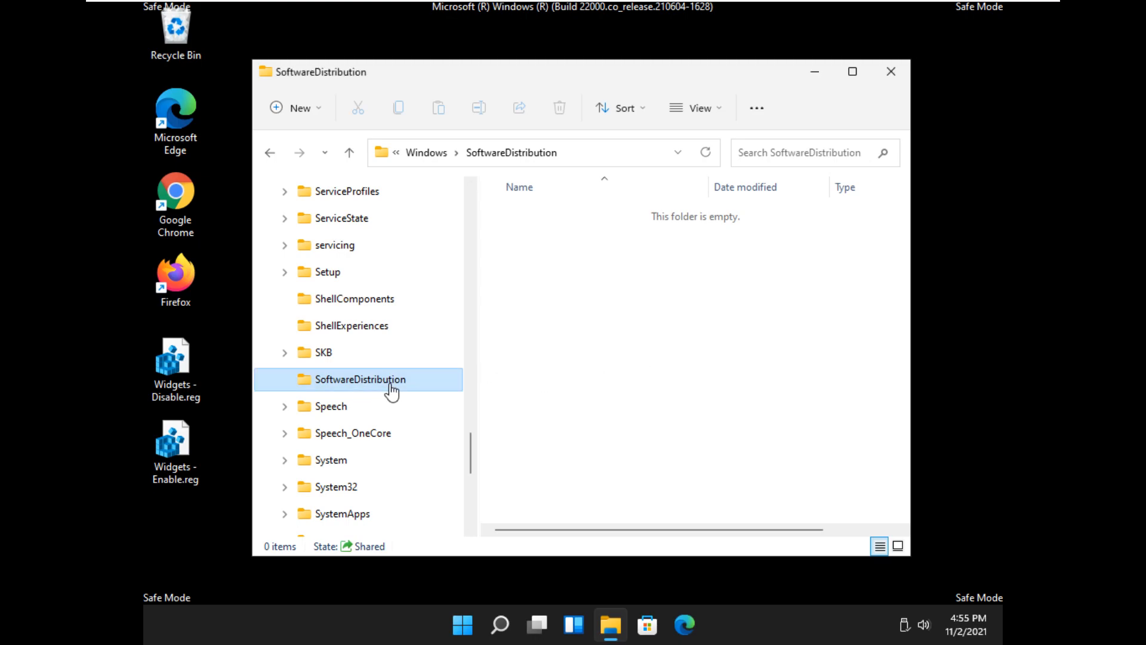
{"action": "mouse_move", "coordinate": [522, 379]}
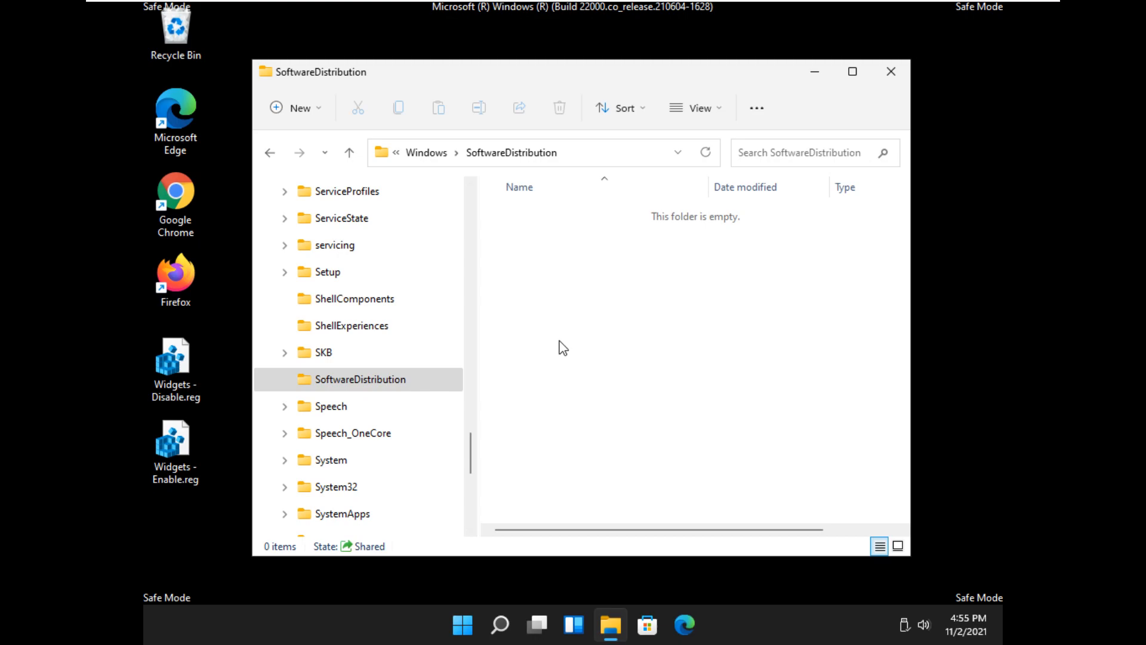
Step: Empty the Recycle Bin of the five deleted items and close Explorer to the desktop
{"action": "double_click", "coordinate": [175, 28]}
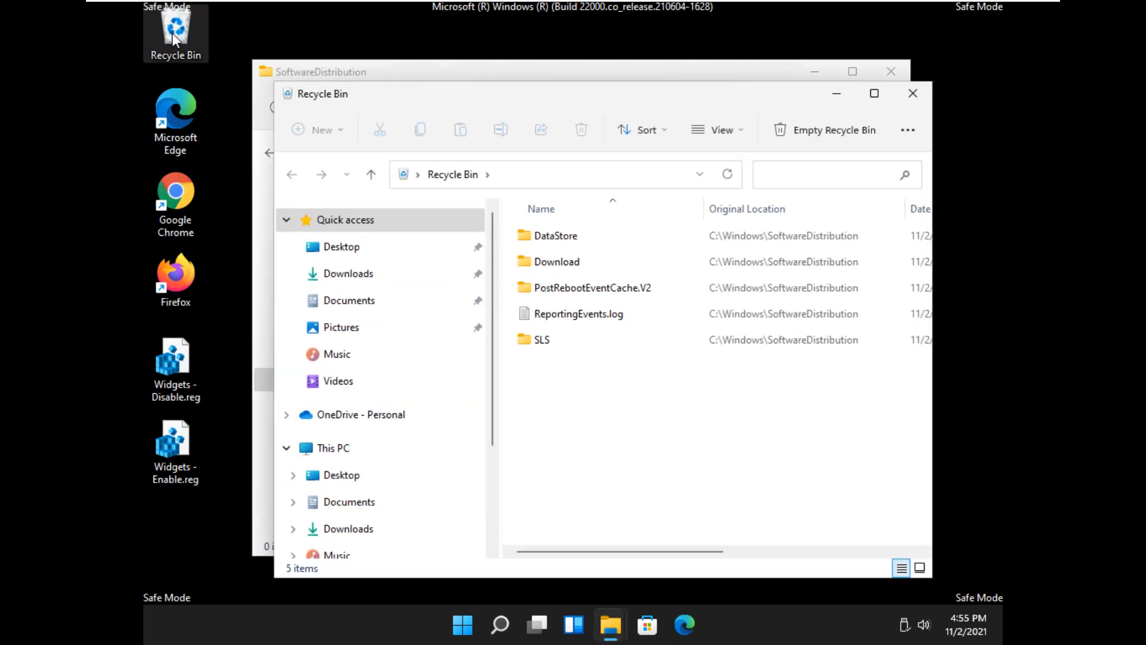
{"action": "left_click", "coordinate": [907, 129]}
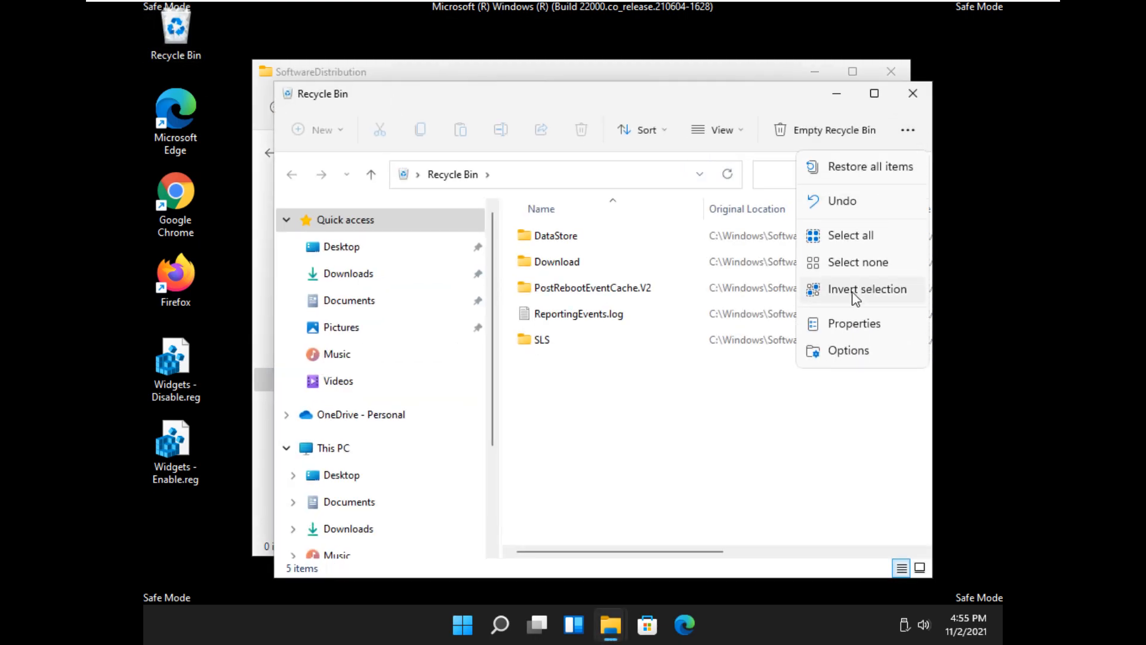
{"action": "left_click", "coordinate": [870, 166]}
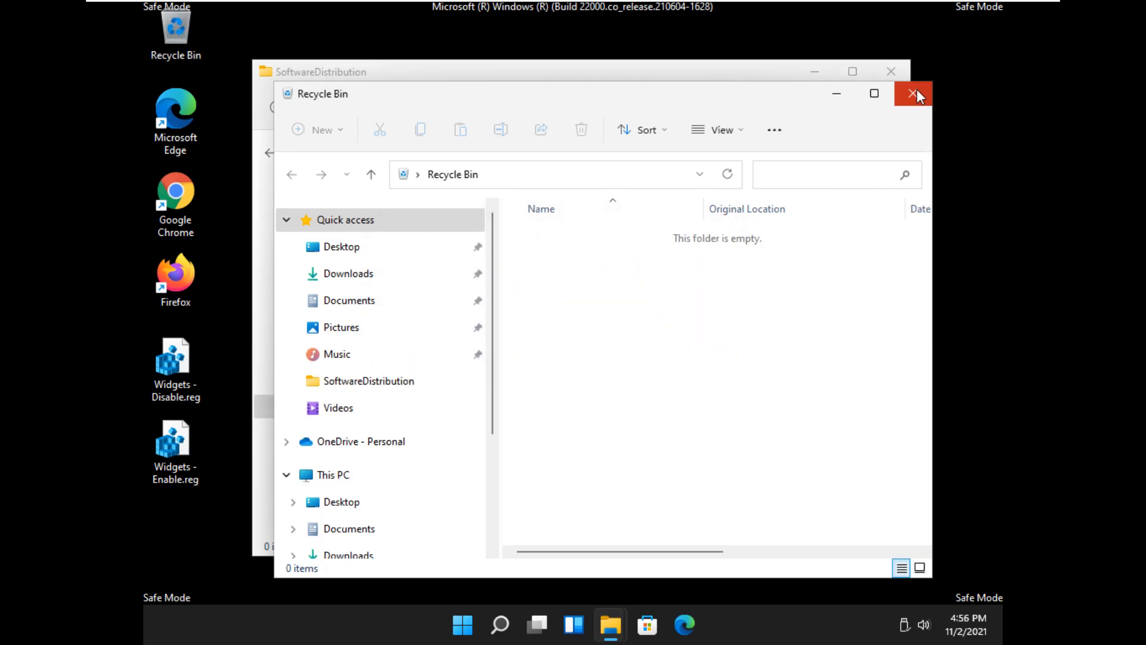
{"action": "left_click", "coordinate": [916, 93]}
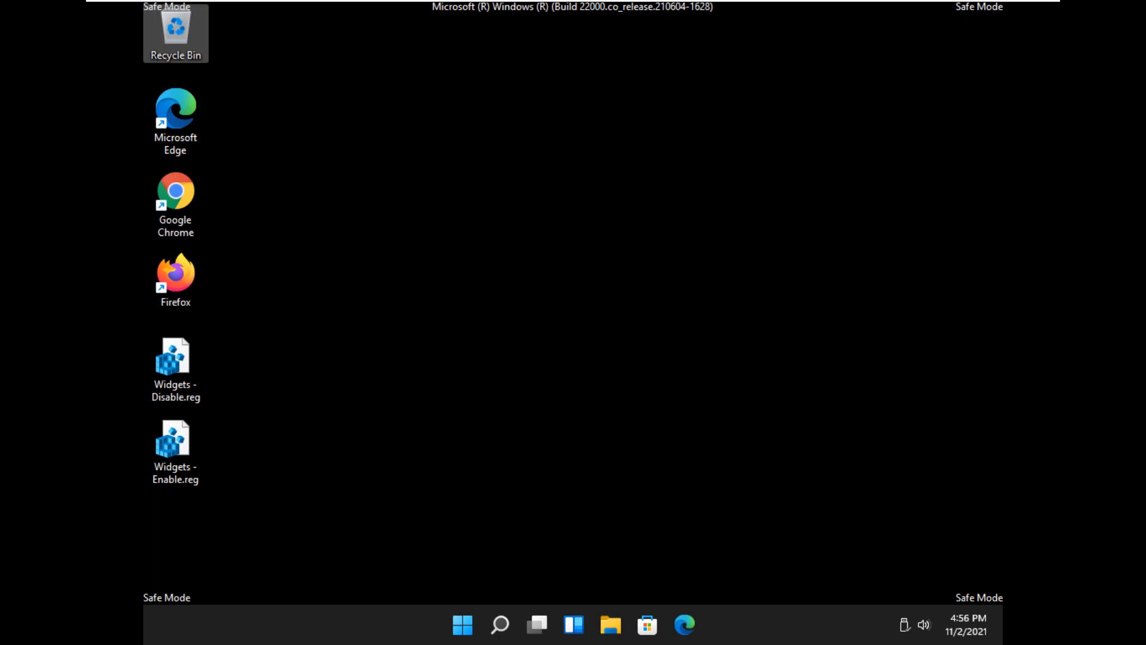
{"action": "mouse_move", "coordinate": [146, 306]}
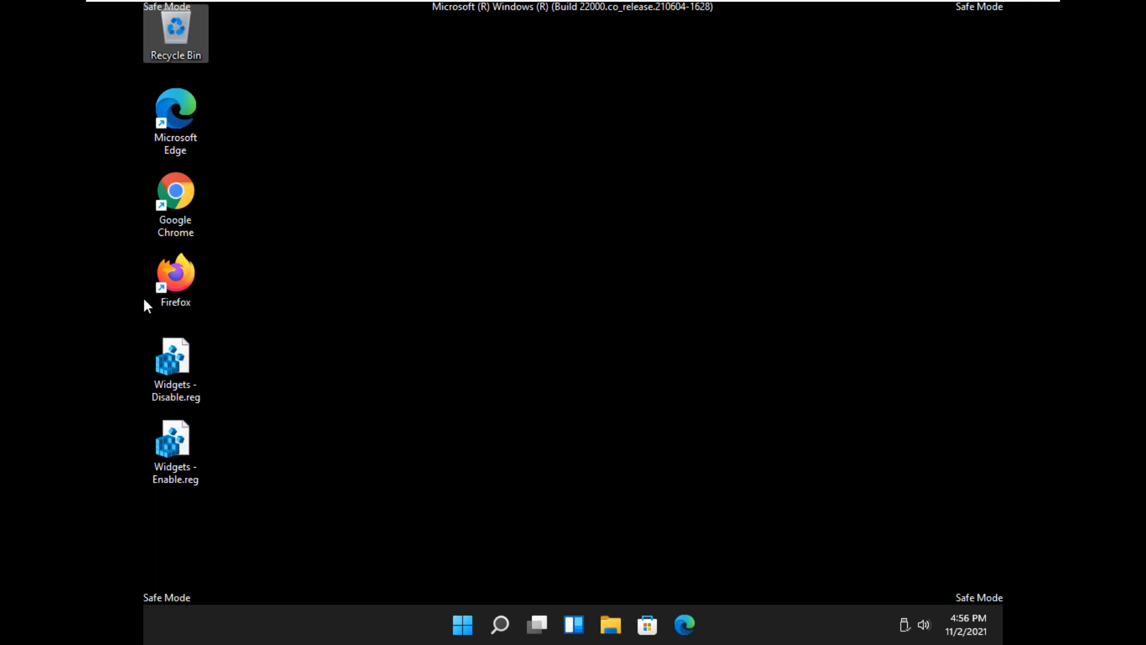
{"action": "mouse_move", "coordinate": [736, 9]}
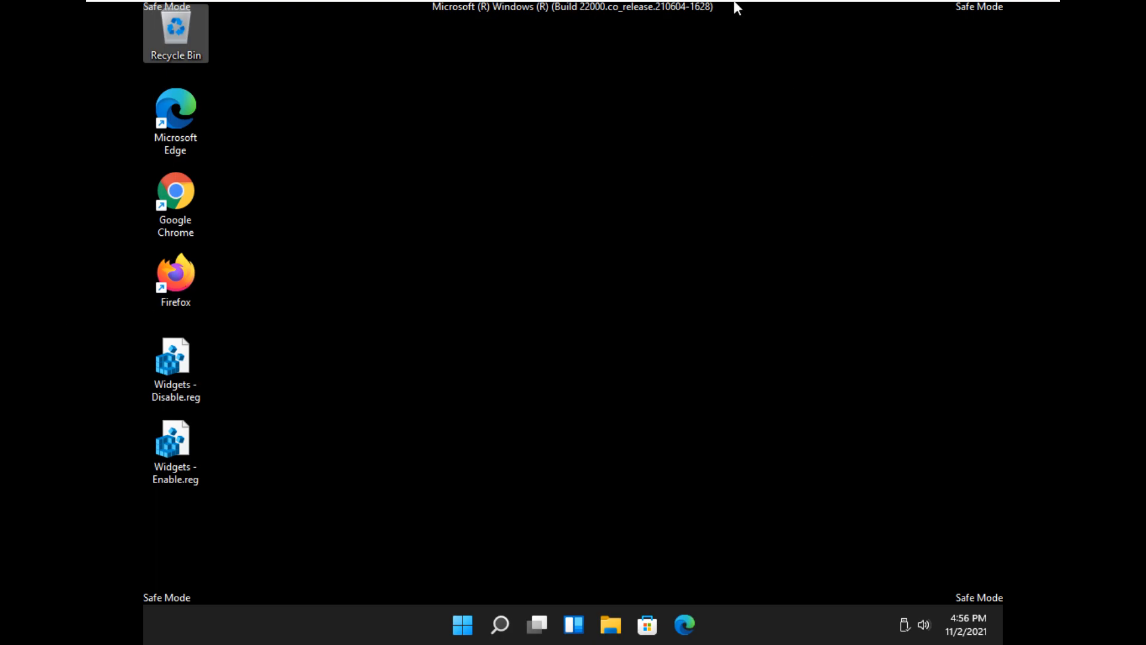
{"action": "mouse_move", "coordinate": [472, 8]}
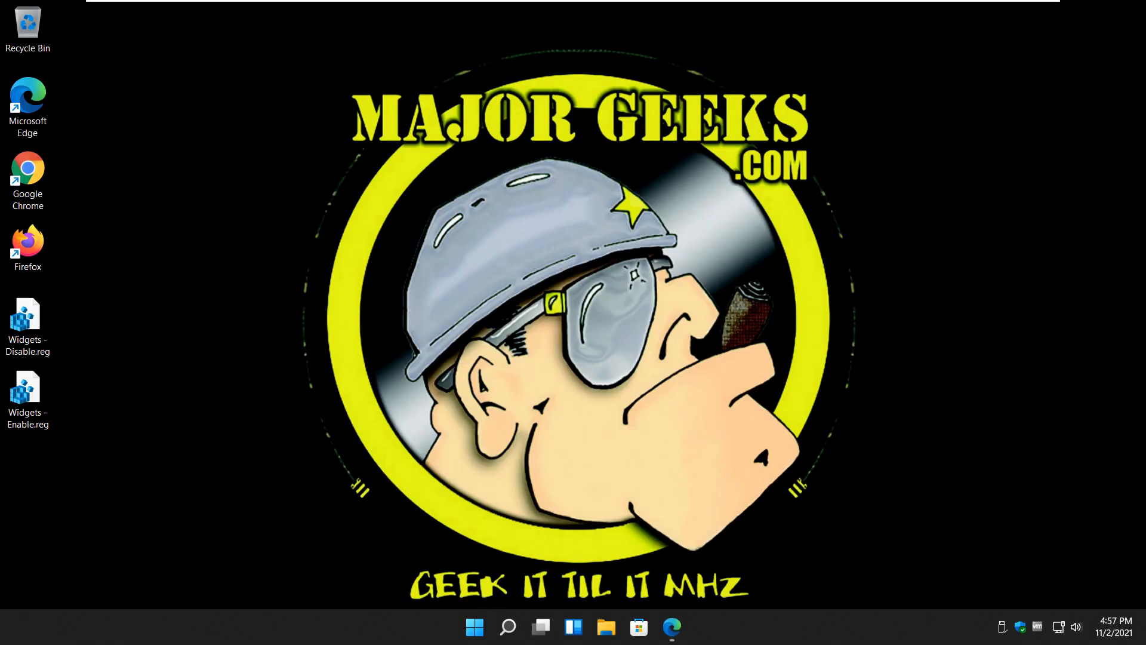
{"action": "mouse_move", "coordinate": [180, 465]}
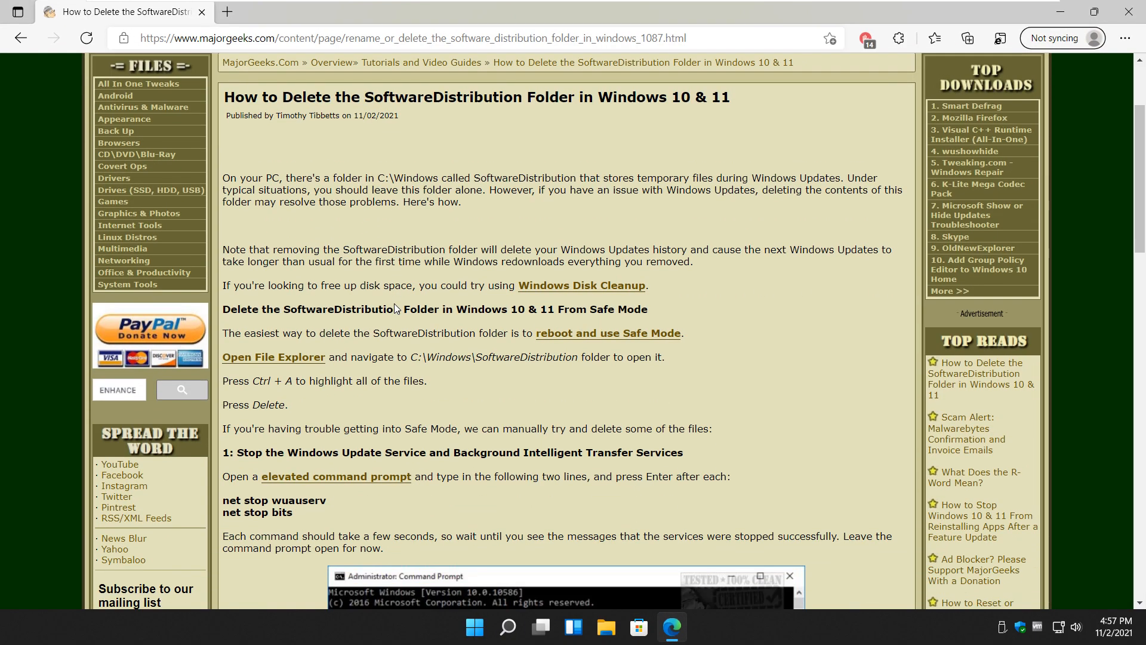
Step: Scroll the MajorGeeks guide down to step 1 with the net stop wuauserv and net stop bits commands
{"action": "scroll", "scroll_direction": "down", "scroll_amount": 3}
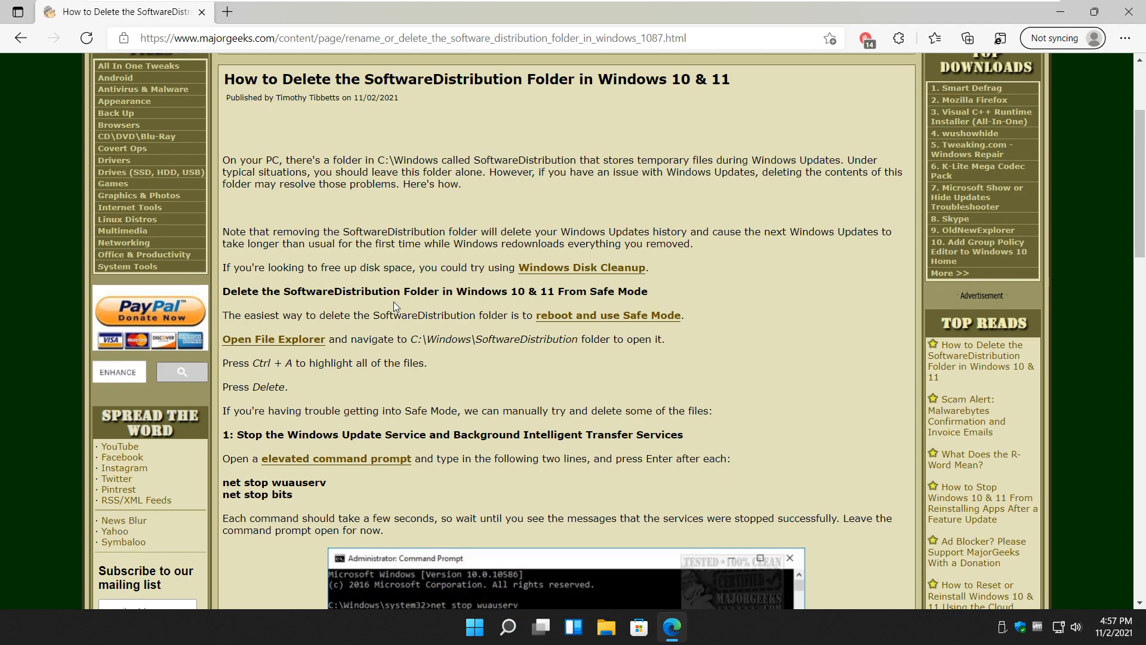
{"action": "scroll", "scroll_direction": "down", "scroll_amount": 3}
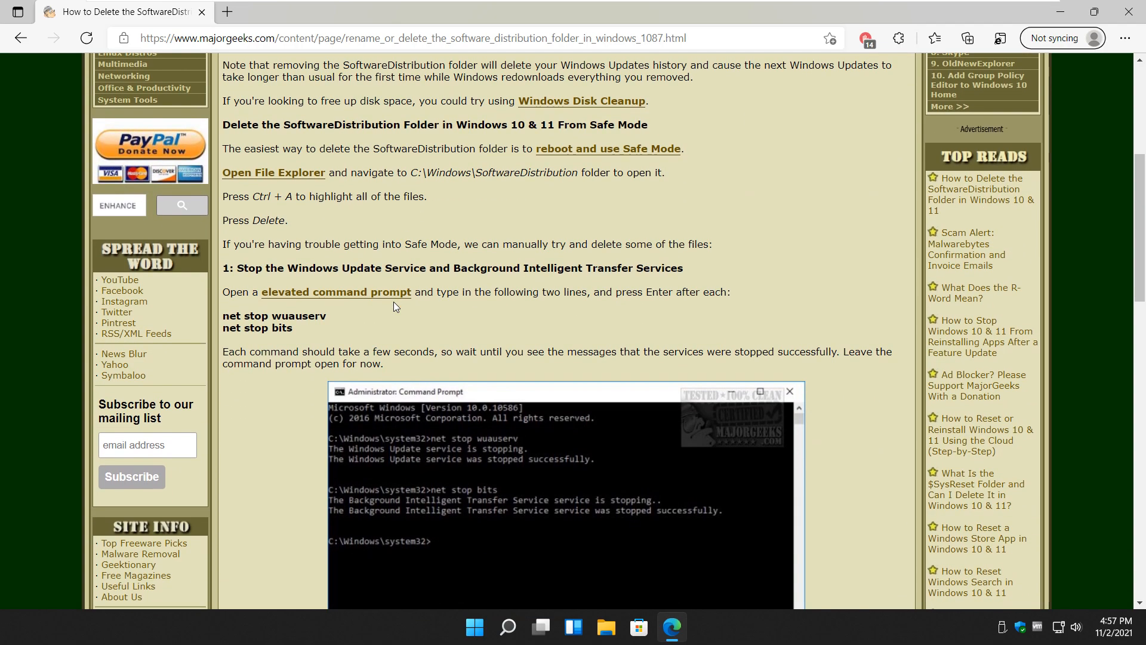
{"action": "mouse_move", "coordinate": [499, 111]}
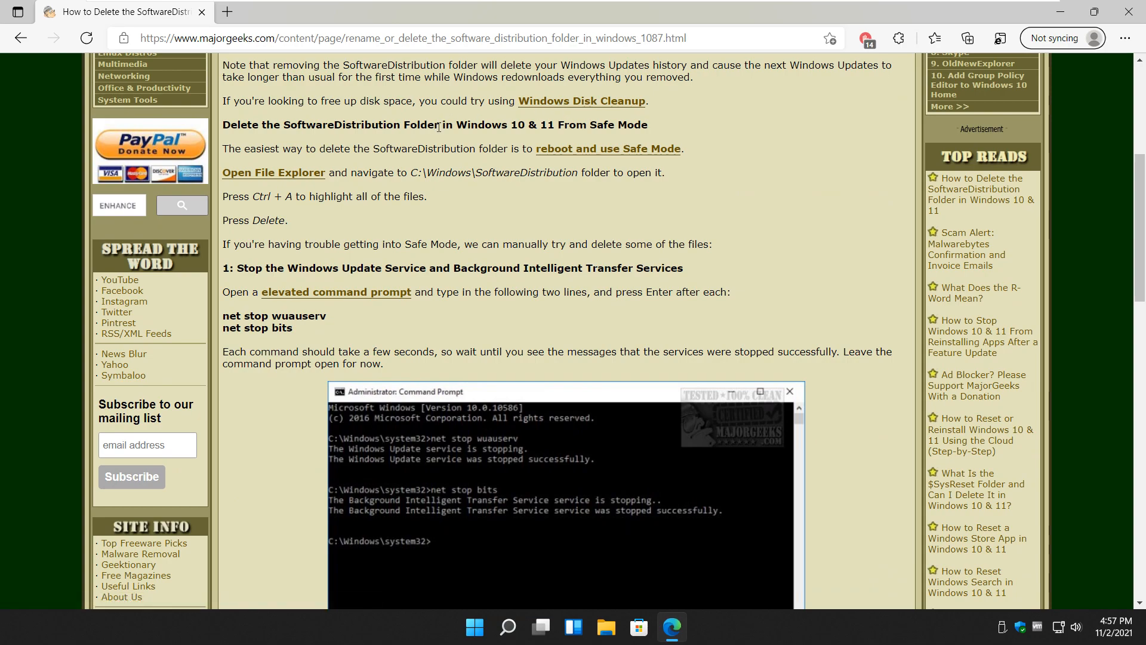
{"action": "mouse_move", "coordinate": [380, 181]}
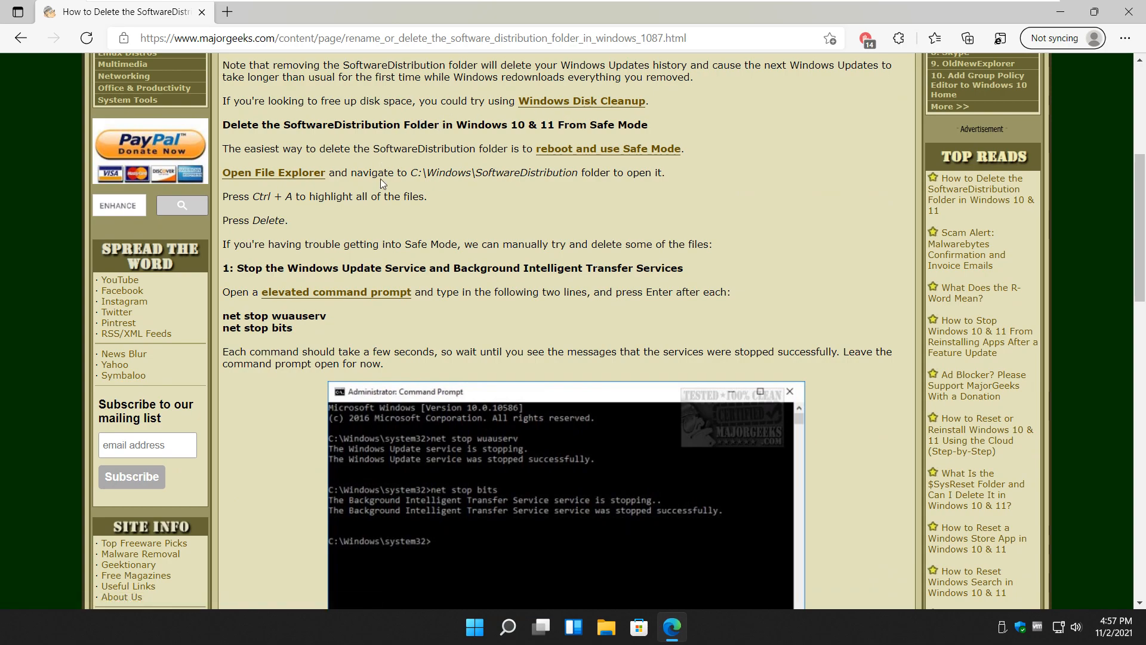
{"action": "mouse_move", "coordinate": [455, 238]}
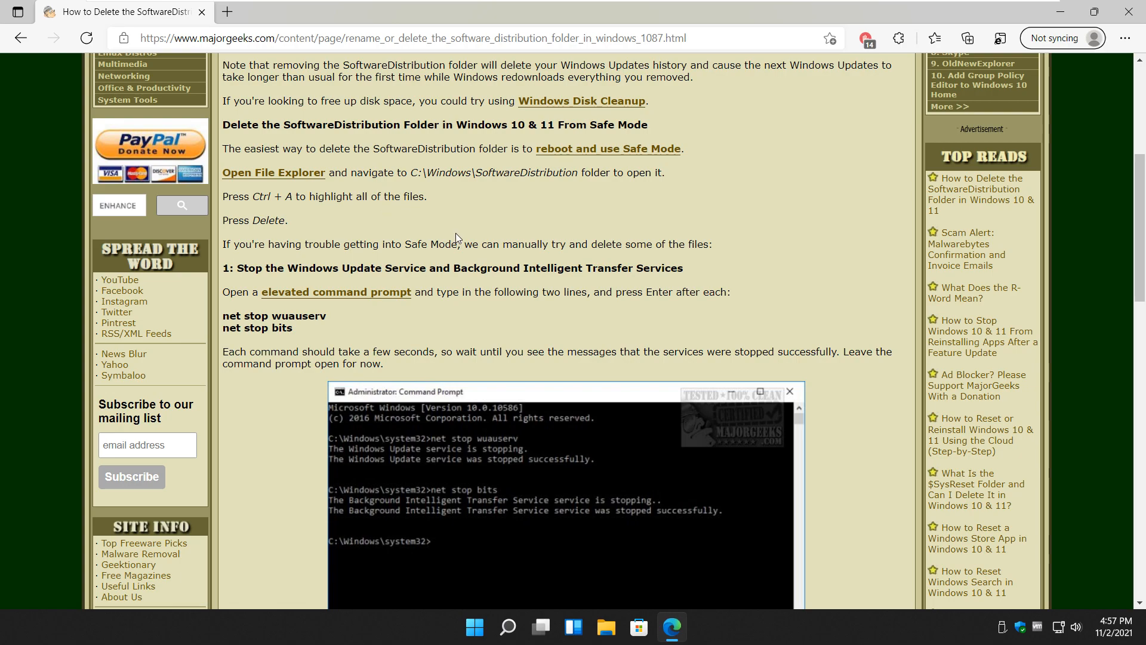
{"action": "scroll", "scroll_direction": "down", "scroll_amount": 3}
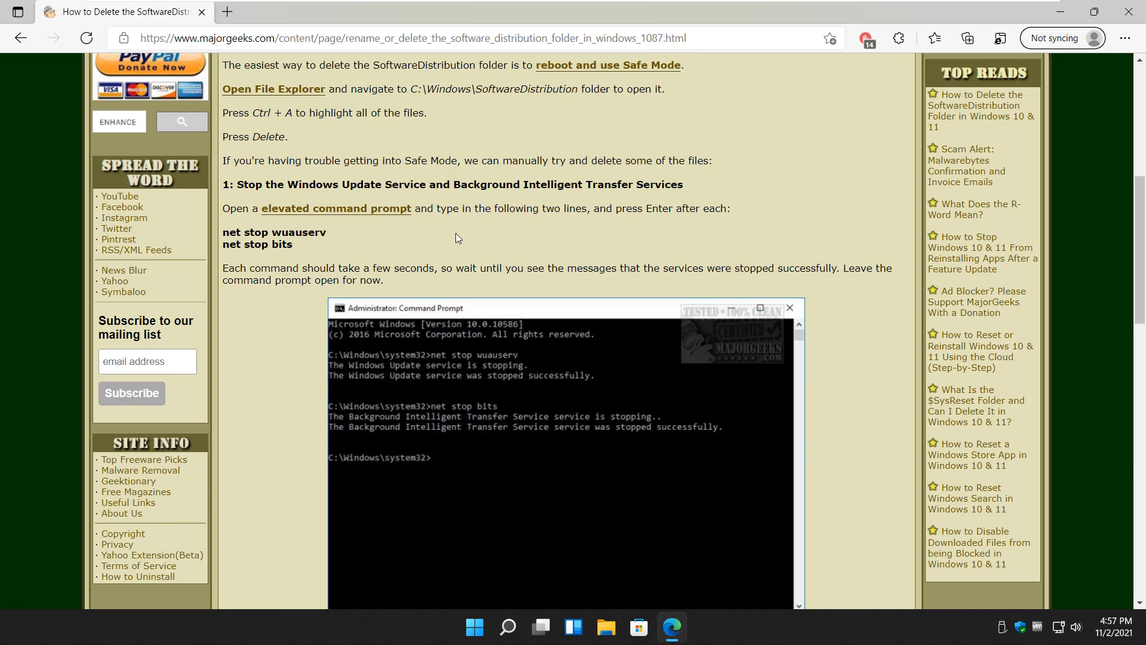
{"action": "mouse_move", "coordinate": [275, 257]}
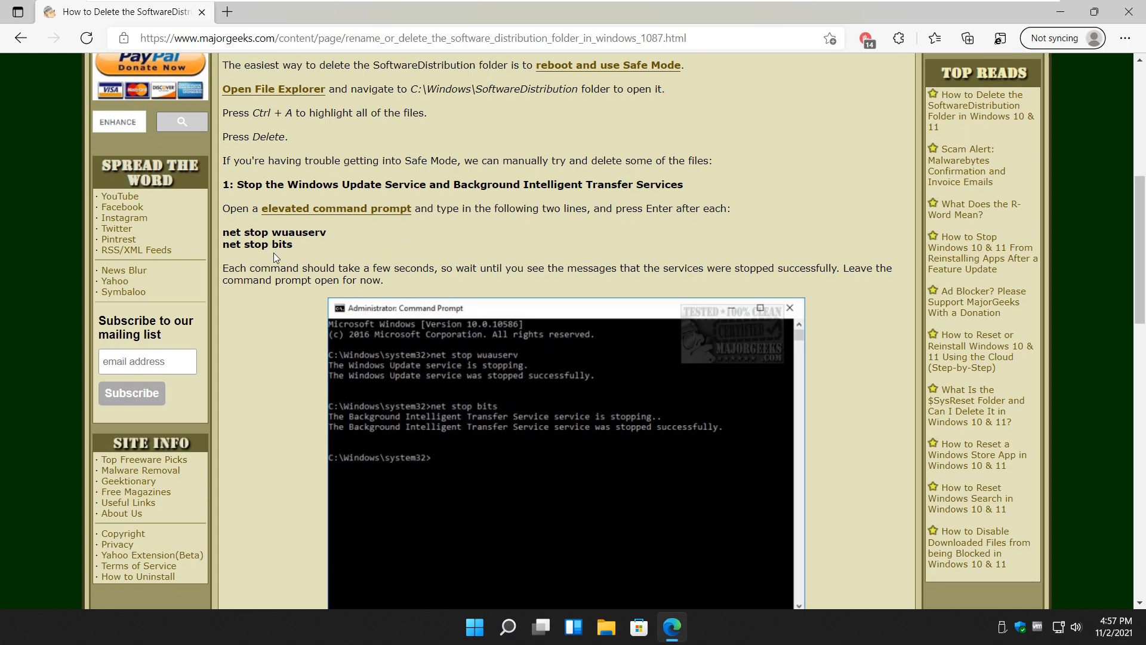
{"action": "scroll", "scroll_direction": "down", "scroll_amount": 3}
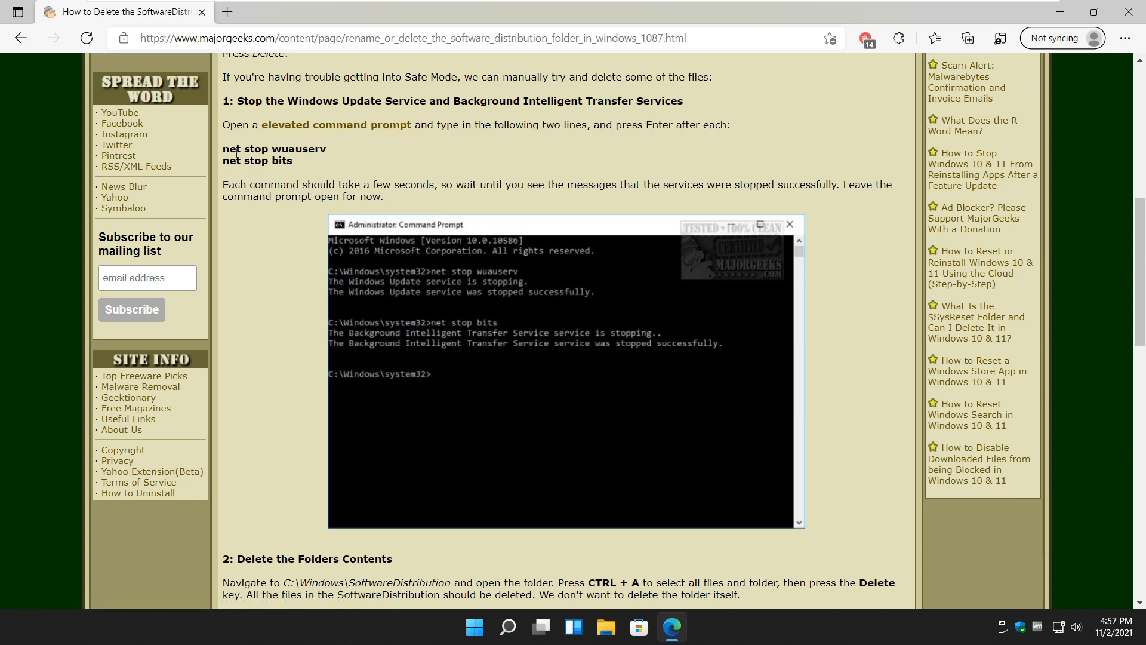
{"action": "mouse_move", "coordinate": [262, 172]}
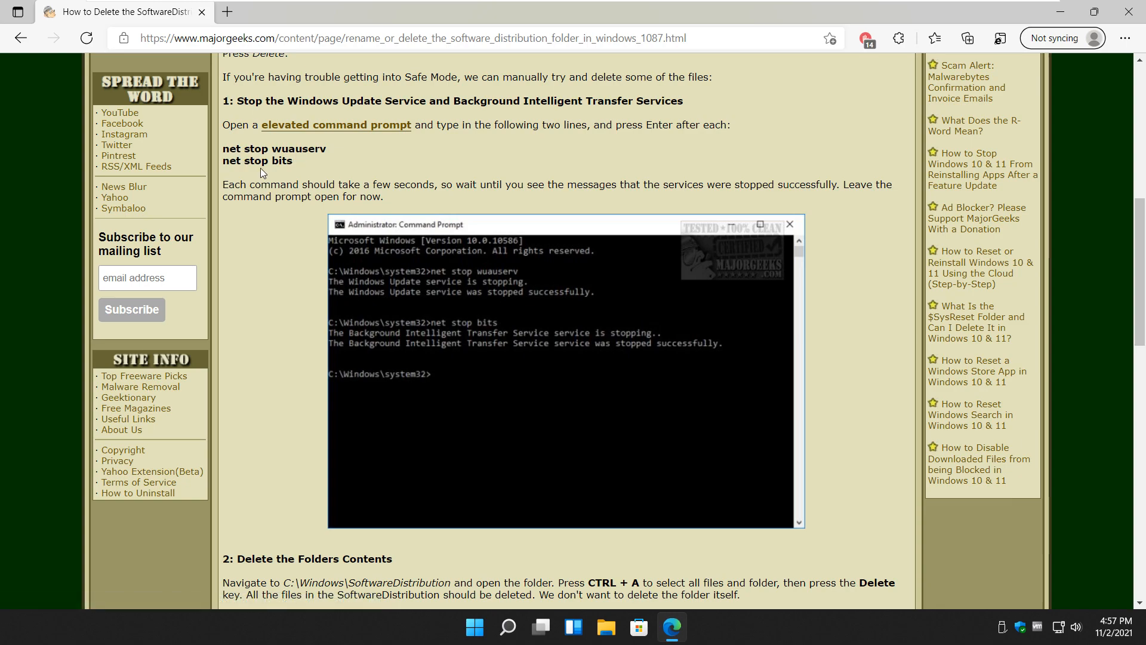
{"action": "mouse_move", "coordinate": [284, 156]}
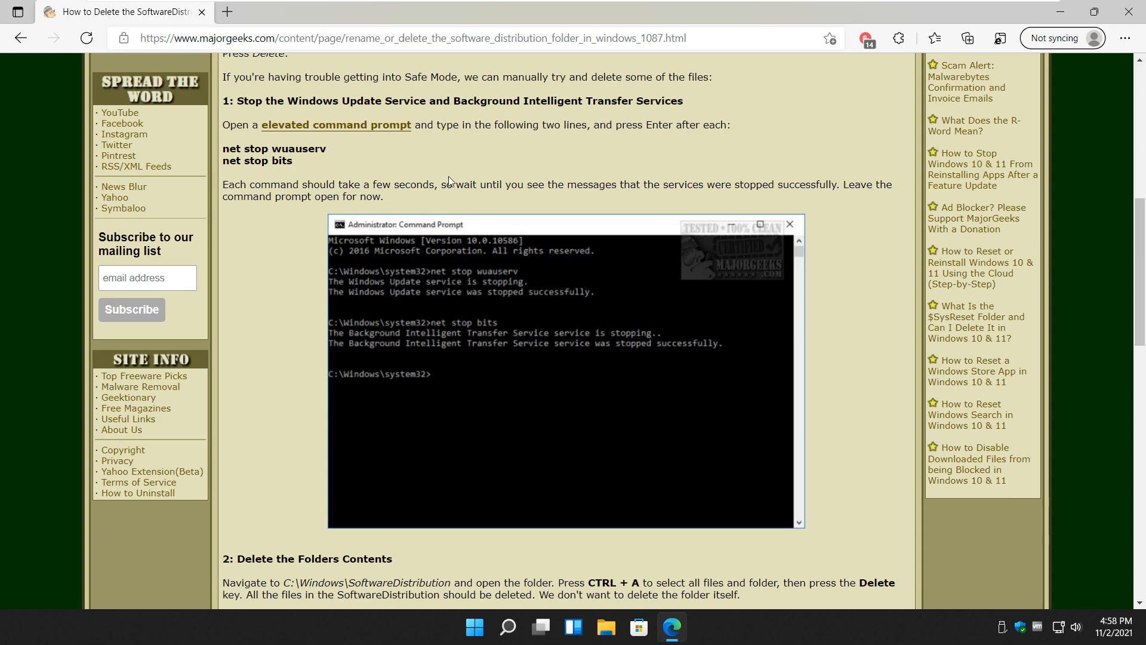
{"action": "mouse_move", "coordinate": [379, 629]}
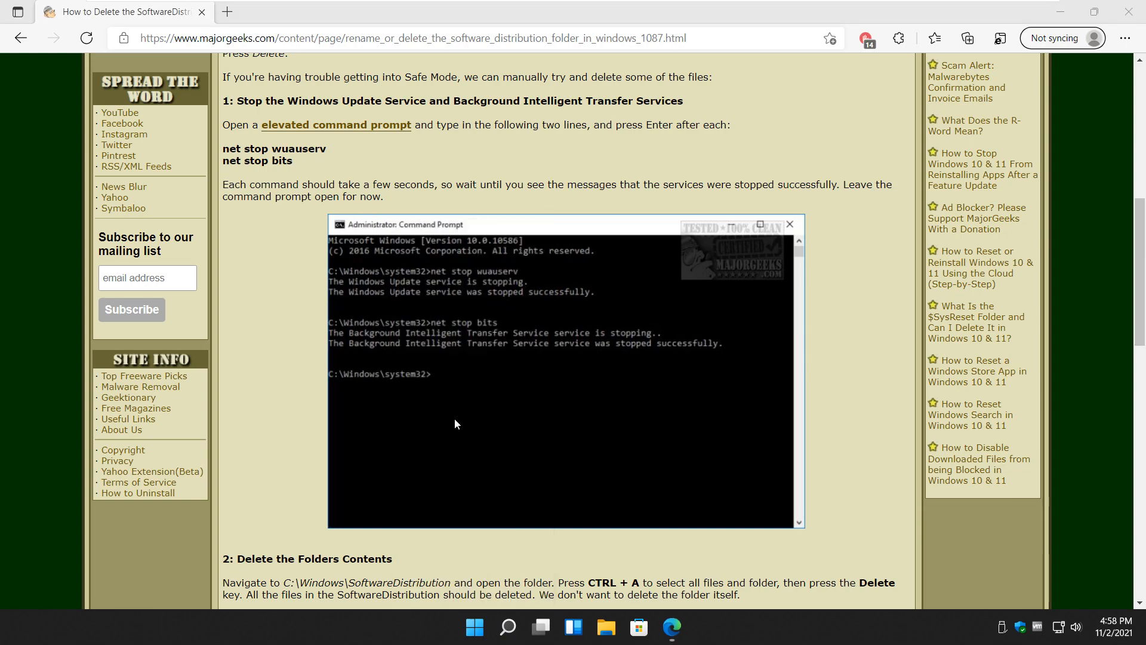
{"action": "mouse_move", "coordinate": [379, 180]}
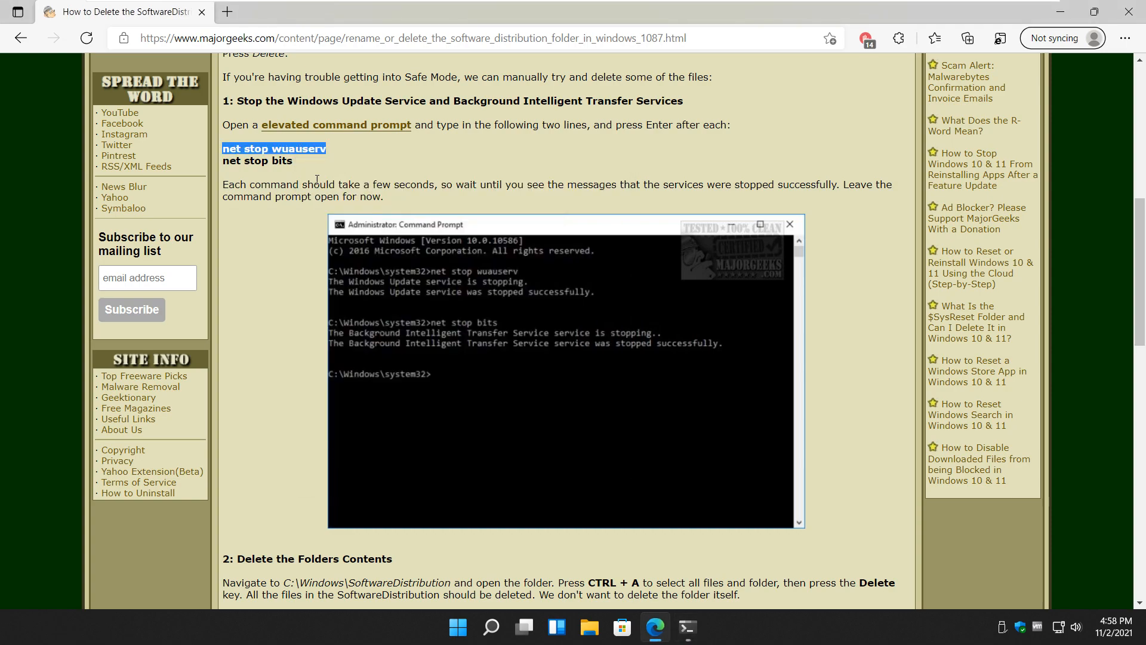
Step: Run net stop wuauserv in the elevated PowerShell to stop the Windows Update service
{"action": "left_click", "coordinate": [685, 627]}
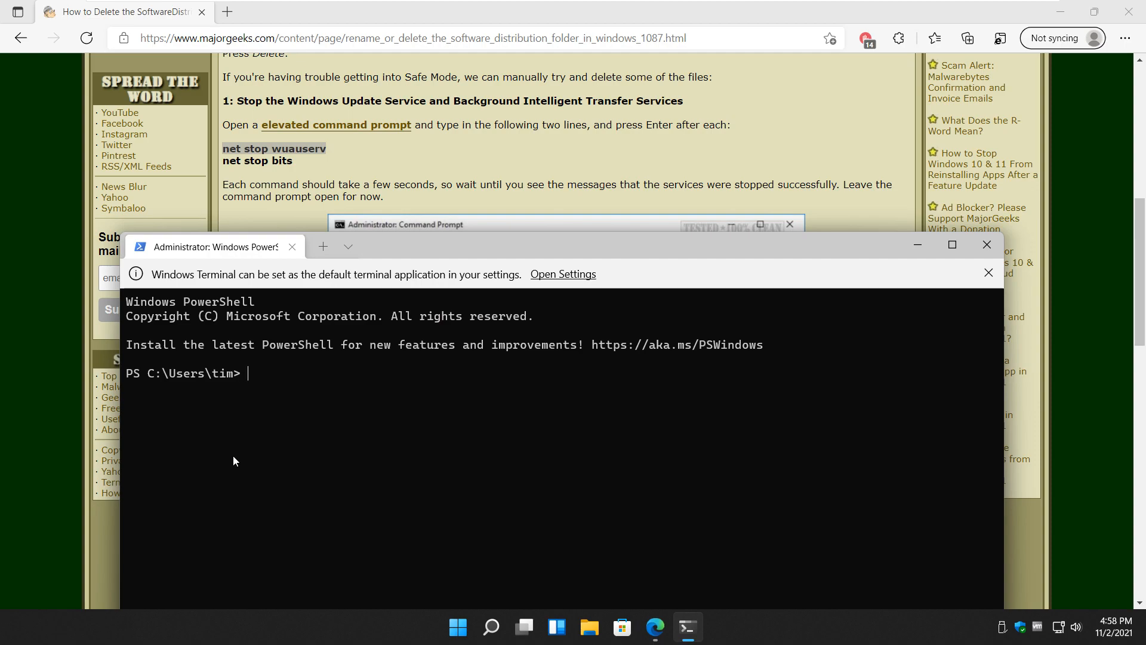
{"action": "type", "text": "net stop wuauserv"}
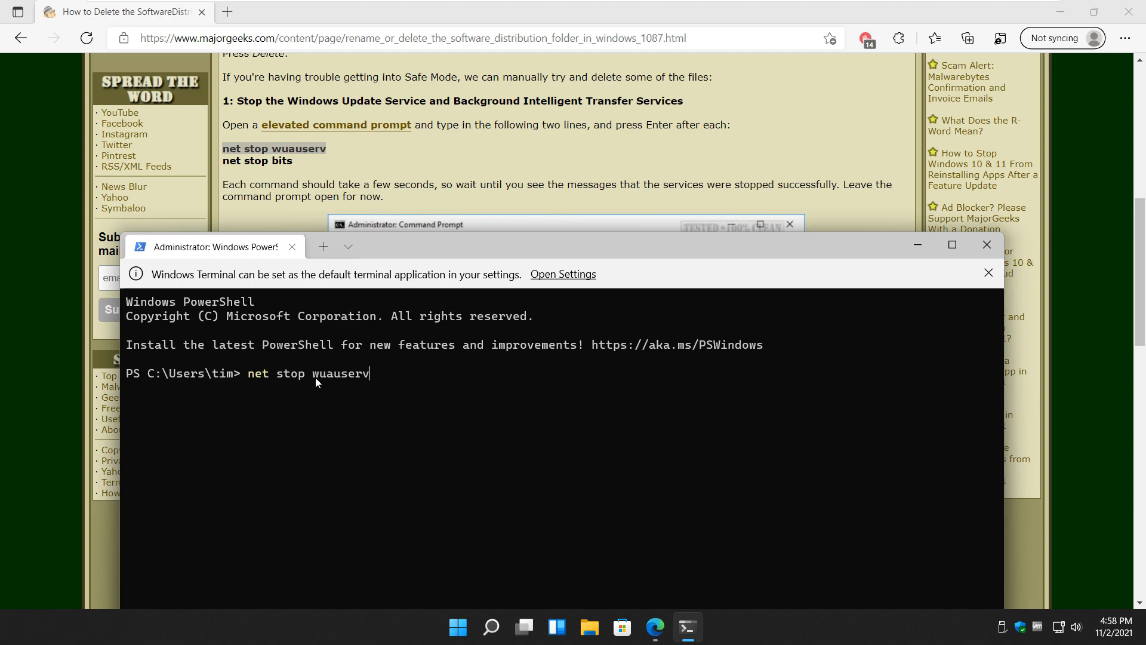
{"action": "mouse_move", "coordinate": [338, 381]}
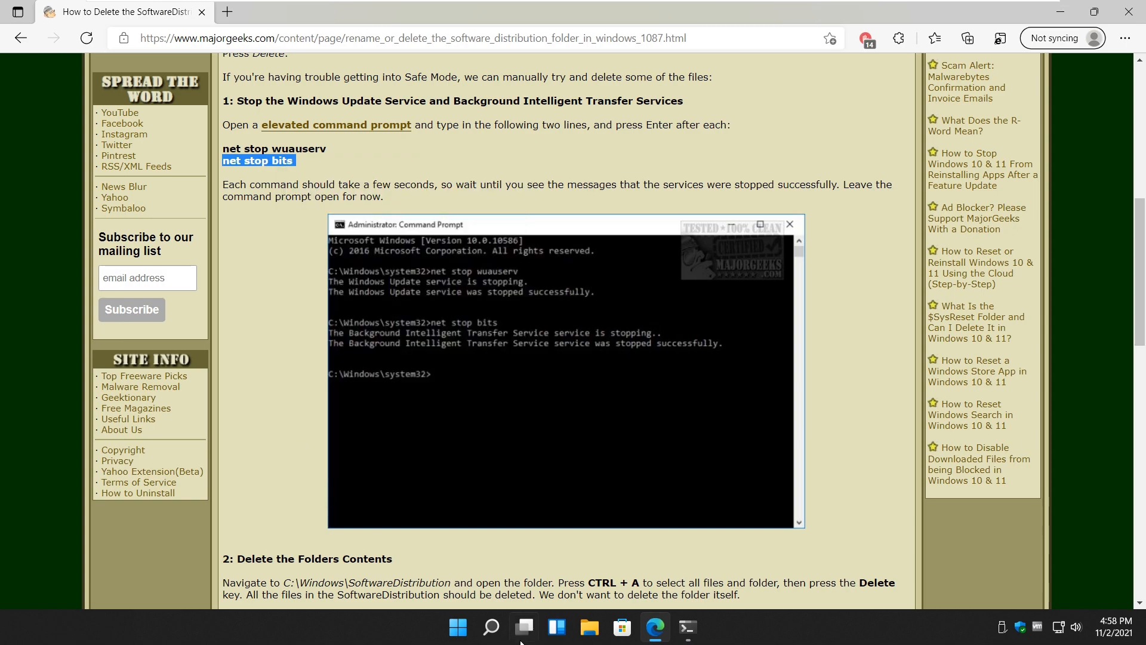
Step: Run net stop bits in the elevated PowerShell to stop the background transfer service
{"action": "left_click", "coordinate": [685, 627]}
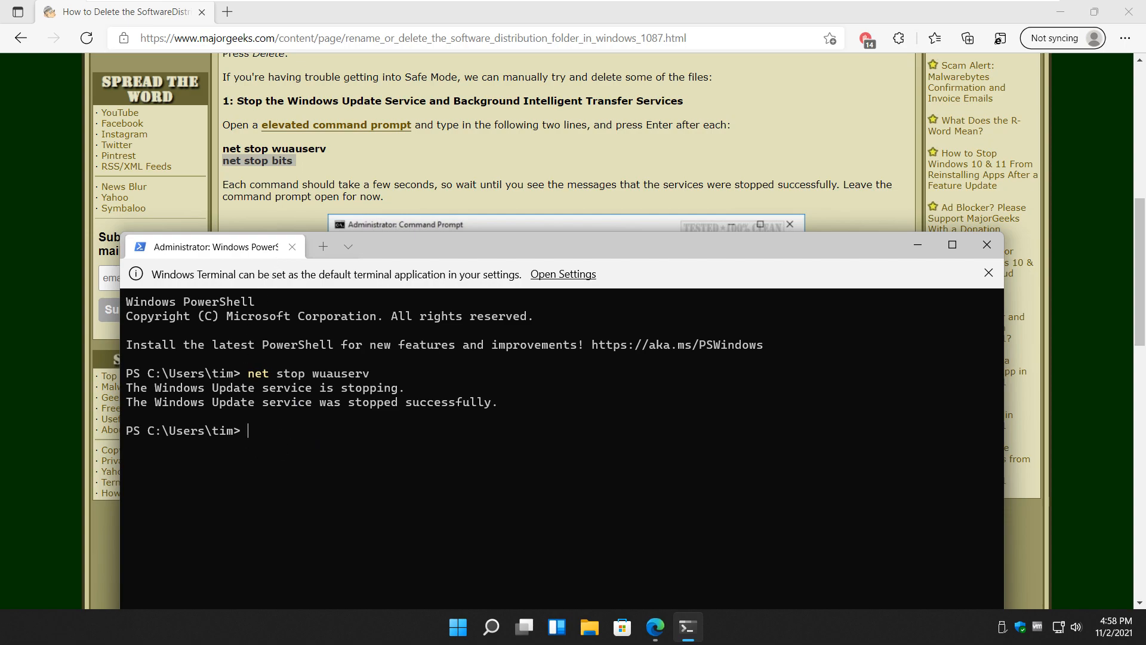
{"action": "type", "text": "net stop"}
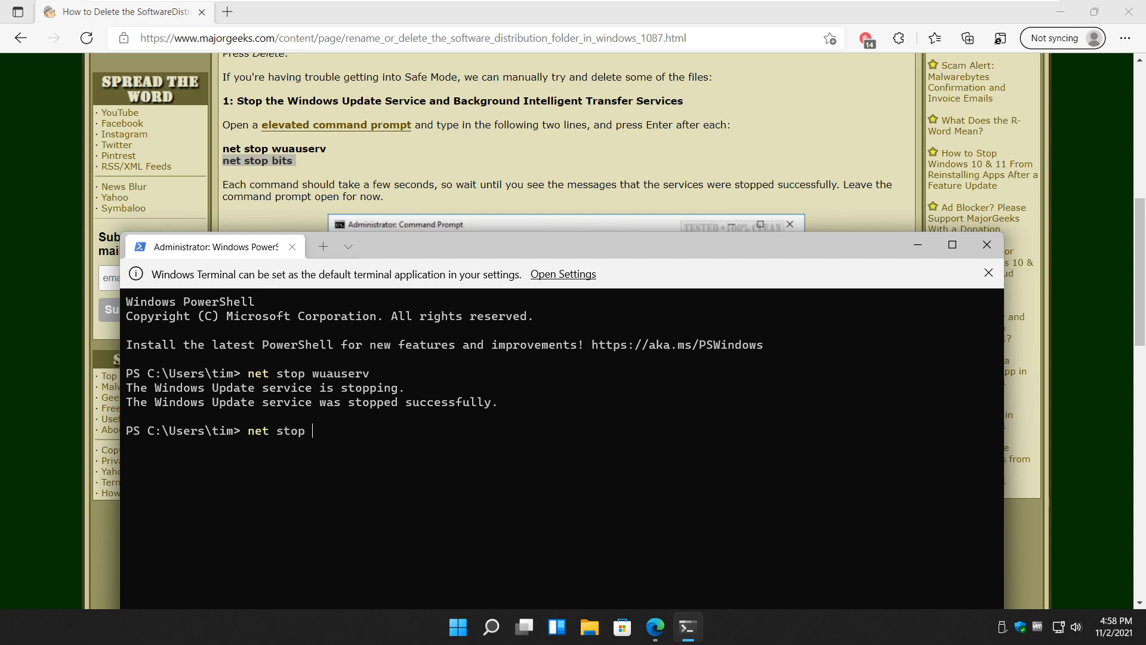
{"action": "type", "text": "bits"}
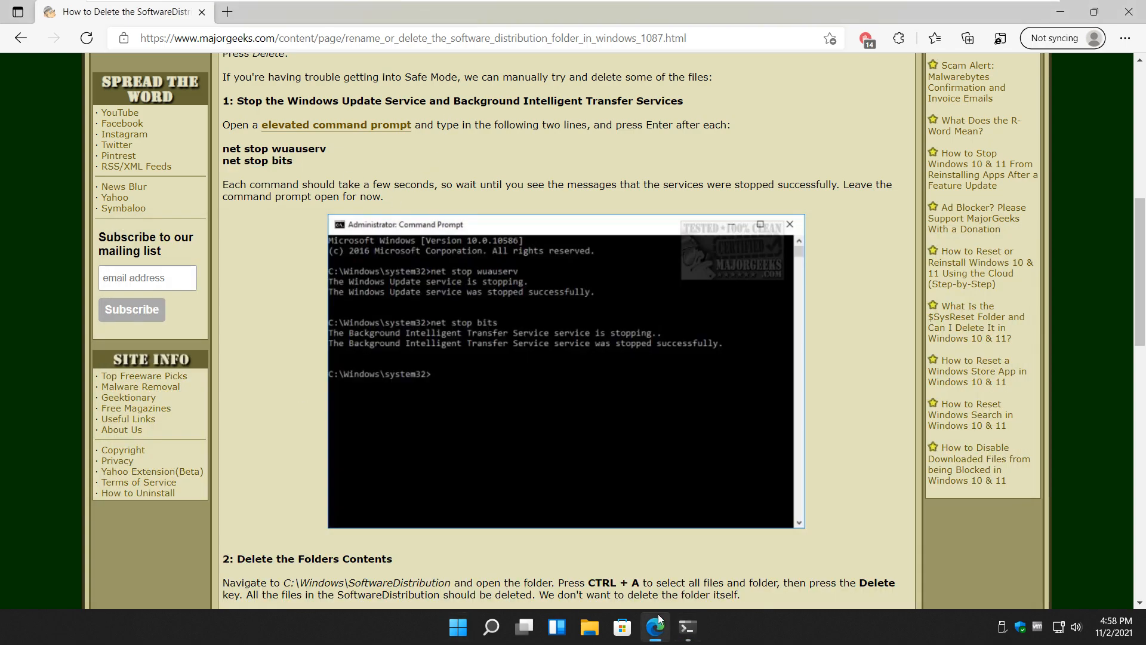
{"action": "mouse_move", "coordinate": [250, 370]}
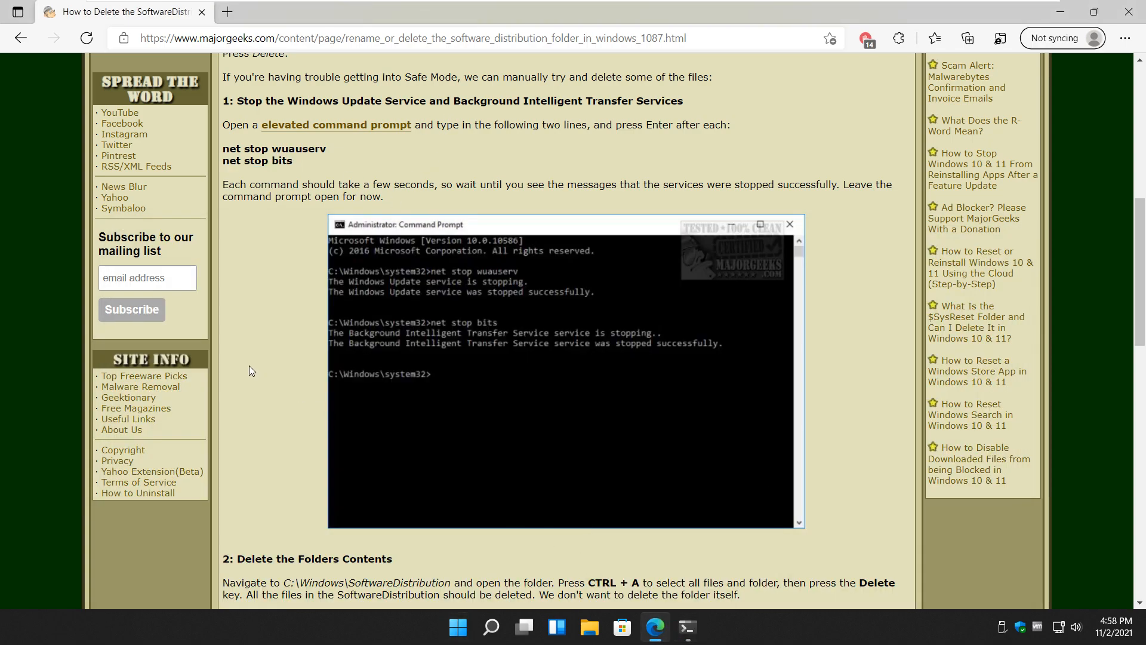
Step: Navigate File Explorer to C:\Windows\SoftwareDistribution
{"action": "scroll", "scroll_direction": "down", "scroll_amount": 3}
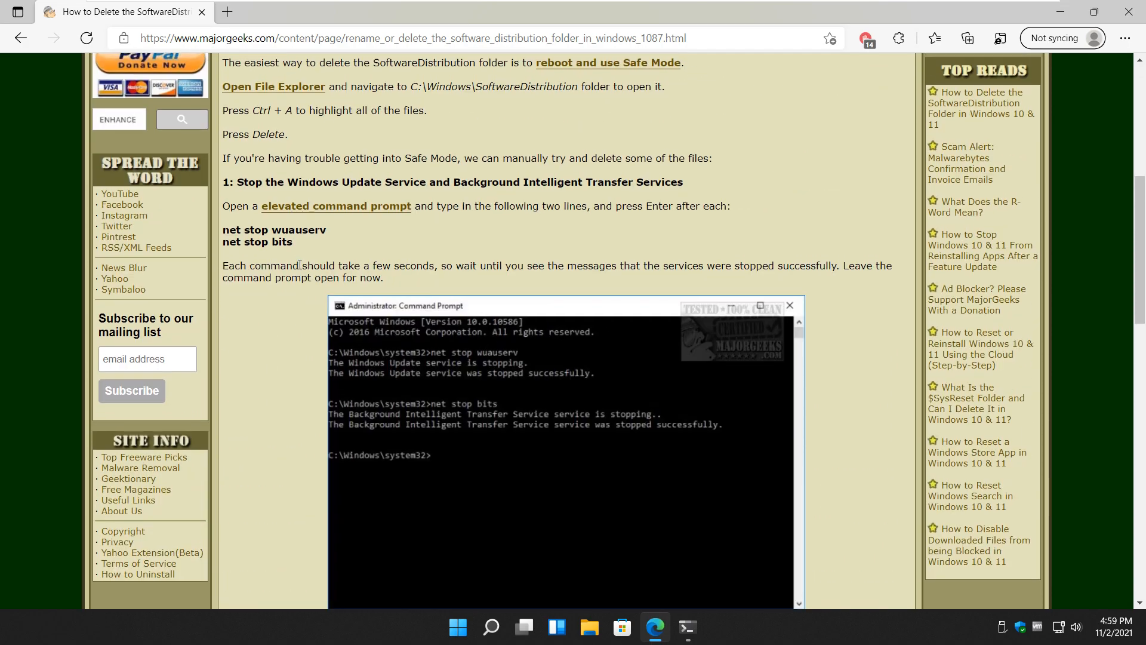
{"action": "scroll", "scroll_direction": "down", "scroll_amount": 3}
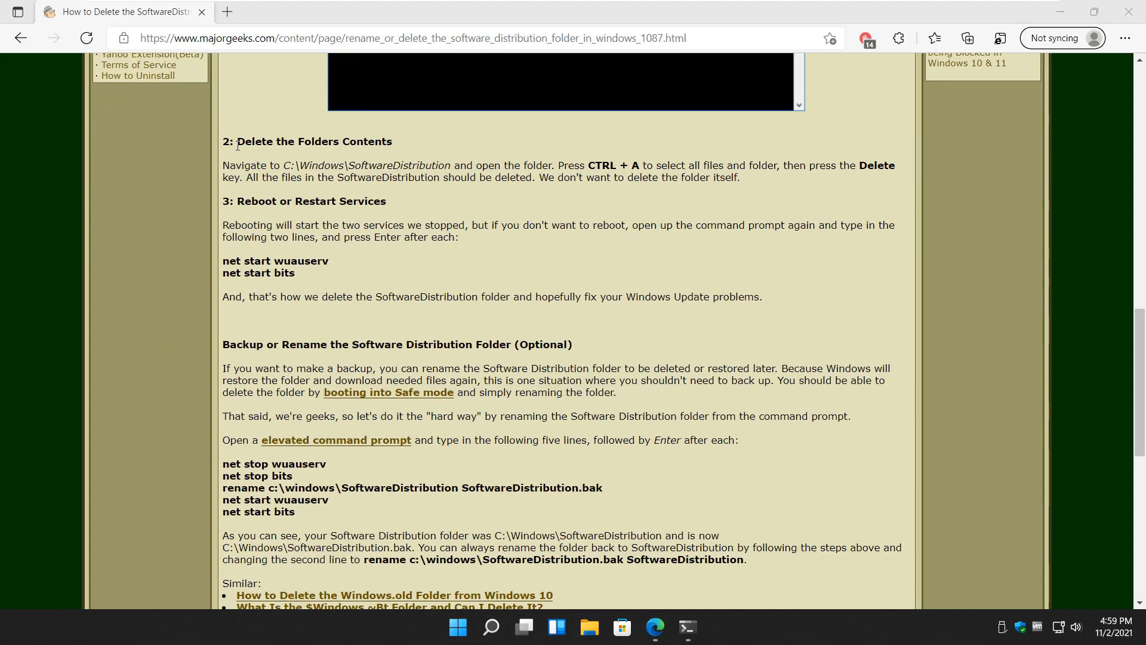
{"action": "left_click", "coordinate": [588, 627]}
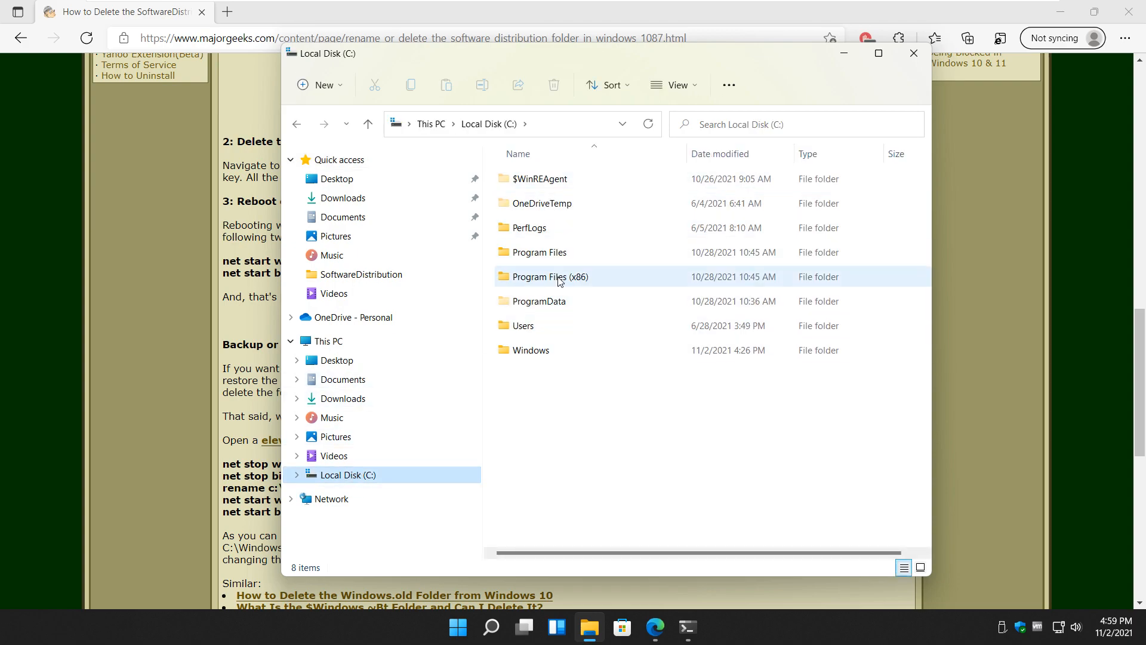
{"action": "left_click", "coordinate": [530, 350]}
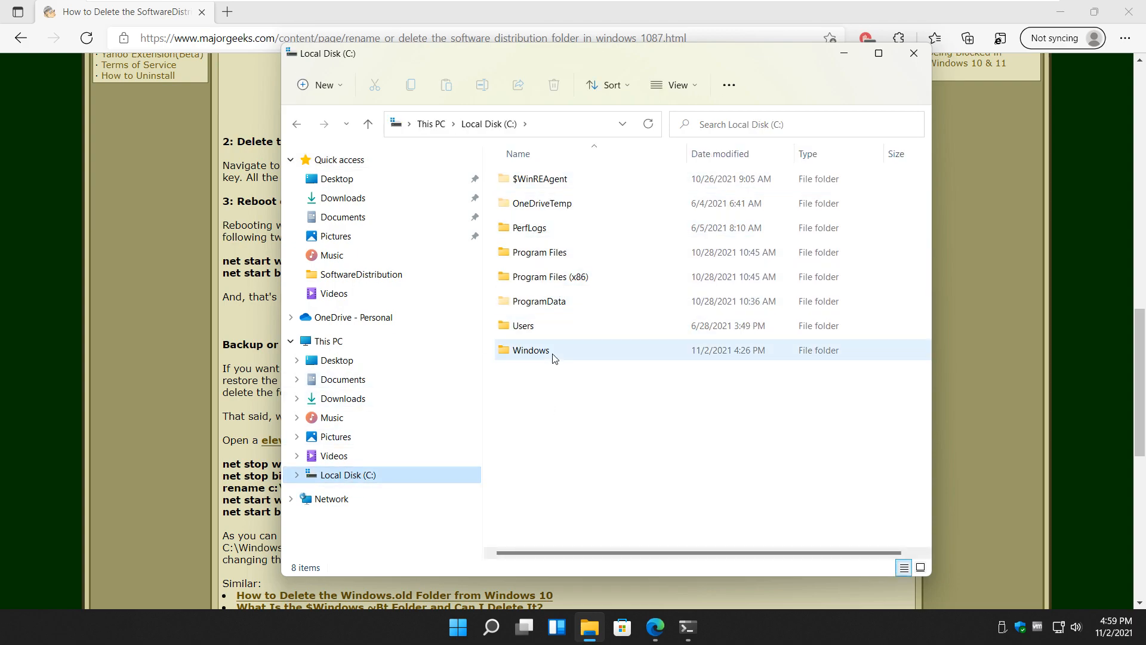
{"action": "double_click", "coordinate": [530, 350]}
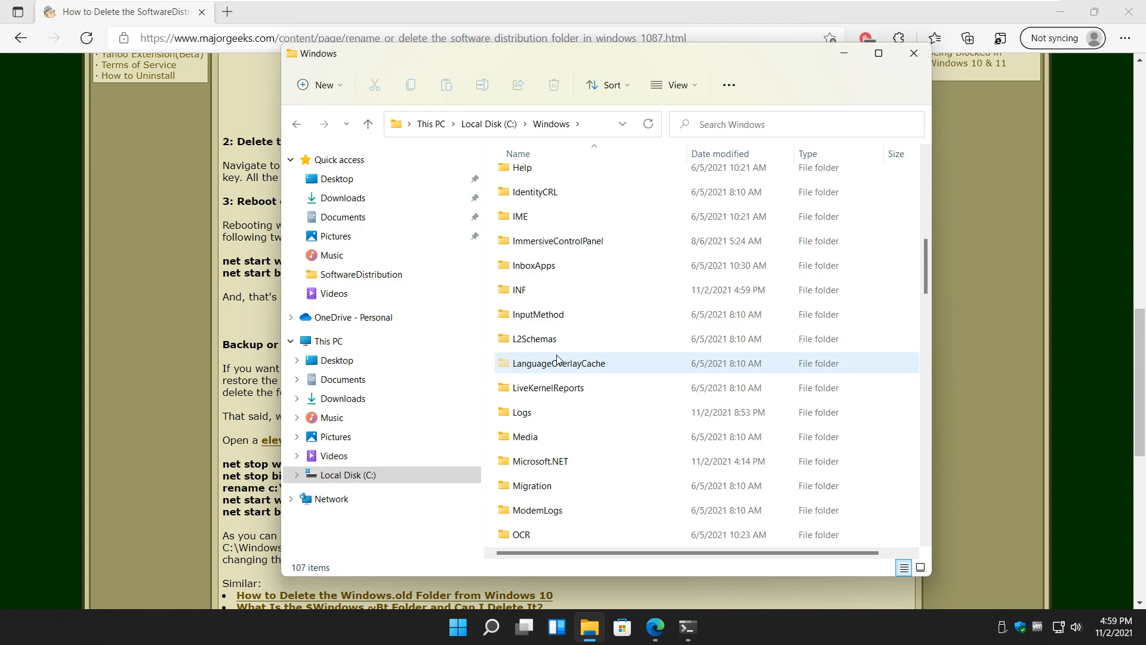
{"action": "scroll", "scroll_direction": "down", "scroll_amount": 3}
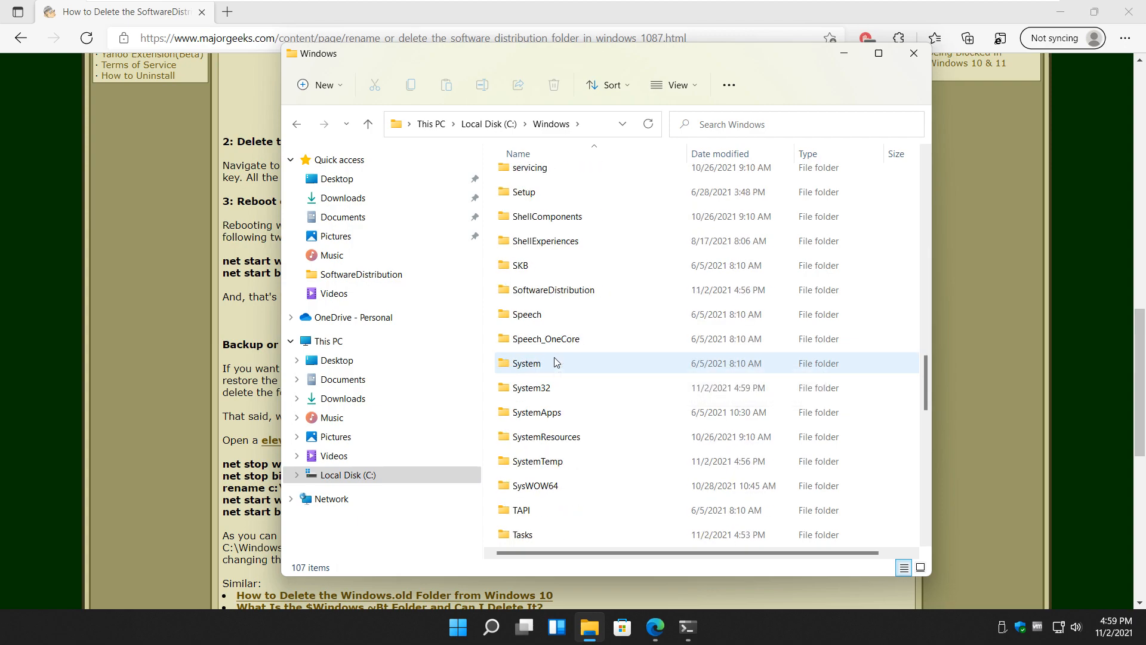
{"action": "double_click", "coordinate": [555, 289]}
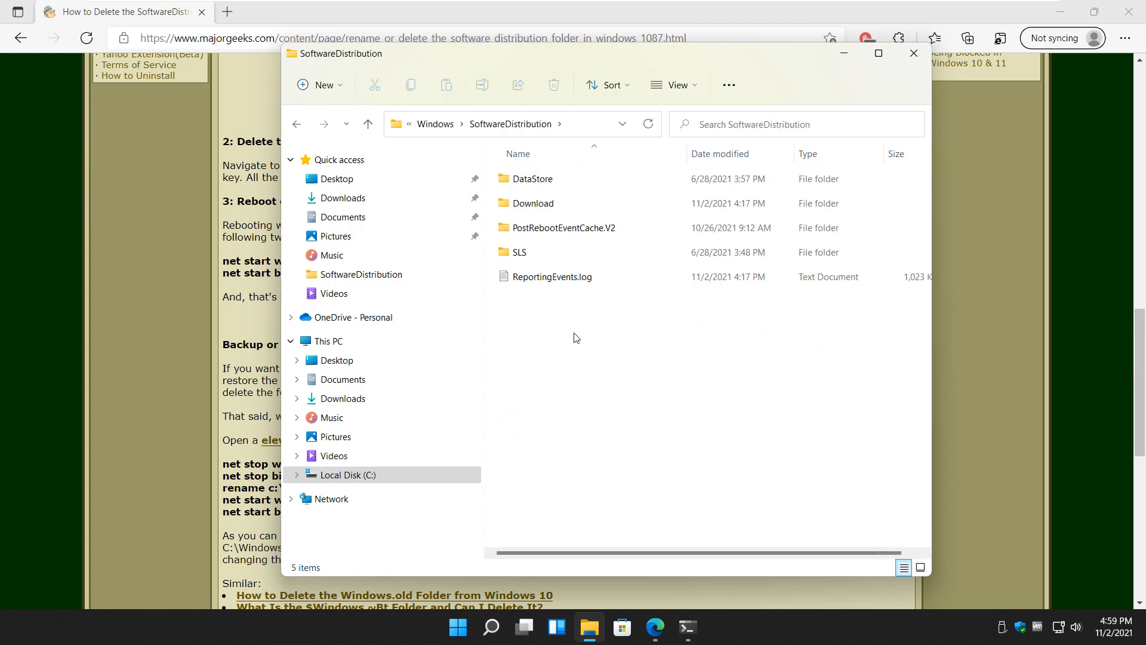
Step: Select all items in SoftwareDistribution and delete them, applying the permission choice to all items
{"action": "key", "text": "ctrl+a"}
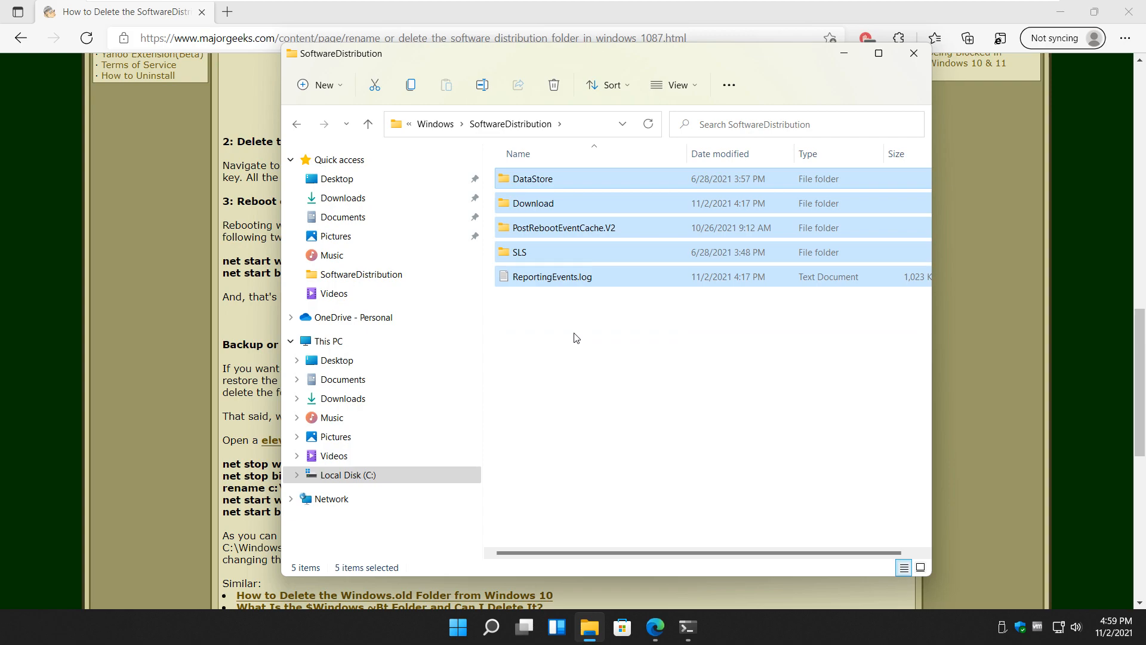
{"action": "left_click", "coordinate": [552, 85]}
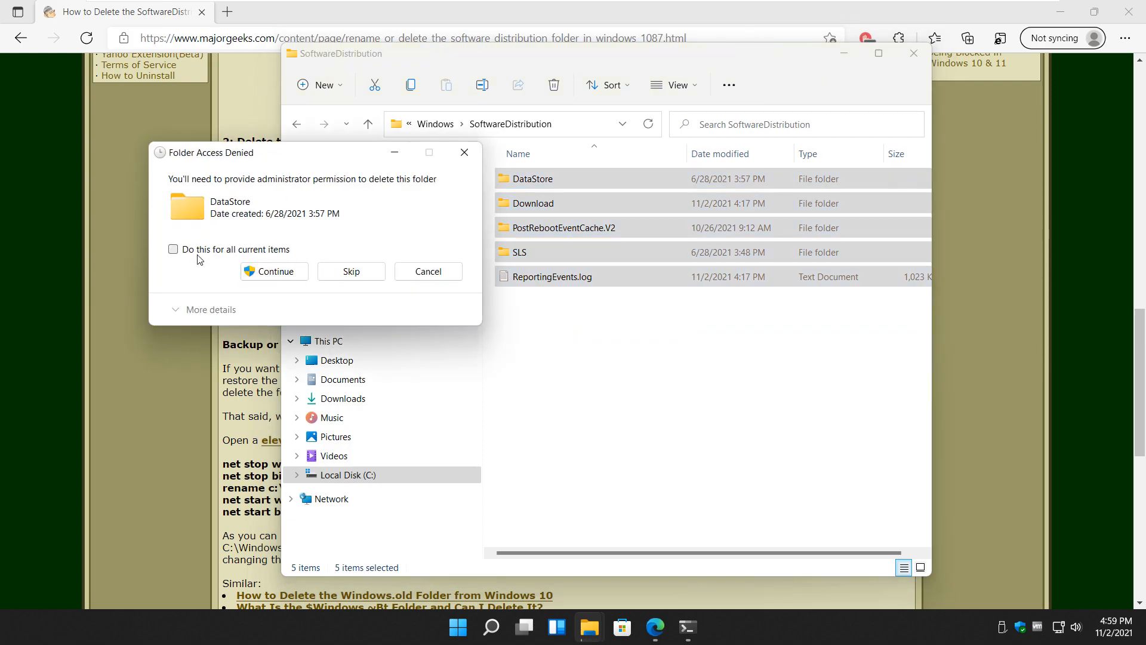
{"action": "left_click", "coordinate": [173, 249]}
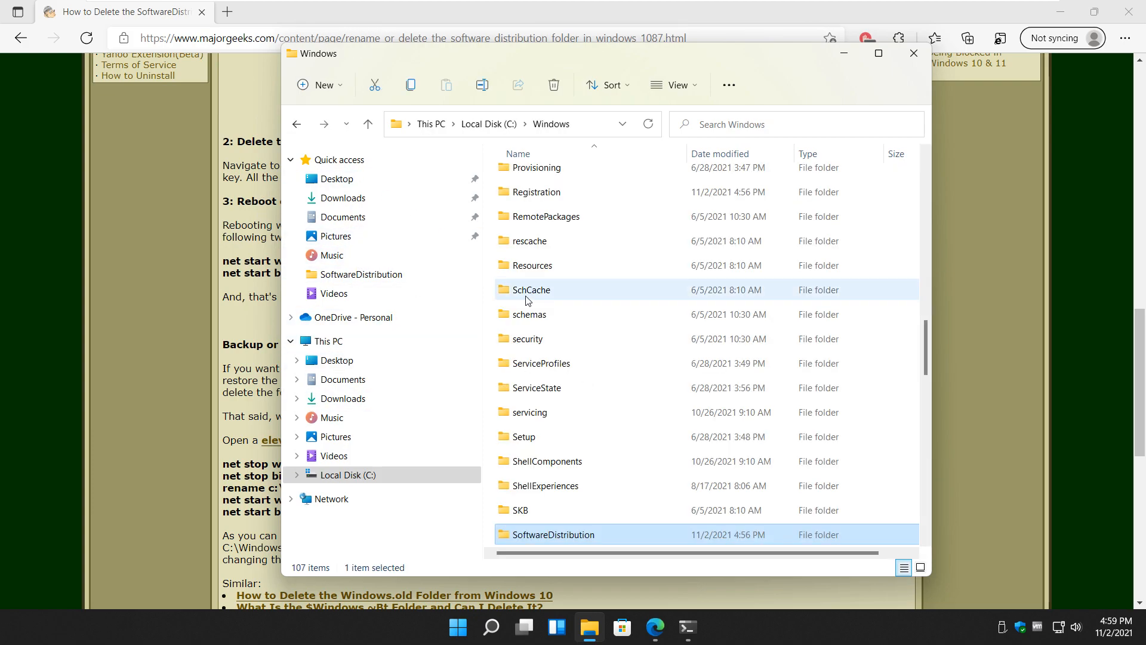
{"action": "right_click", "coordinate": [553, 535]}
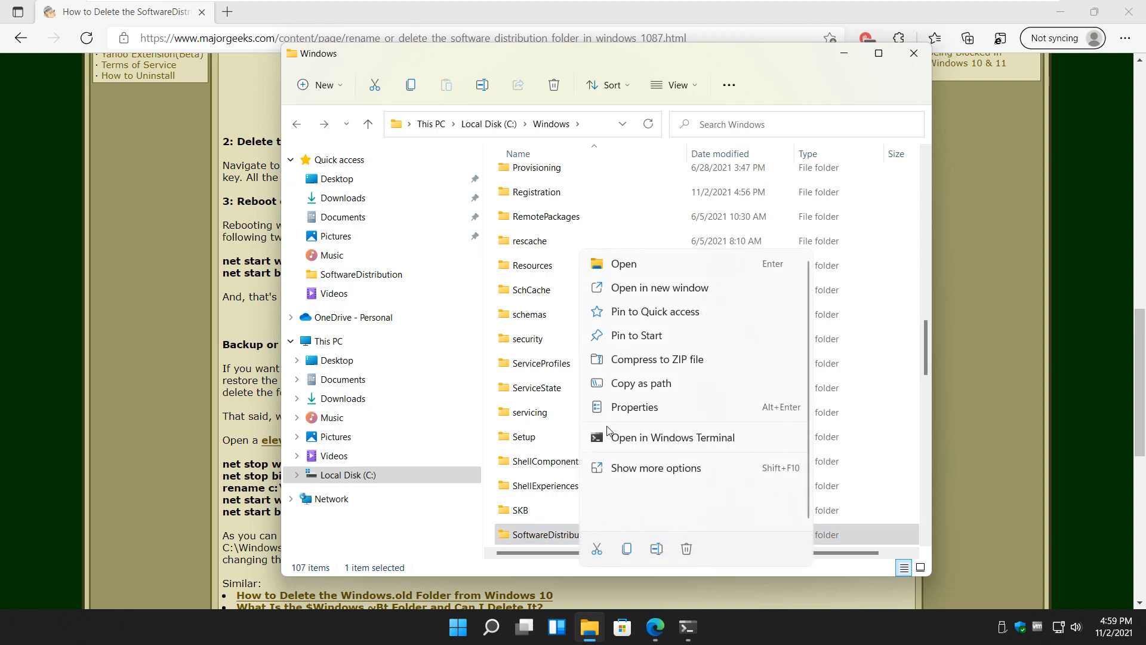
{"action": "mouse_move", "coordinate": [651, 415]}
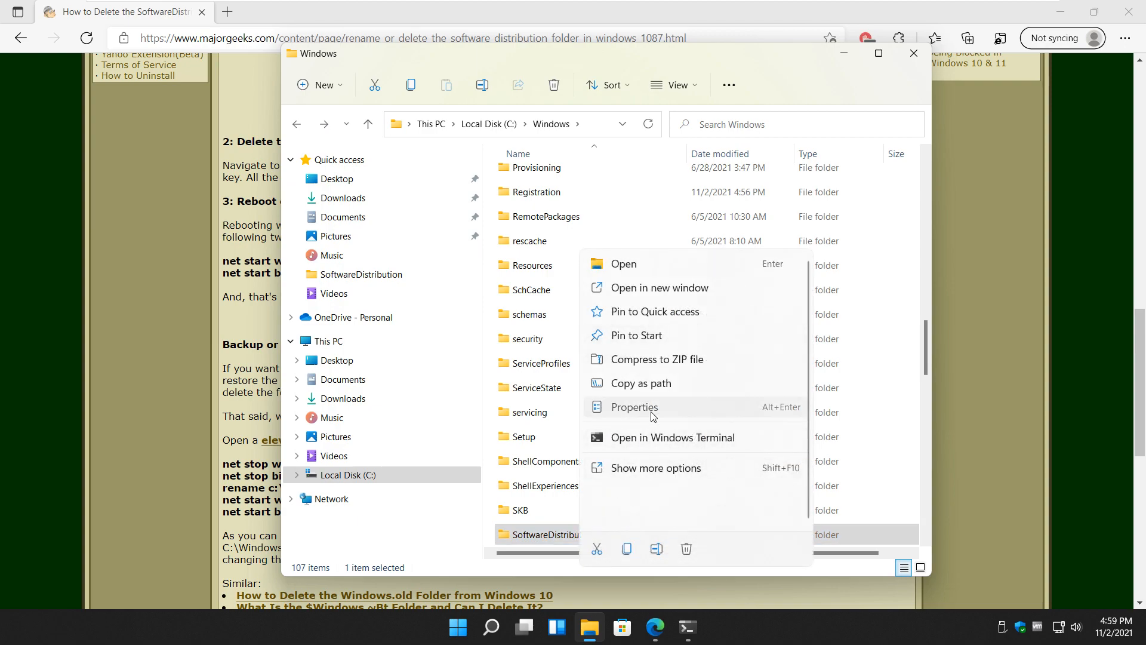
{"action": "left_click", "coordinate": [633, 406]}
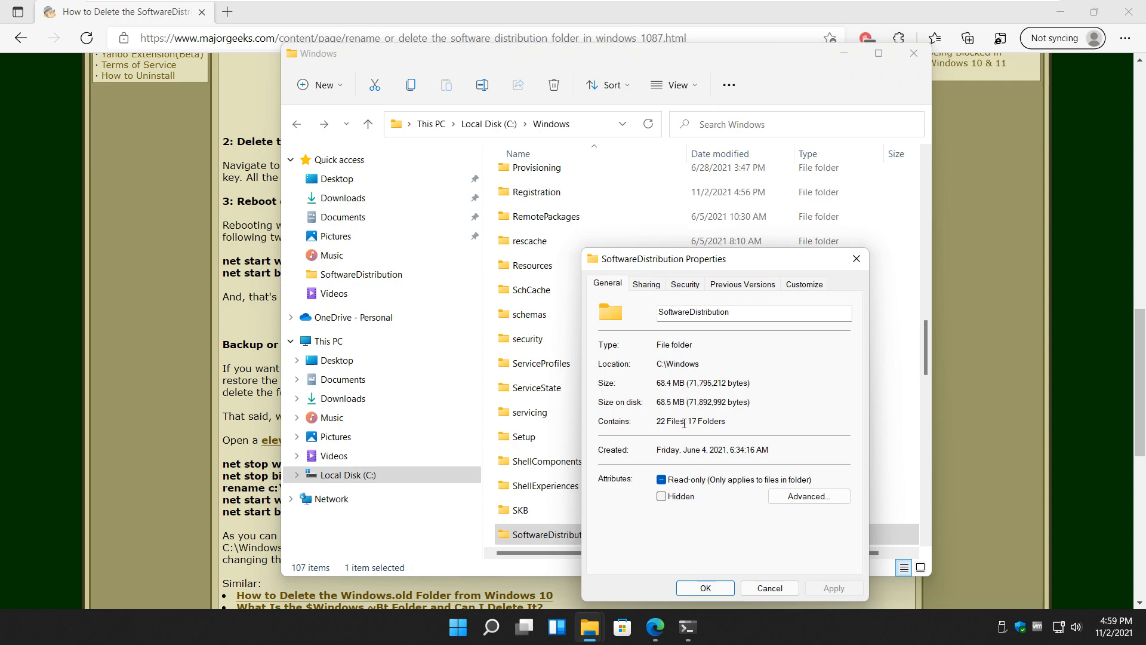
{"action": "double_click", "coordinate": [689, 421]}
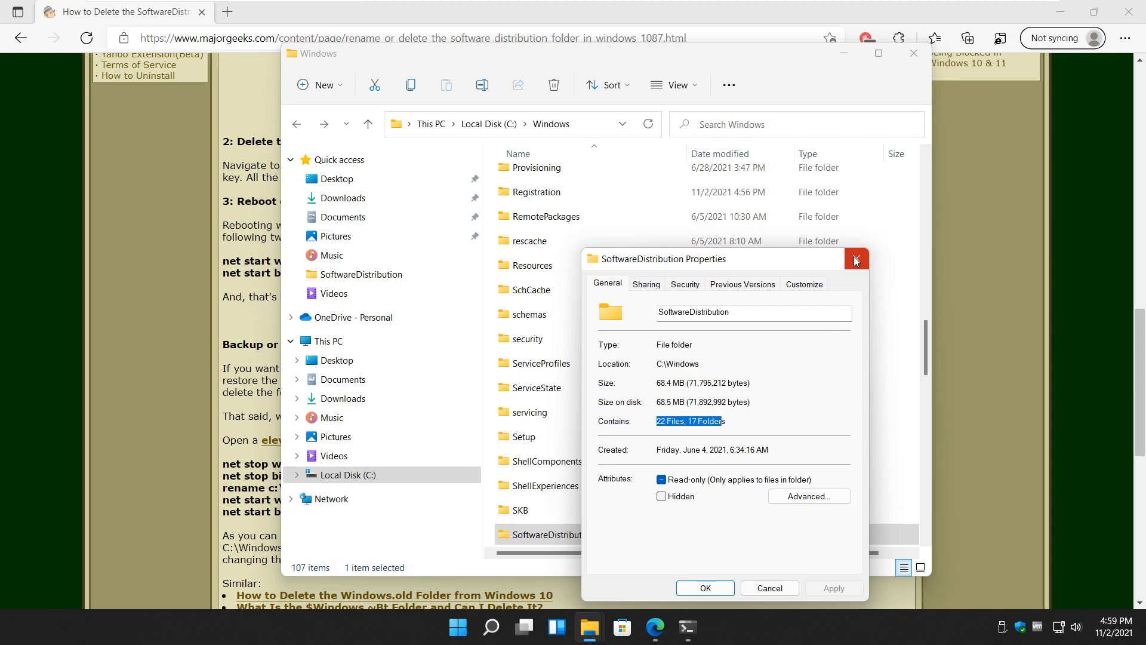
{"action": "left_click", "coordinate": [854, 259]}
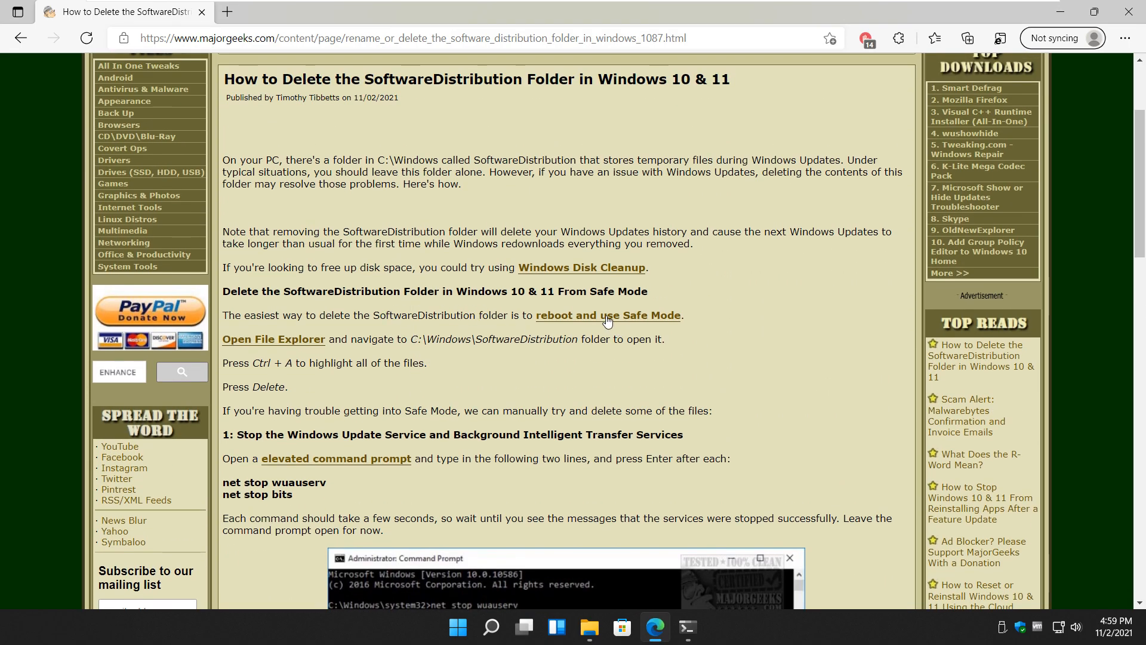
Step: View the linked Safe Mode guide, then scroll the SoftwareDistribution guide to step 2: Delete the Folders Contents
{"action": "left_click", "coordinate": [607, 315]}
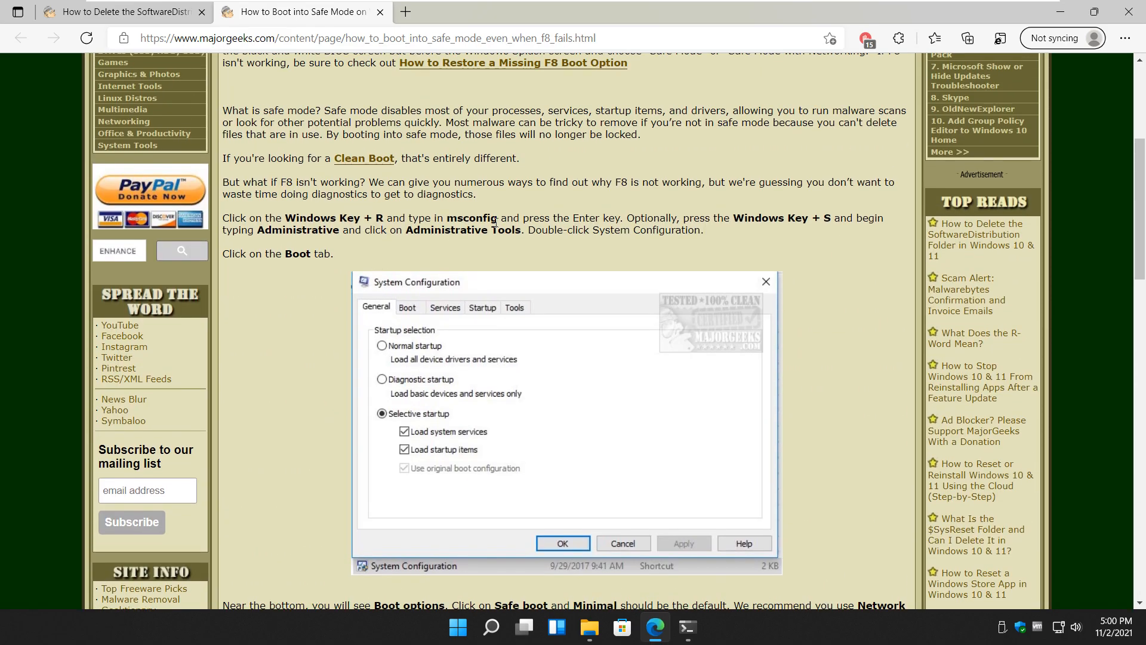
{"action": "scroll", "scroll_direction": "down", "scroll_amount": 3}
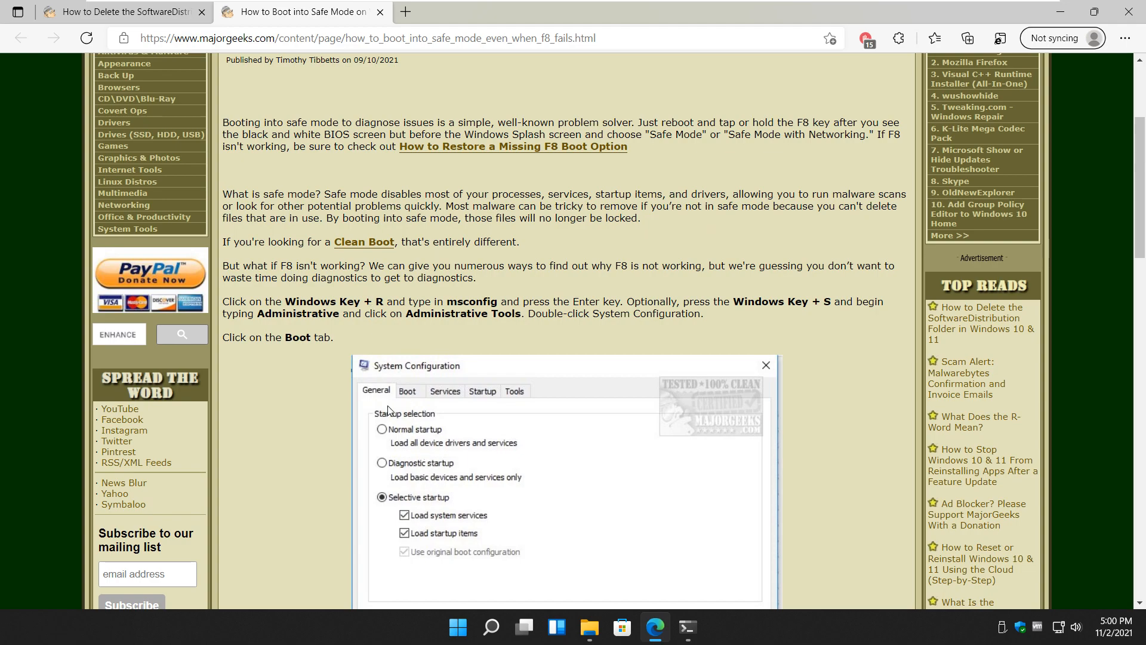
{"action": "mouse_move", "coordinate": [407, 454]}
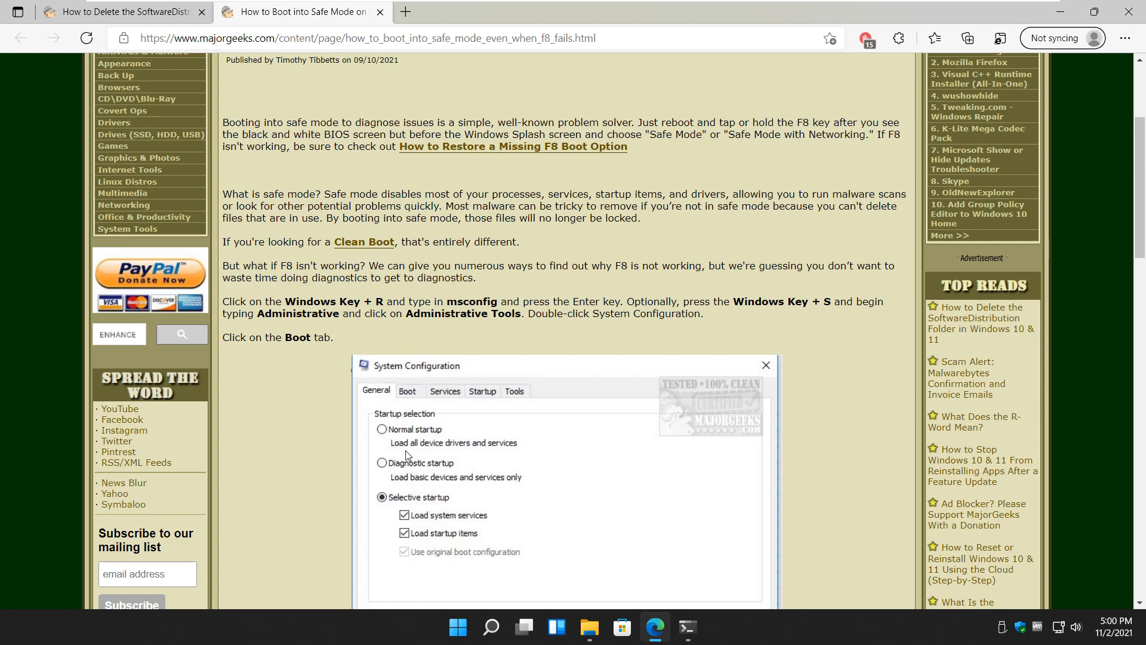
{"action": "mouse_move", "coordinate": [394, 508]}
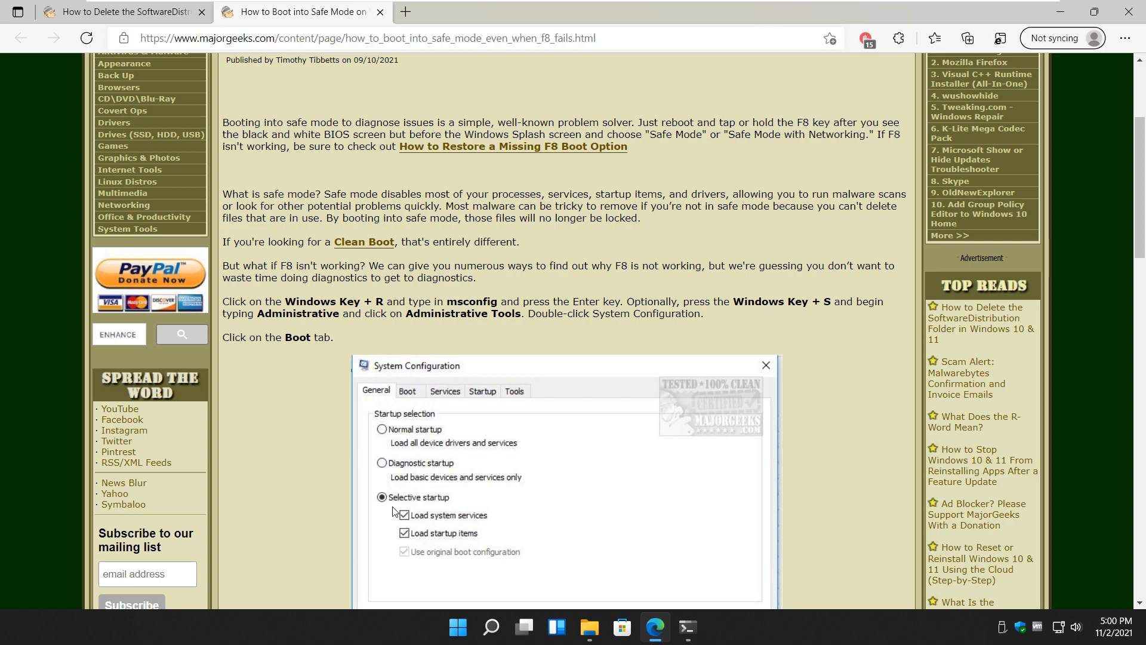
{"action": "scroll", "scroll_direction": "down", "scroll_amount": 3}
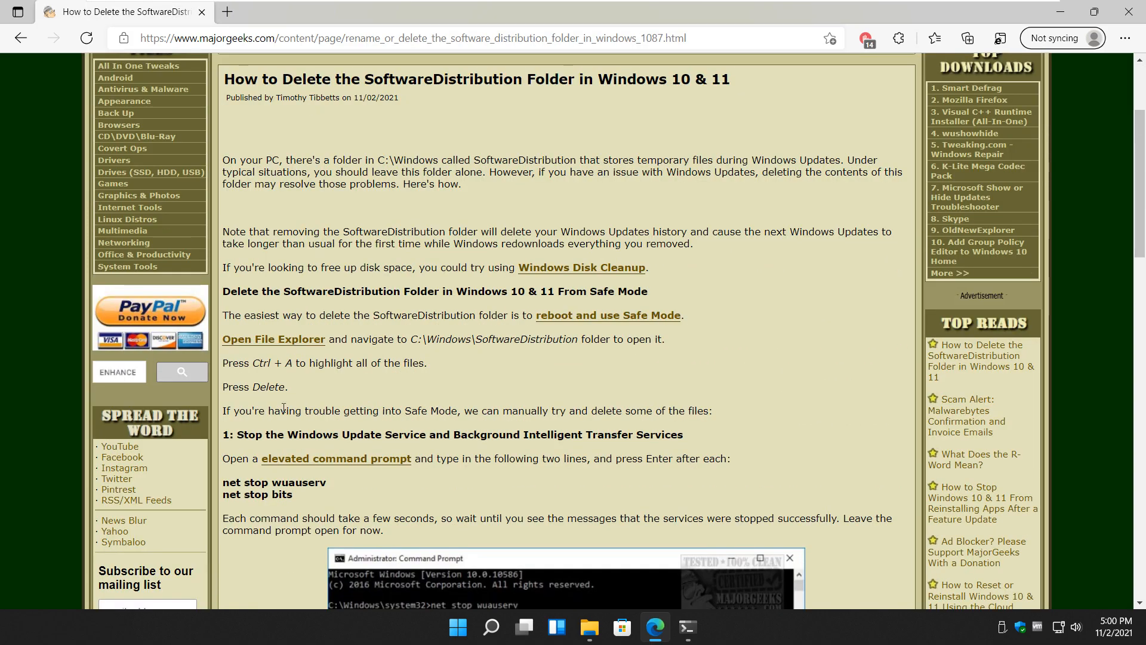
{"action": "scroll", "scroll_direction": "down", "scroll_amount": 3}
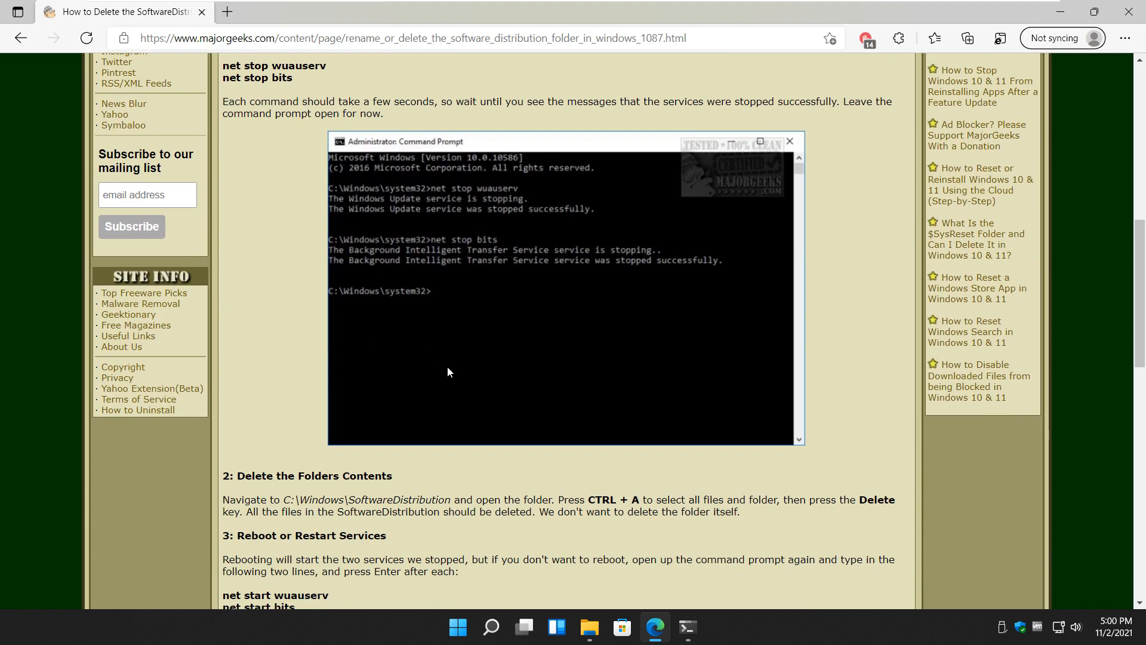
Step: Scroll the guide to step 3 and highlight the net start wuauserv line for copying
{"action": "scroll", "scroll_direction": "down", "scroll_amount": 3}
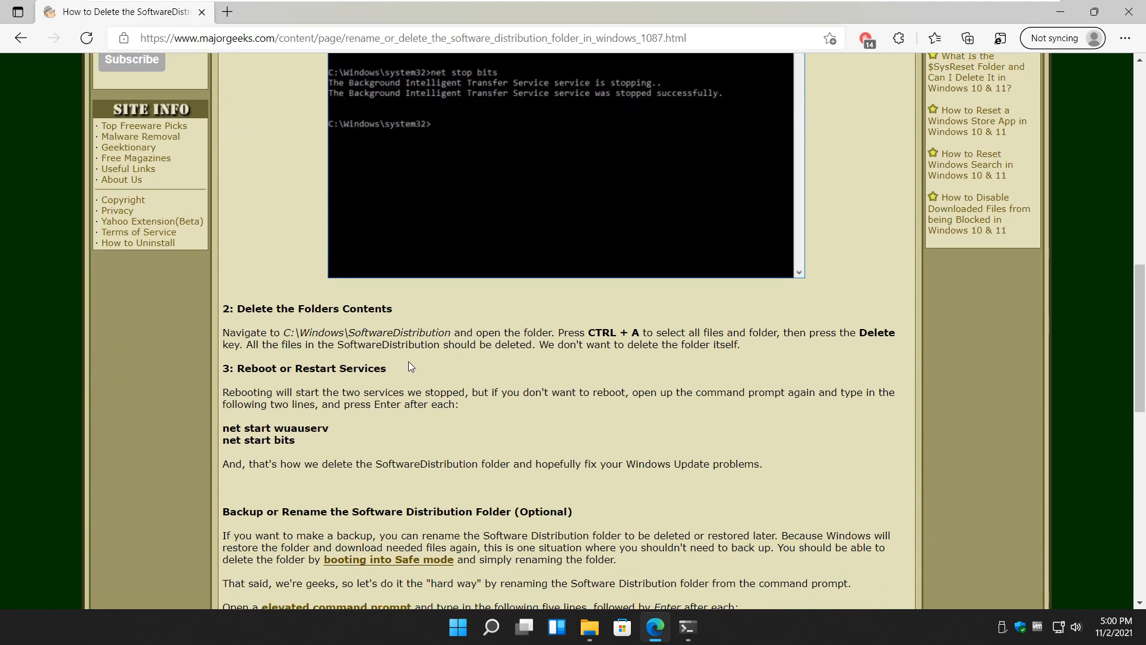
{"action": "scroll", "scroll_direction": "down", "scroll_amount": 3}
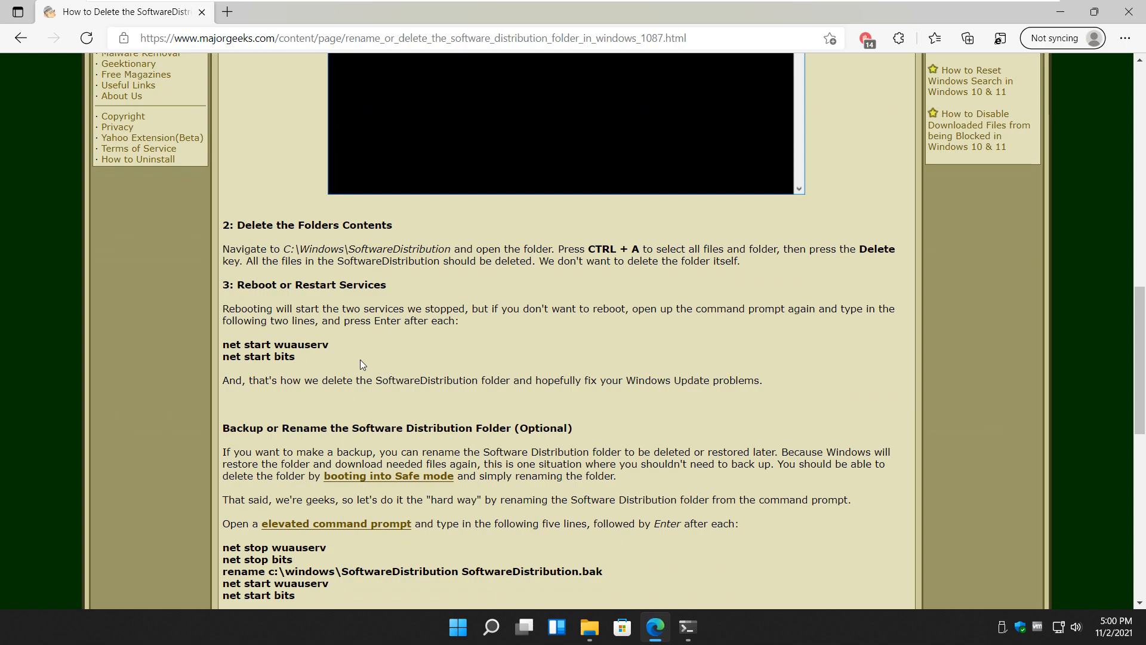
{"action": "mouse_move", "coordinate": [381, 397]}
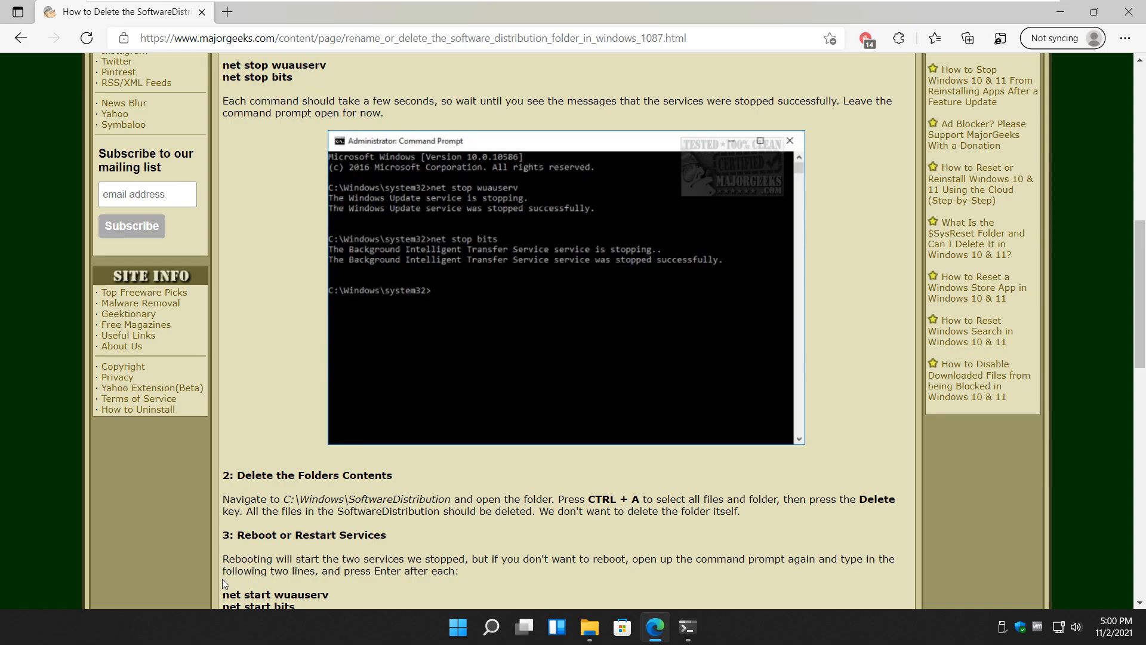
{"action": "scroll", "scroll_direction": "down", "scroll_amount": 3}
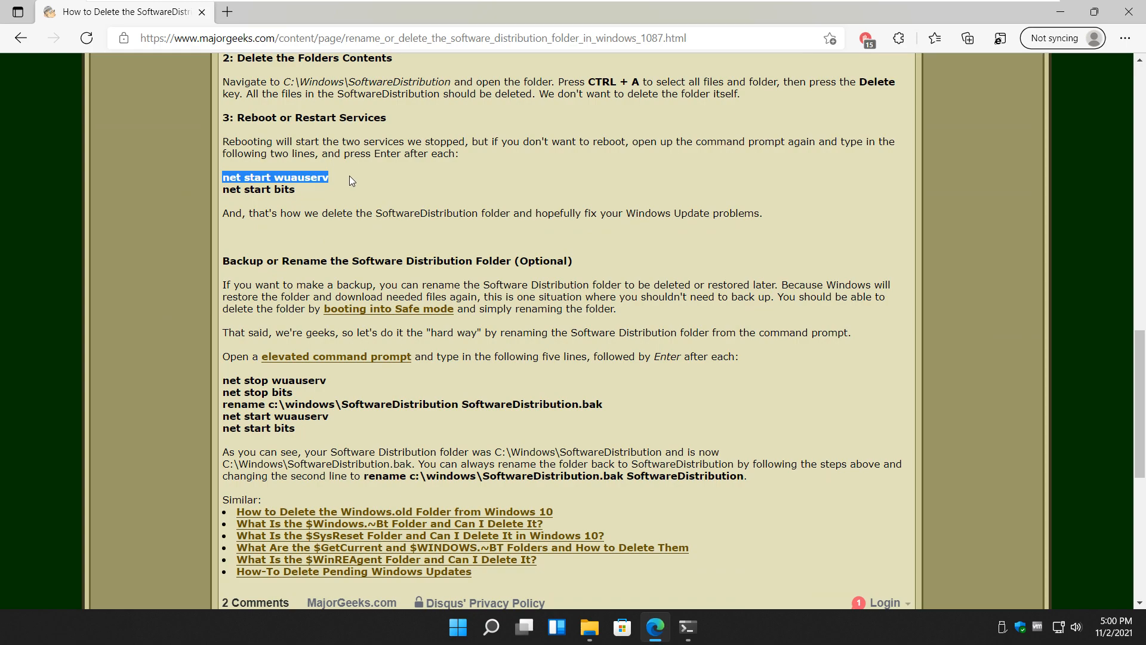
{"action": "mouse_move", "coordinate": [302, 198]}
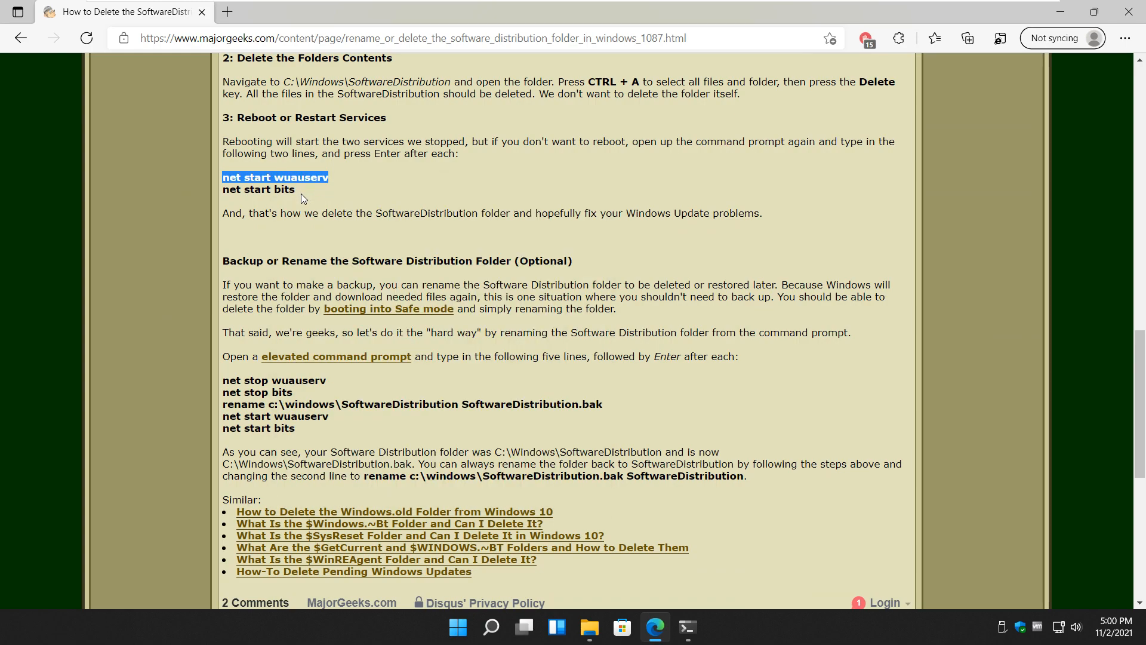
Step: Run net start wuauserv and net start bits in the elevated PowerShell to restart both services
{"action": "left_click", "coordinate": [685, 626]}
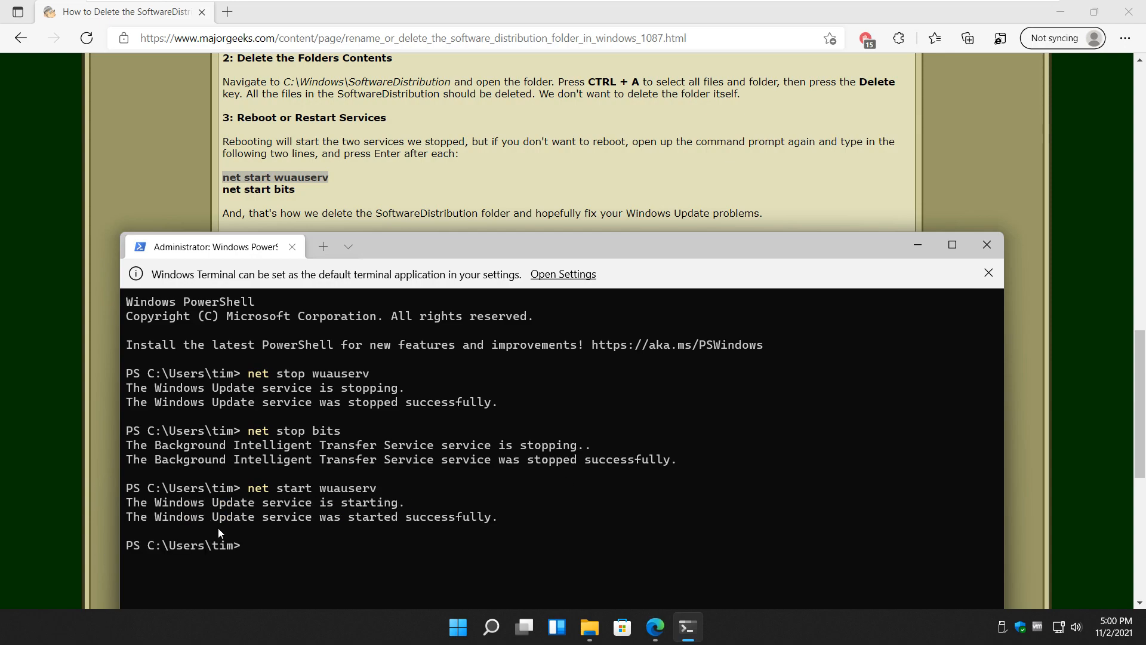
{"action": "mouse_move", "coordinate": [225, 493]}
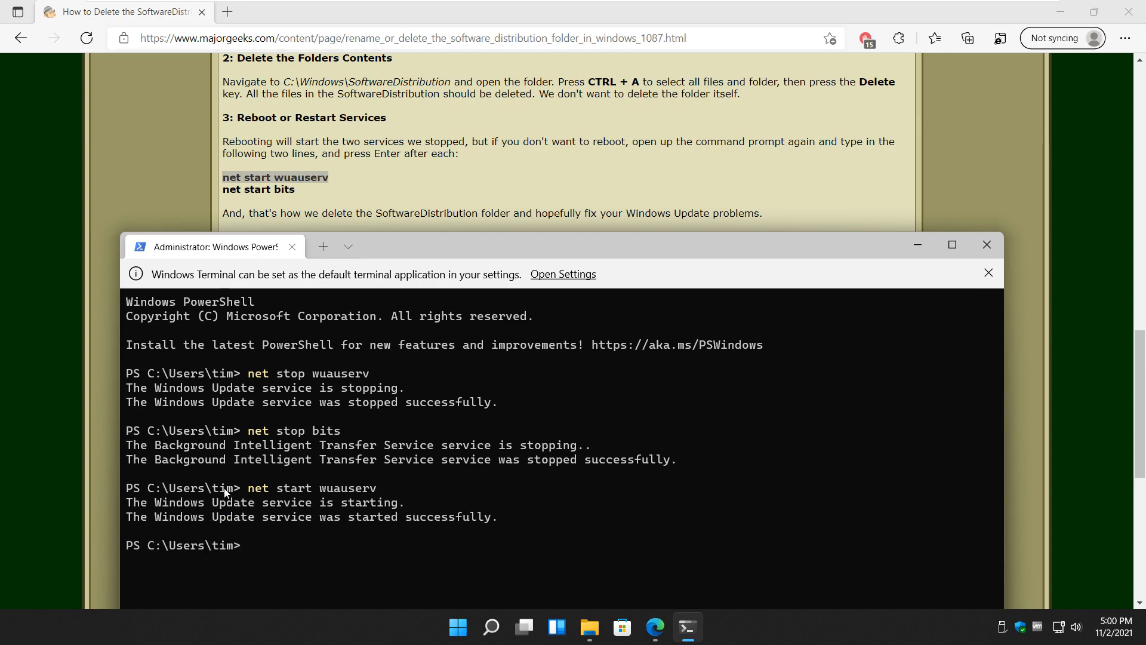
{"action": "type", "text": "net start bits"}
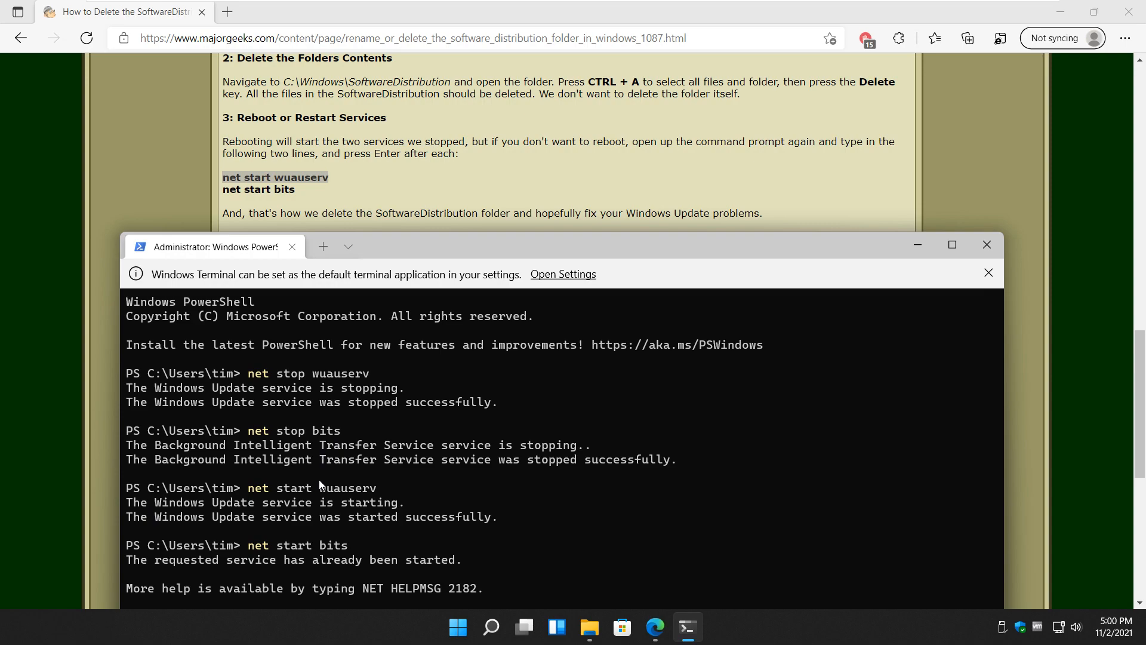
{"action": "mouse_move", "coordinate": [470, 253]}
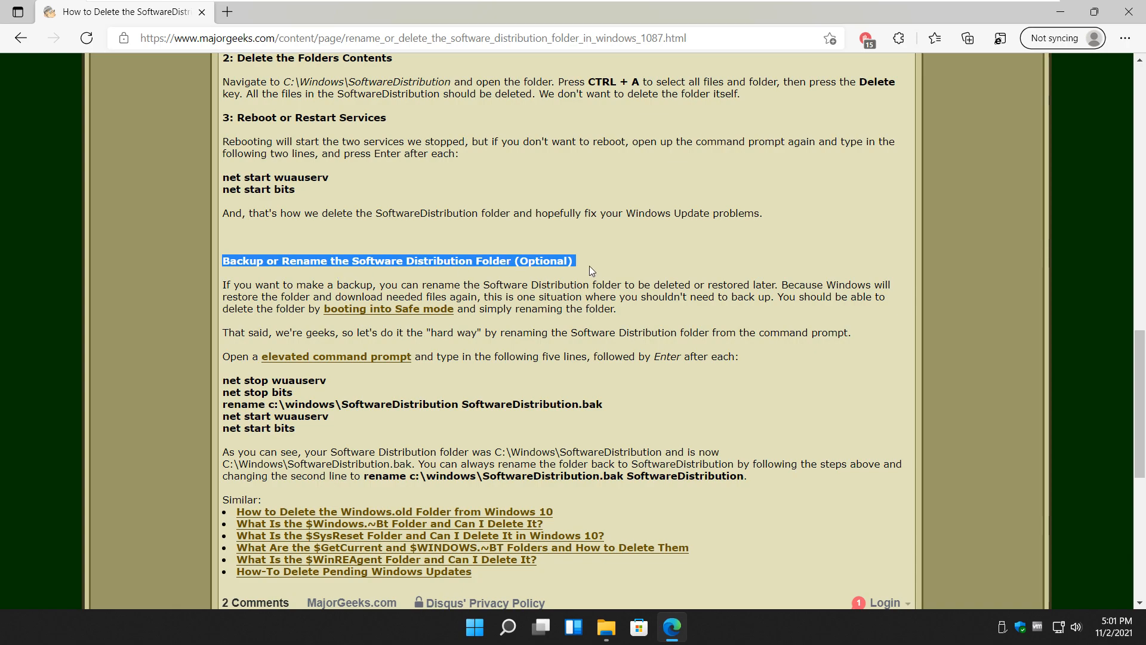
{"action": "left_click", "coordinate": [790, 502]}
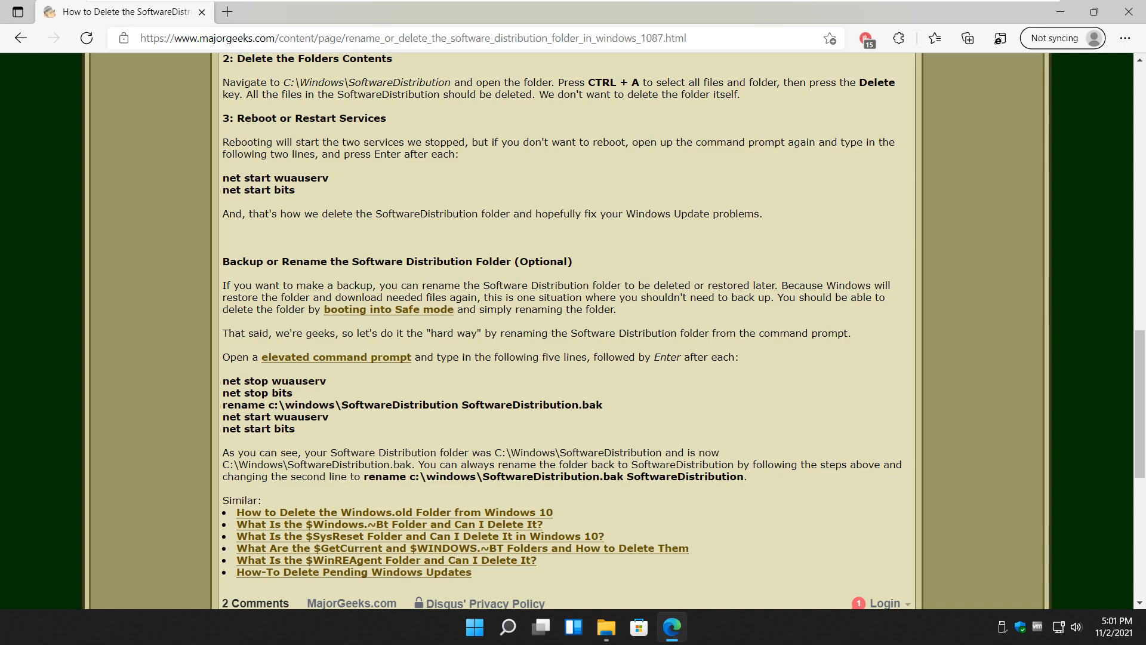
{"action": "mouse_move", "coordinate": [306, 320]}
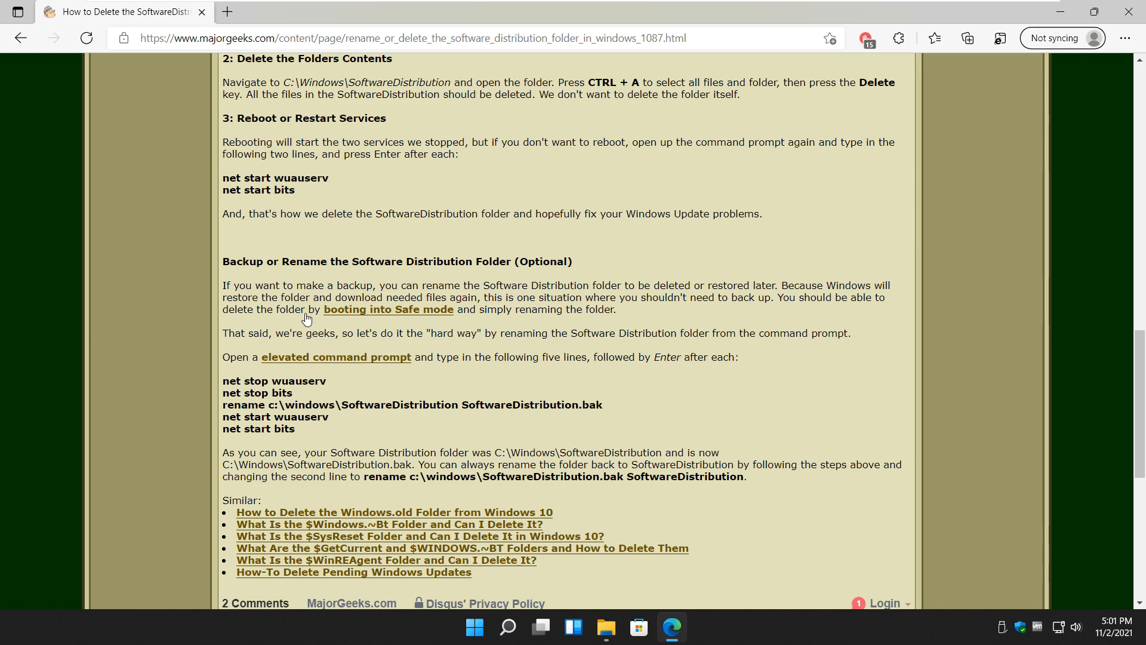
{"action": "mouse_move", "coordinate": [423, 259]}
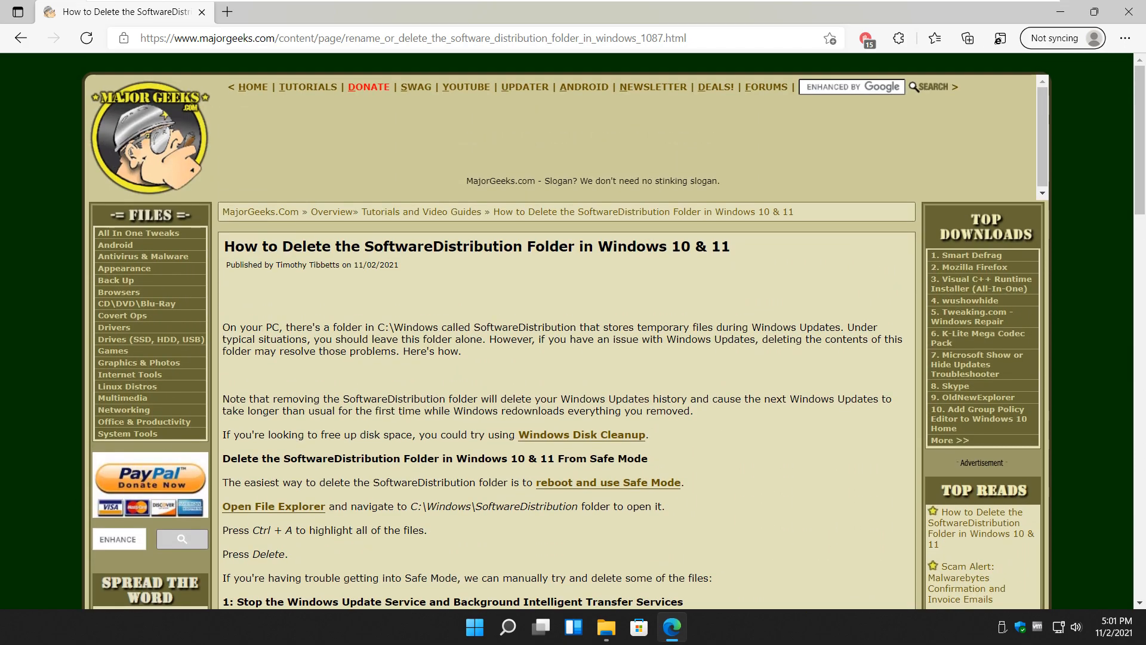
{"action": "mouse_move", "coordinate": [888, 363]}
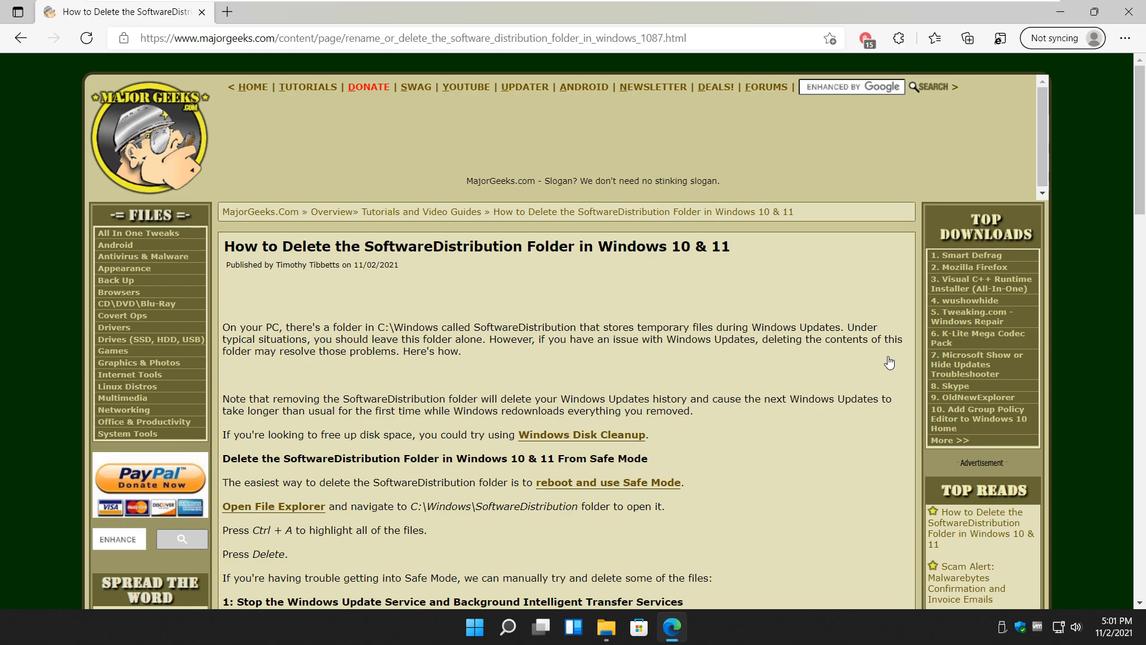
{"action": "mouse_move", "coordinate": [477, 403]}
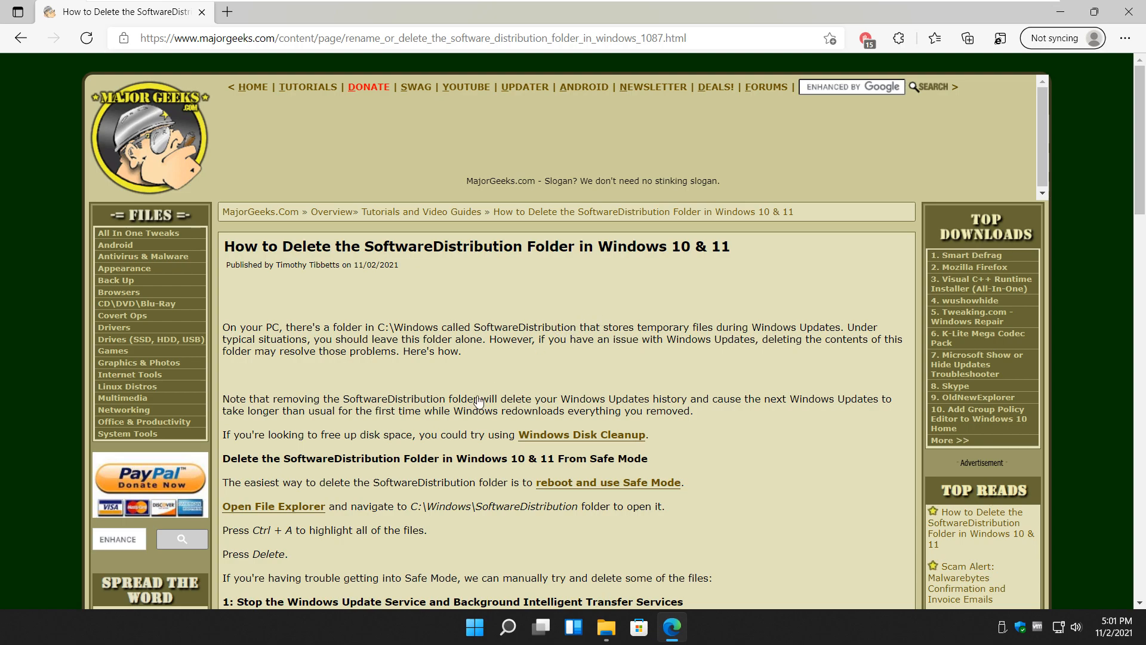
{"action": "mouse_move", "coordinate": [535, 300]}
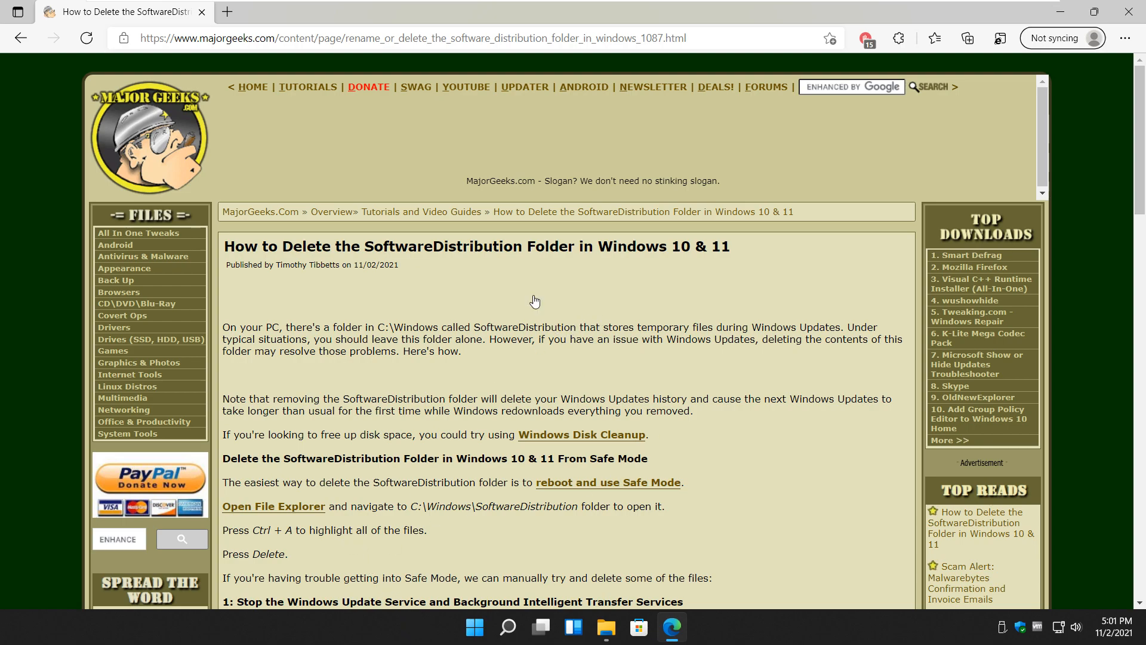
{"action": "double_click", "coordinate": [432, 246]}
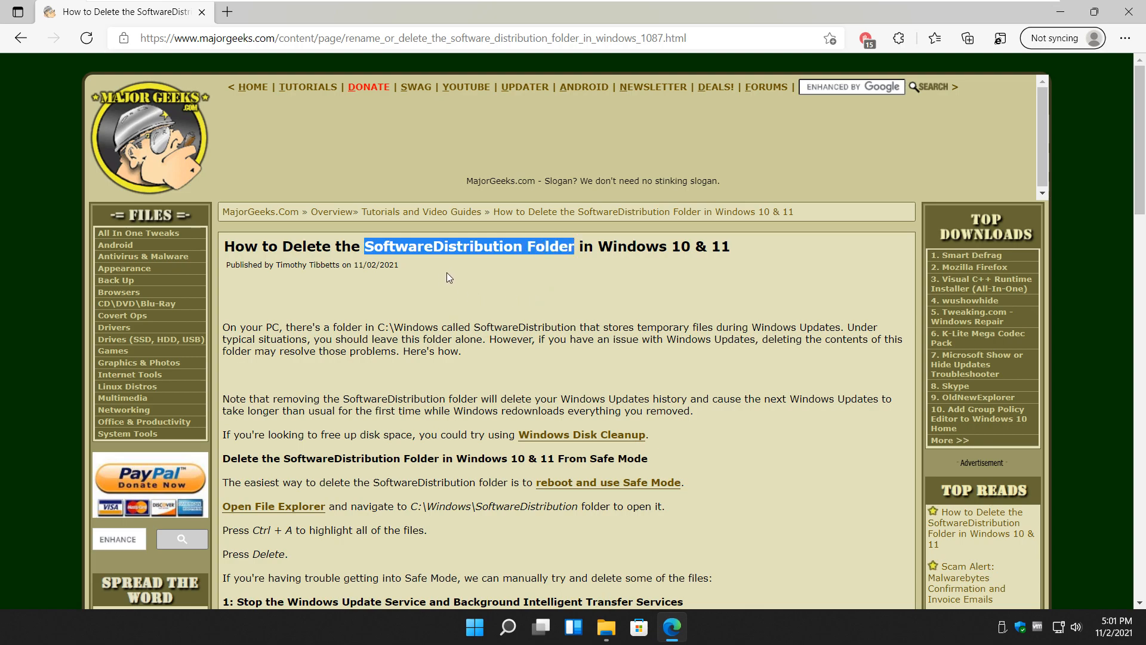
{"action": "mouse_move", "coordinate": [463, 278]}
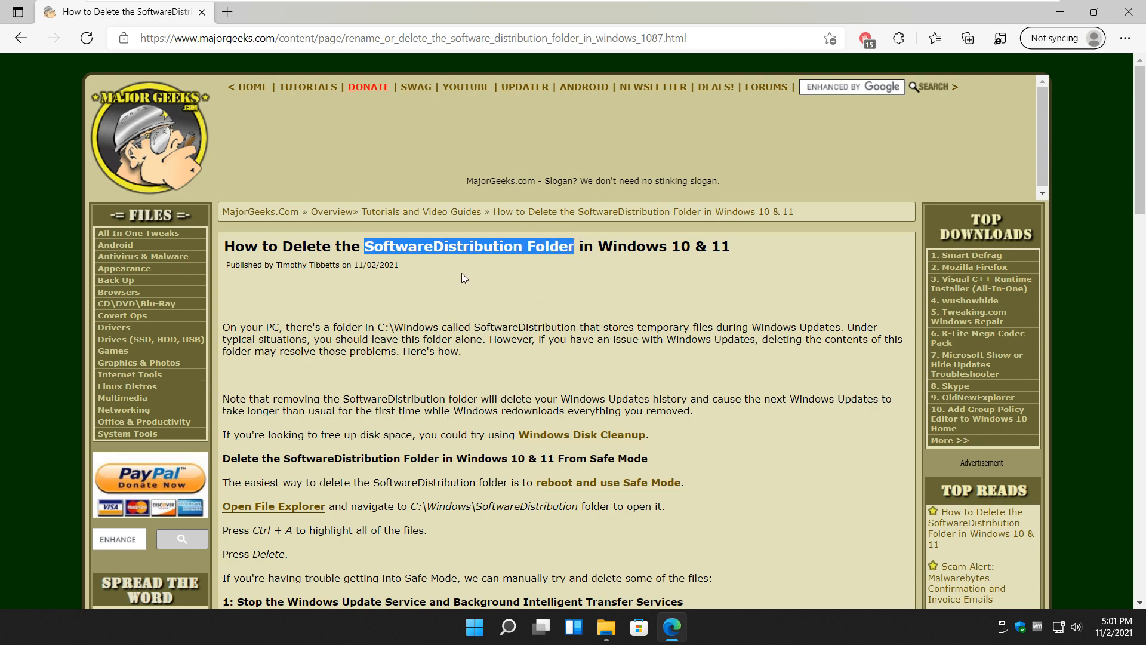
{"action": "left_click", "coordinate": [409, 290]}
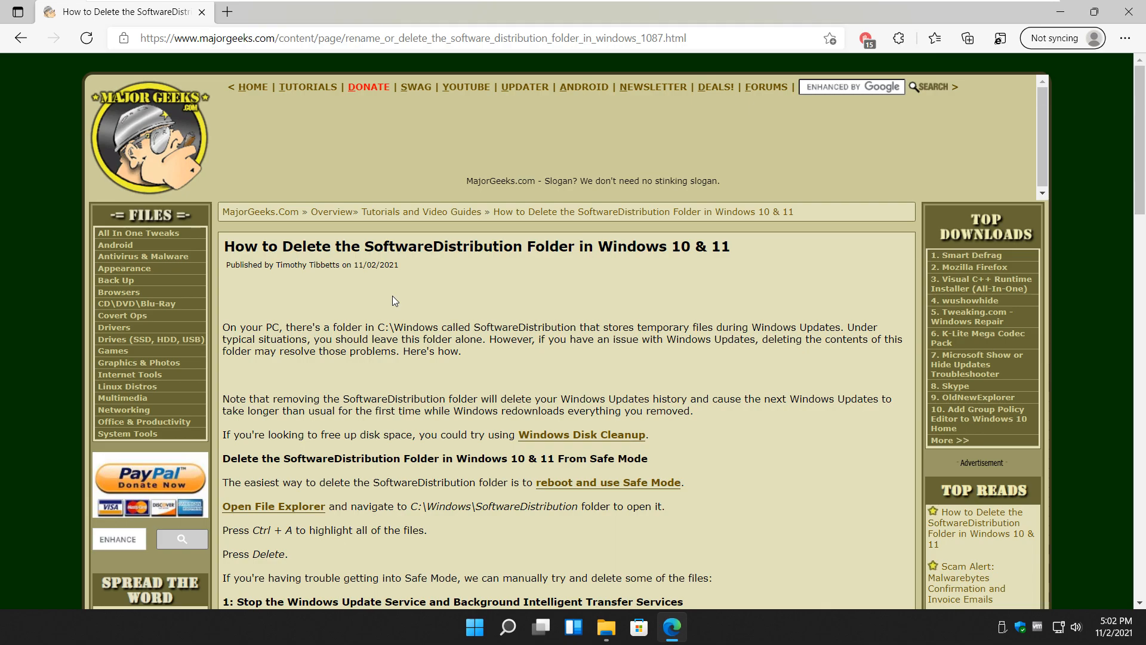
Step: Scroll to the Similar list and view the How-To Delete Pending Windows Updates article
{"action": "scroll", "scroll_direction": "down", "scroll_amount": 3}
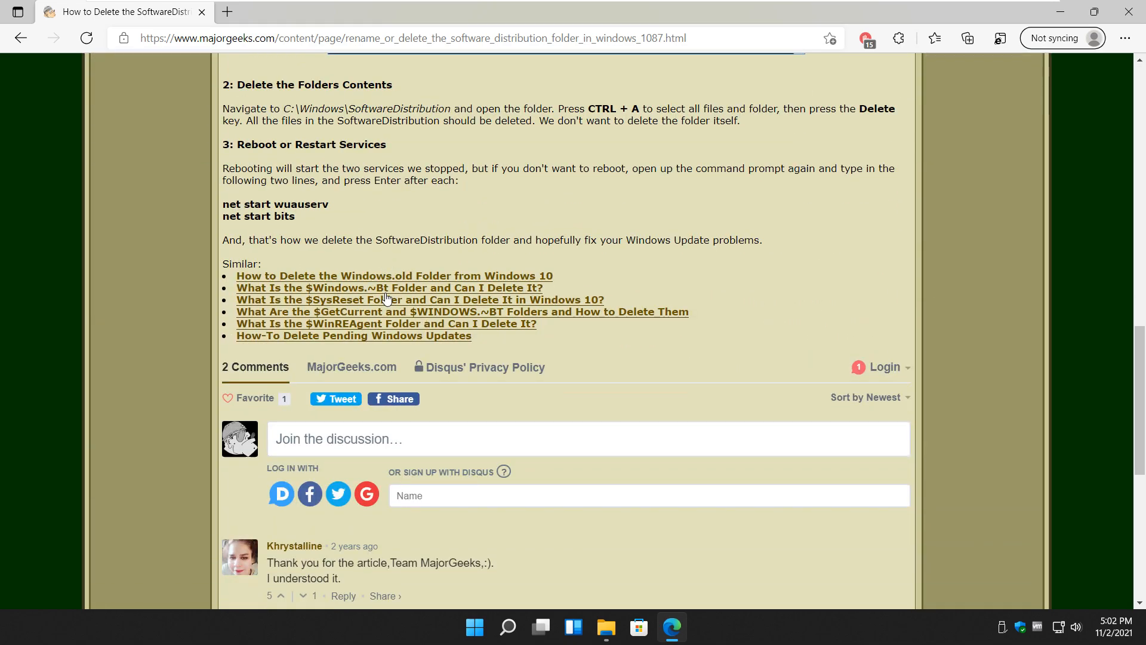
{"action": "scroll", "scroll_direction": "down", "scroll_amount": 3}
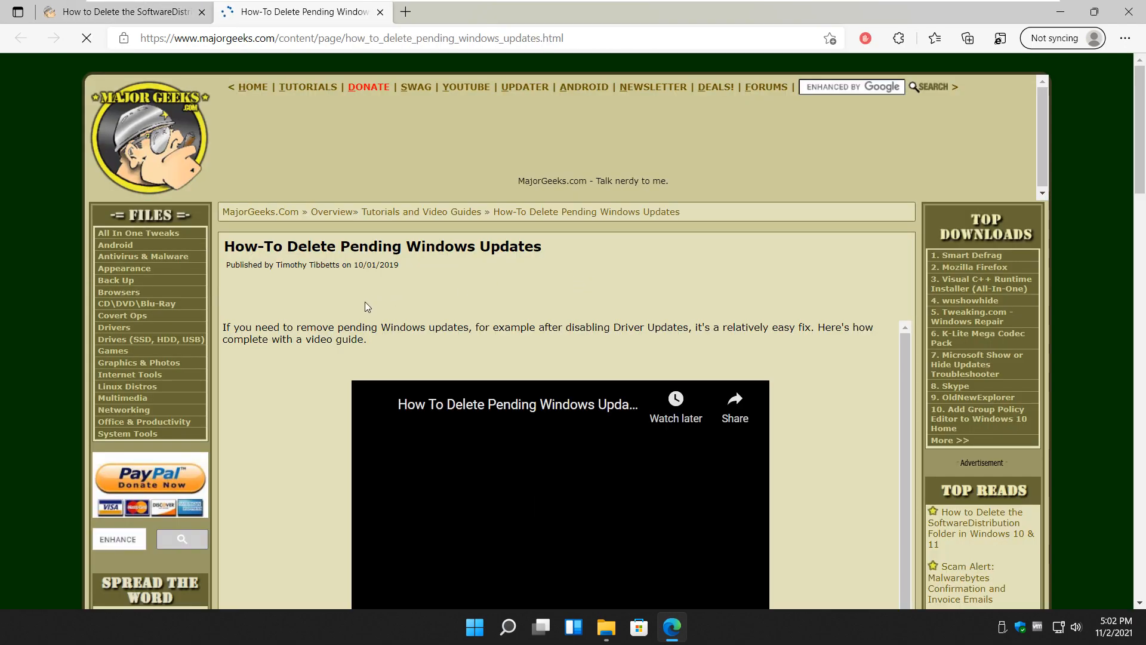
{"action": "scroll", "scroll_direction": "down", "scroll_amount": 3}
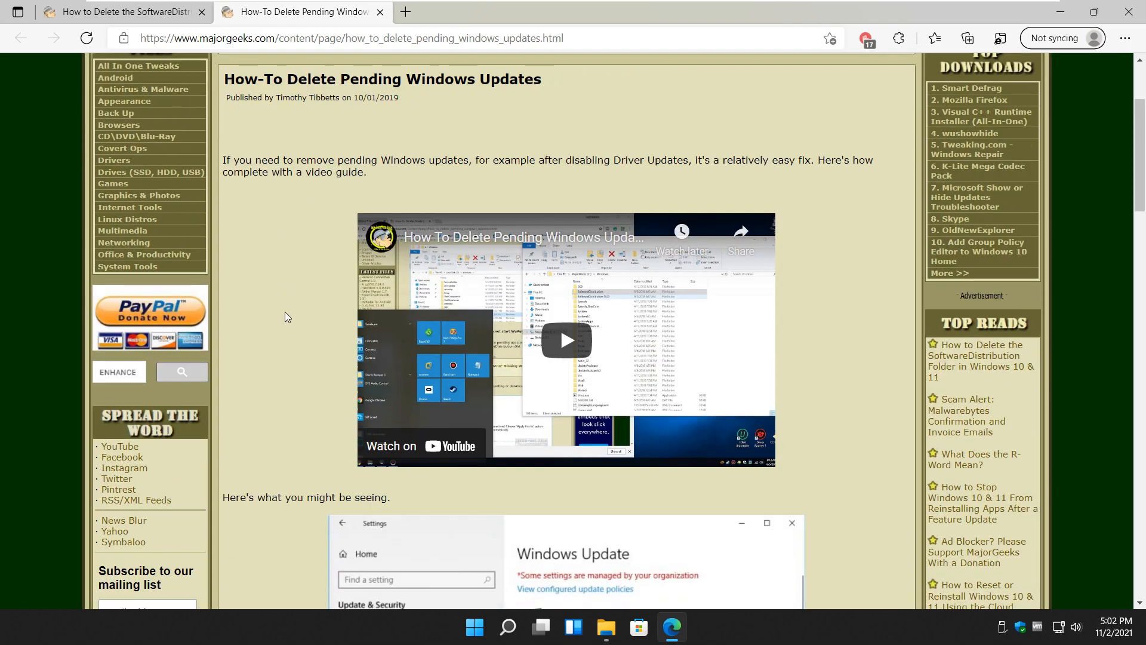
{"action": "scroll", "scroll_direction": "down", "scroll_amount": 3}
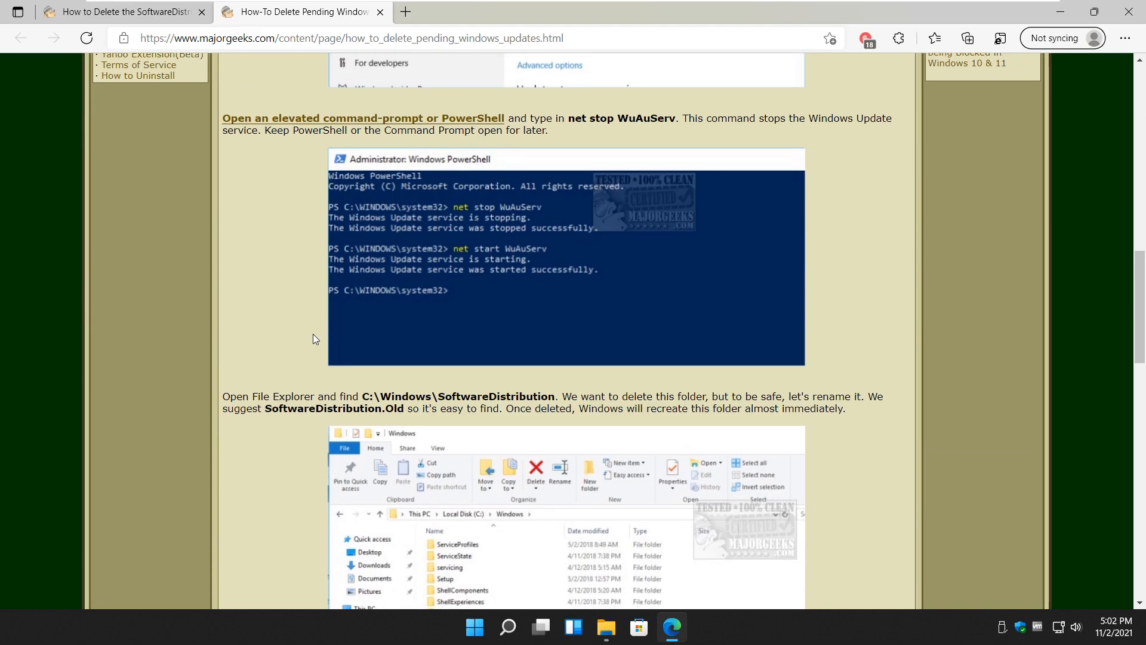
{"action": "scroll", "scroll_direction": "down", "scroll_amount": 3}
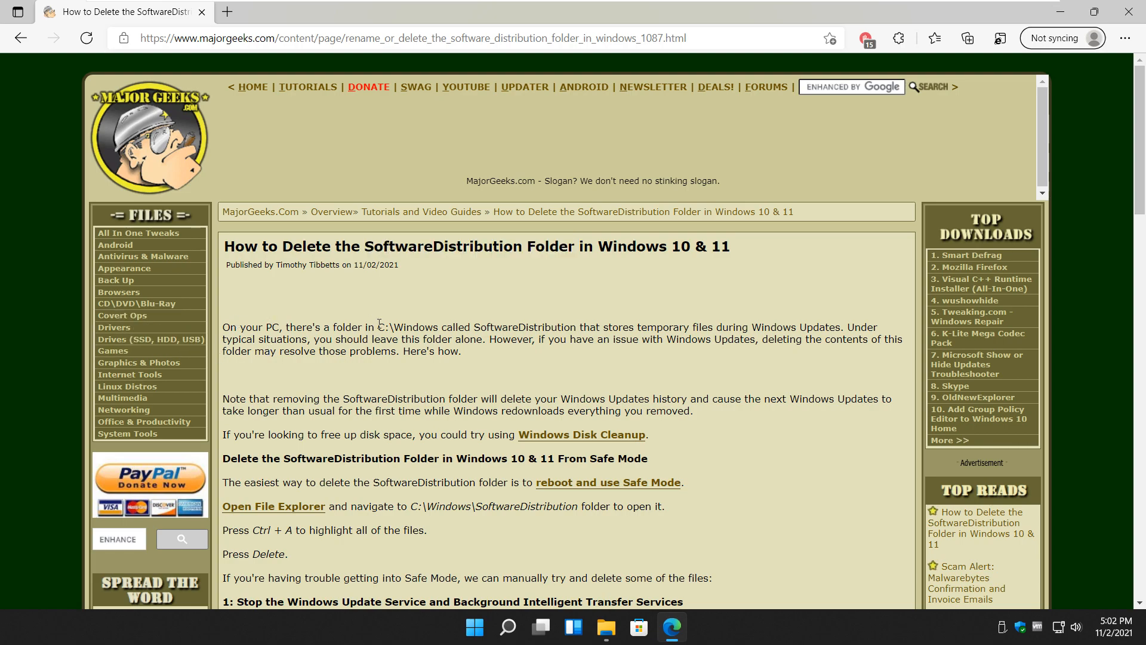
{"action": "mouse_move", "coordinate": [123, 268]}
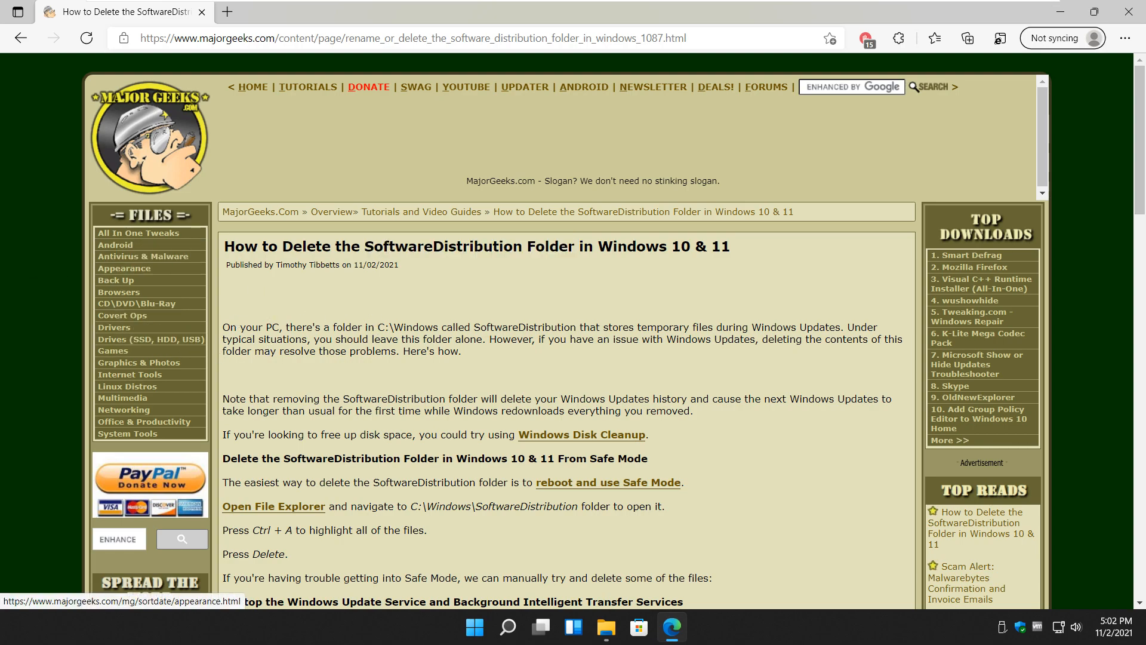